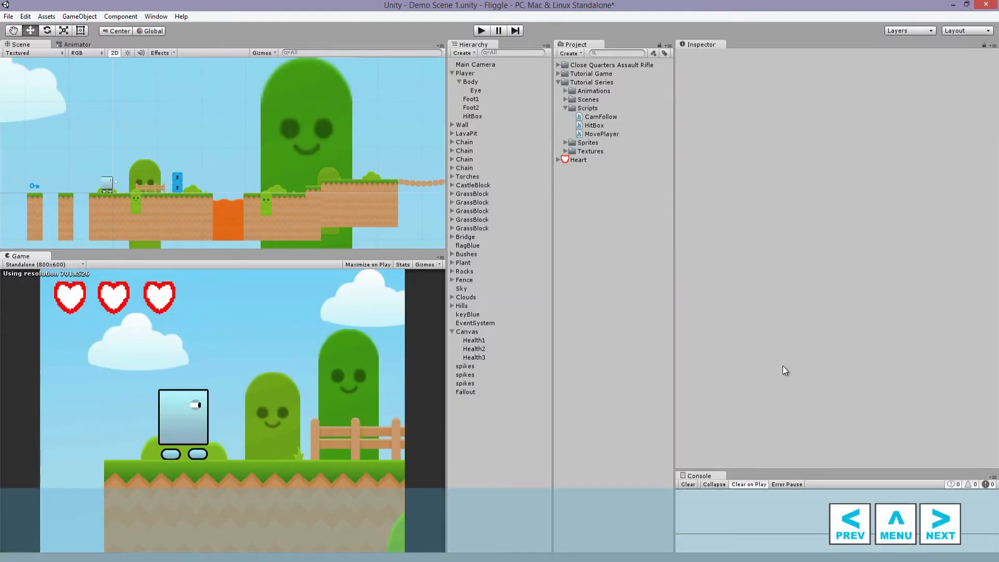
pyautogui.moveTo(633, 349)
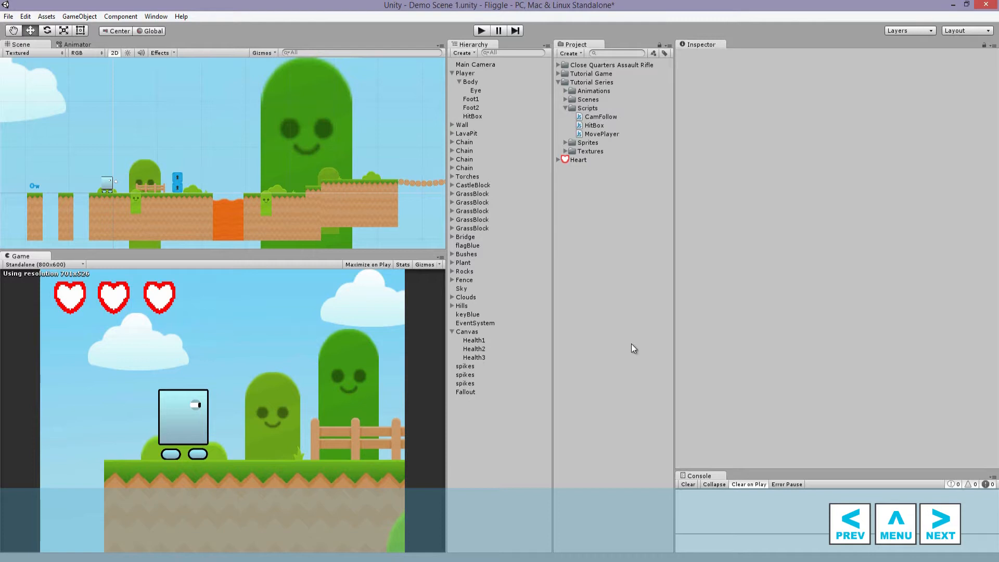
pyautogui.moveTo(529, 294)
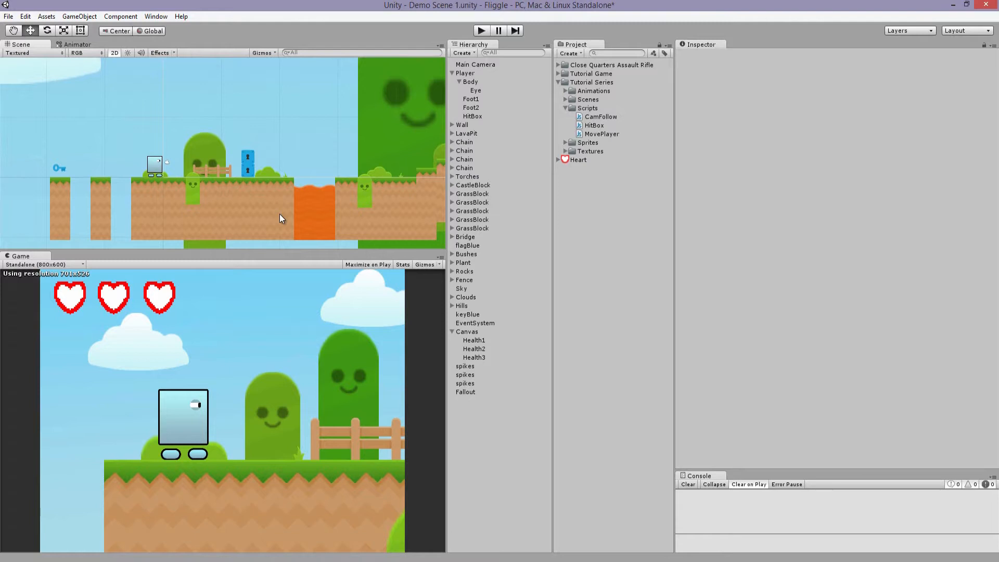
pyautogui.moveTo(294, 223)
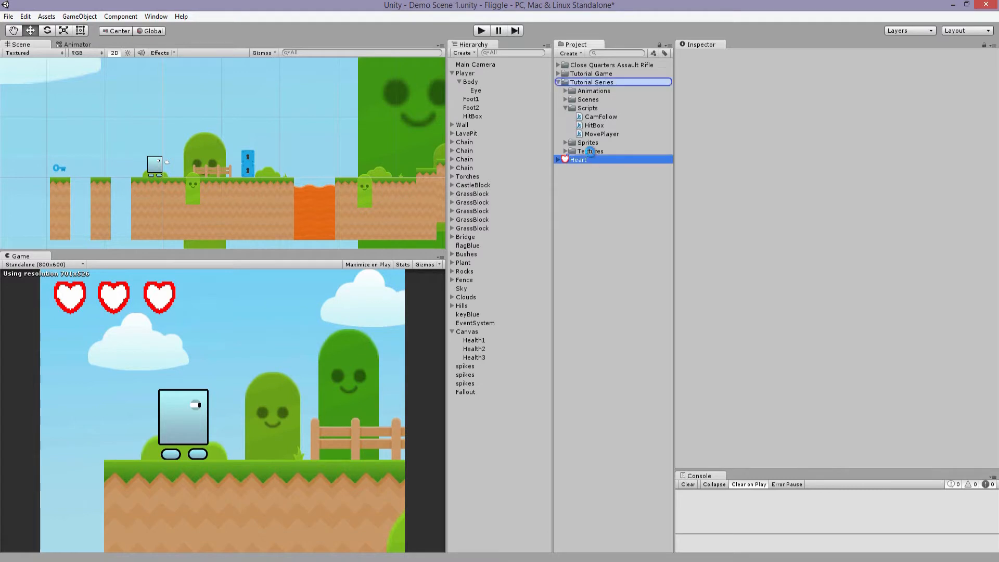
# - Find the coinGold asset, add it to the scene scaled up, and move it right beside the player
pyautogui.click(589, 151)
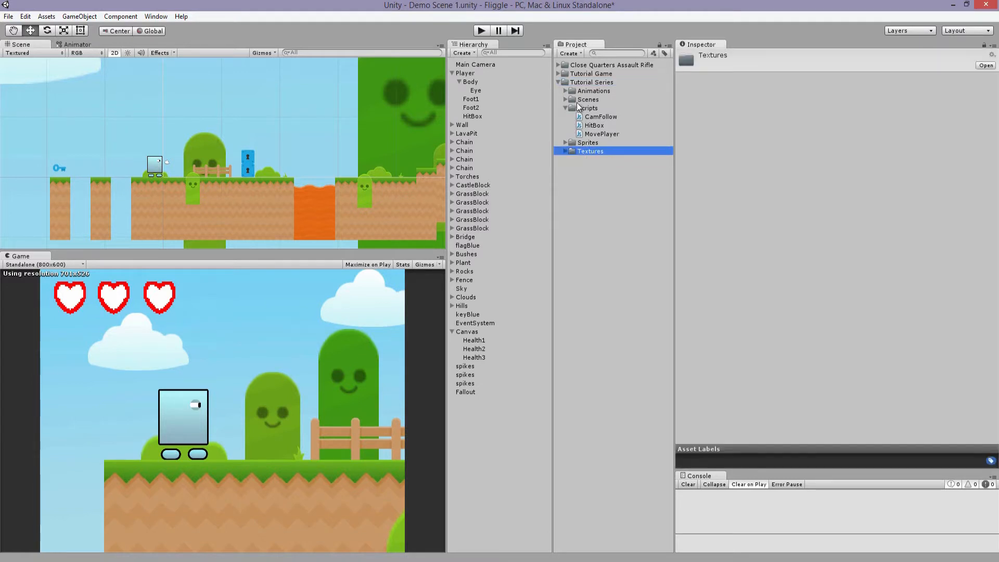
pyautogui.write('coin')
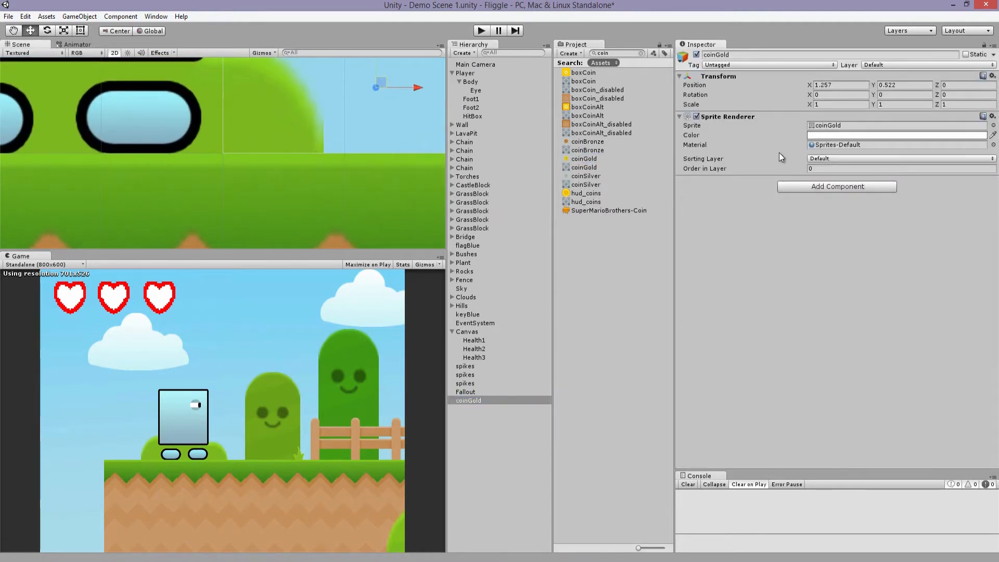
pyautogui.click(898, 158)
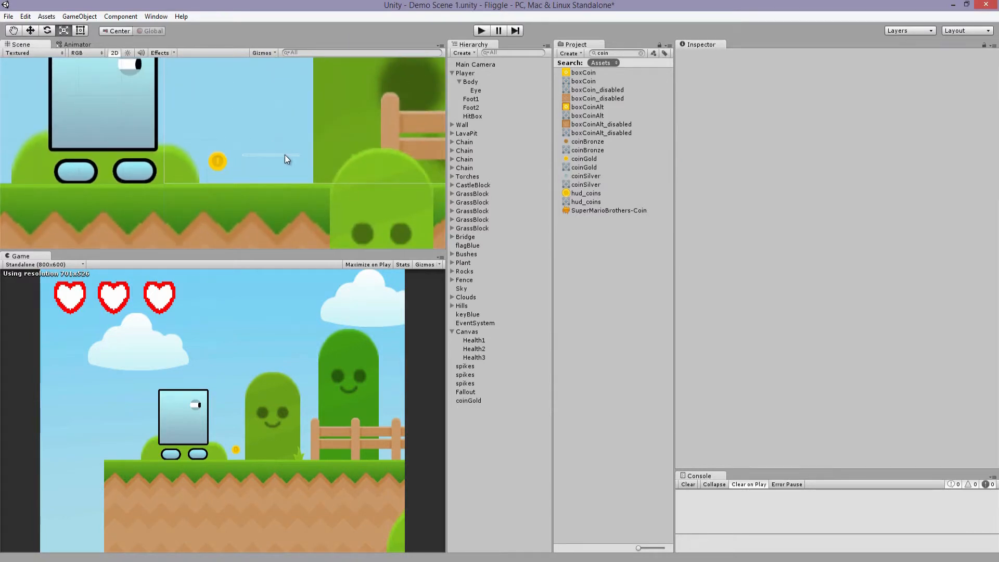
pyautogui.click(217, 162)
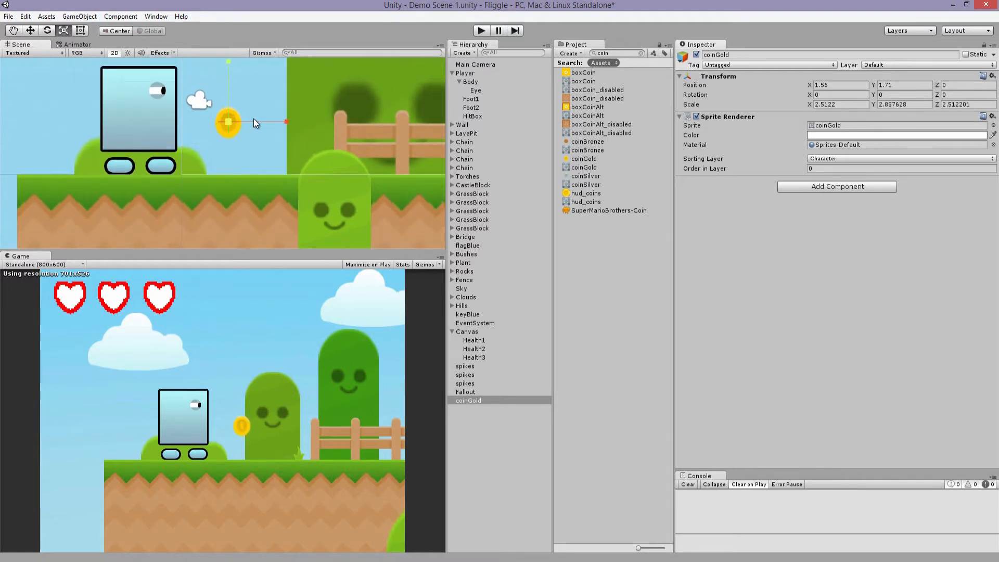
pyautogui.moveTo(228, 123); pyautogui.dragTo(258, 119)
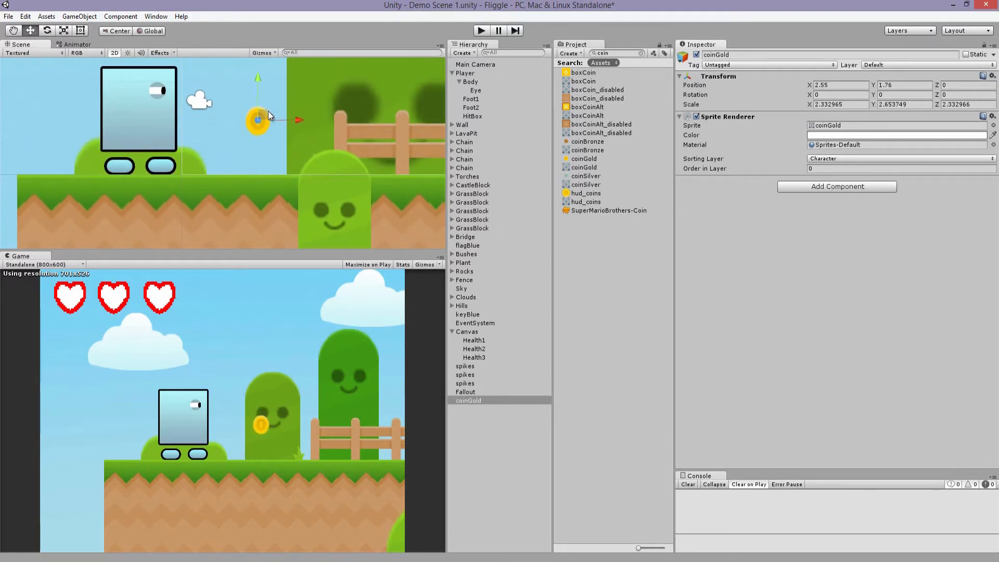
pyautogui.click(156, 16)
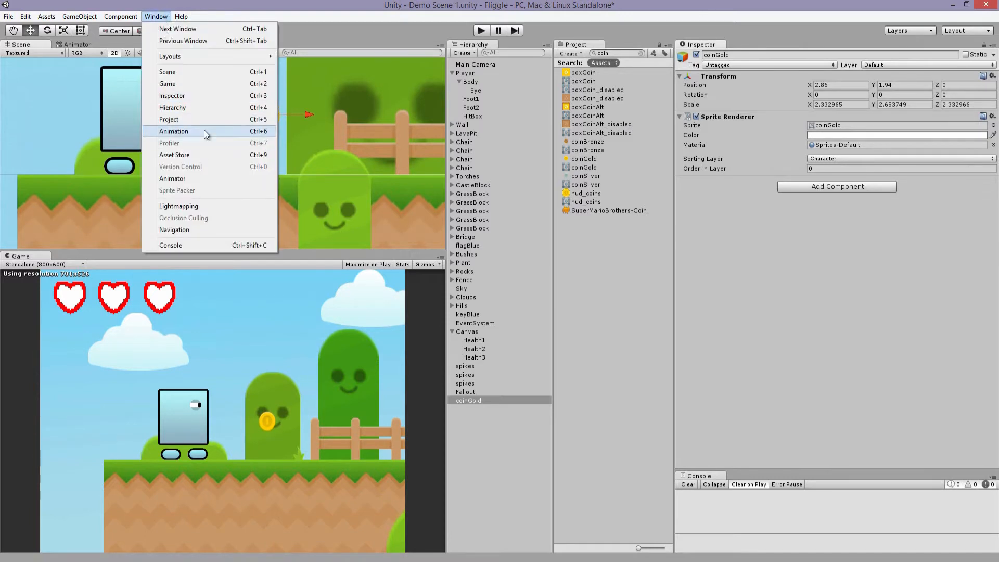
# - Create a Coin.anim clip in Tutorial Series/Animations and add a Transform Scale curve
pyautogui.click(174, 131)
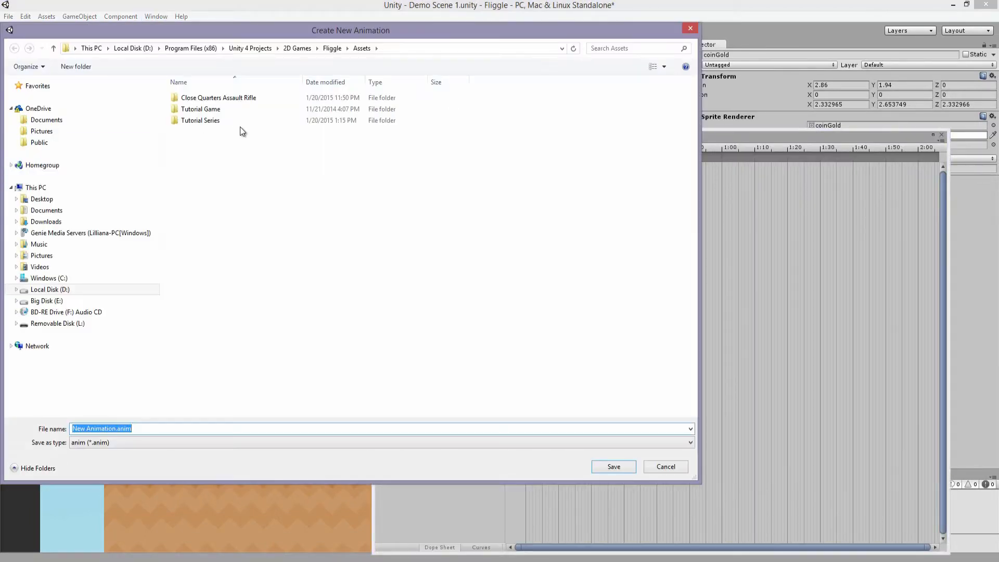
pyautogui.doubleClick(200, 121)
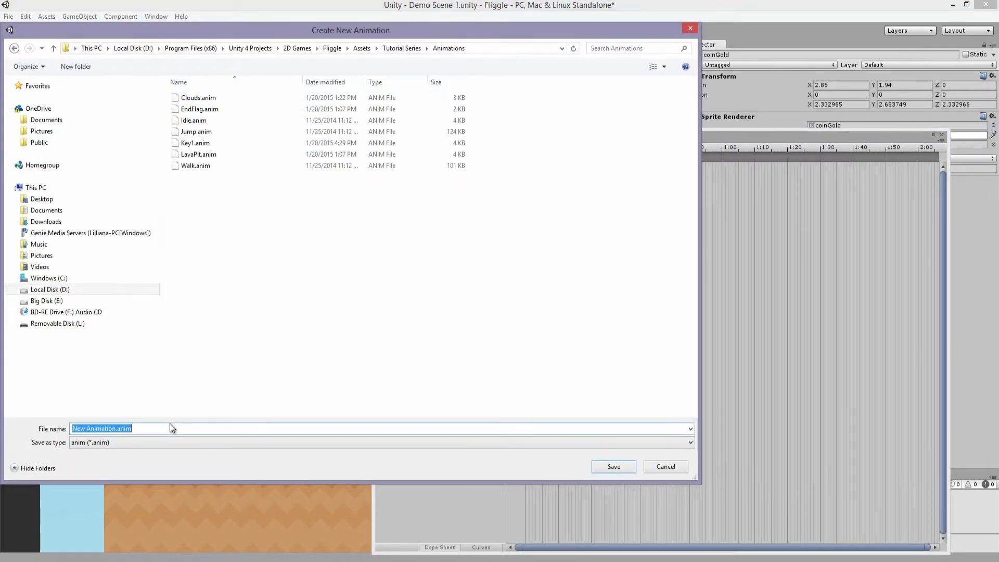
pyautogui.click(613, 467)
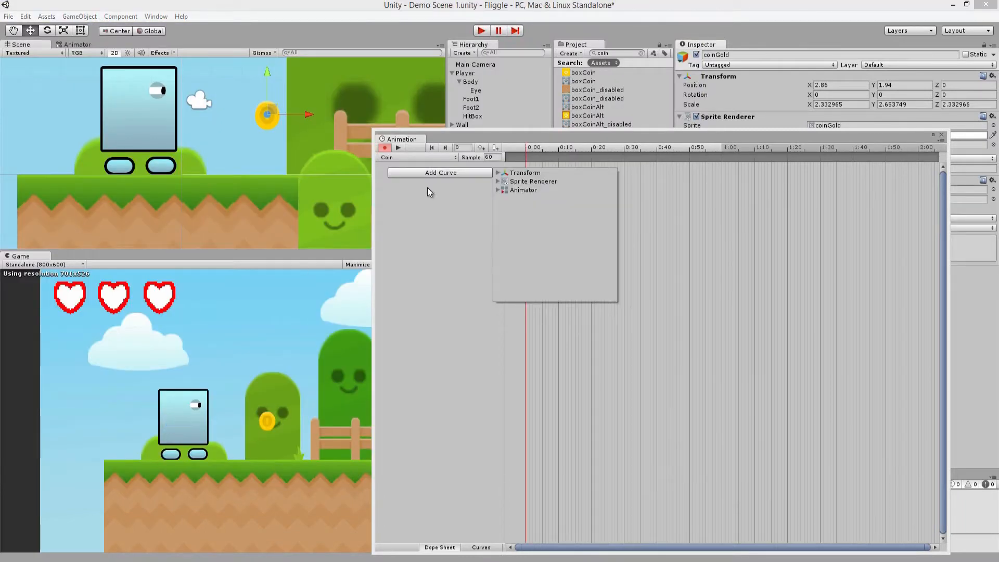
pyautogui.click(498, 171)
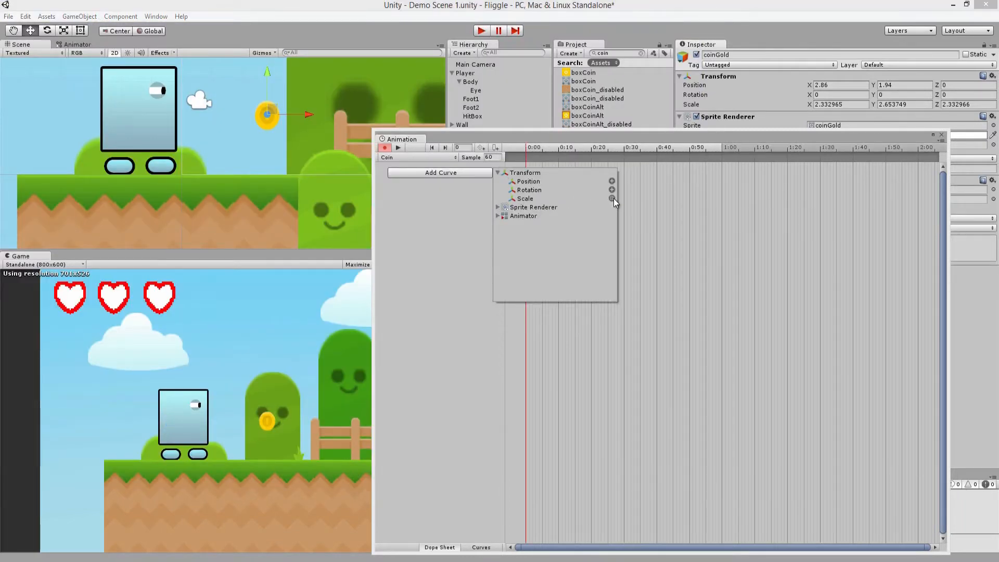
pyautogui.click(611, 199)
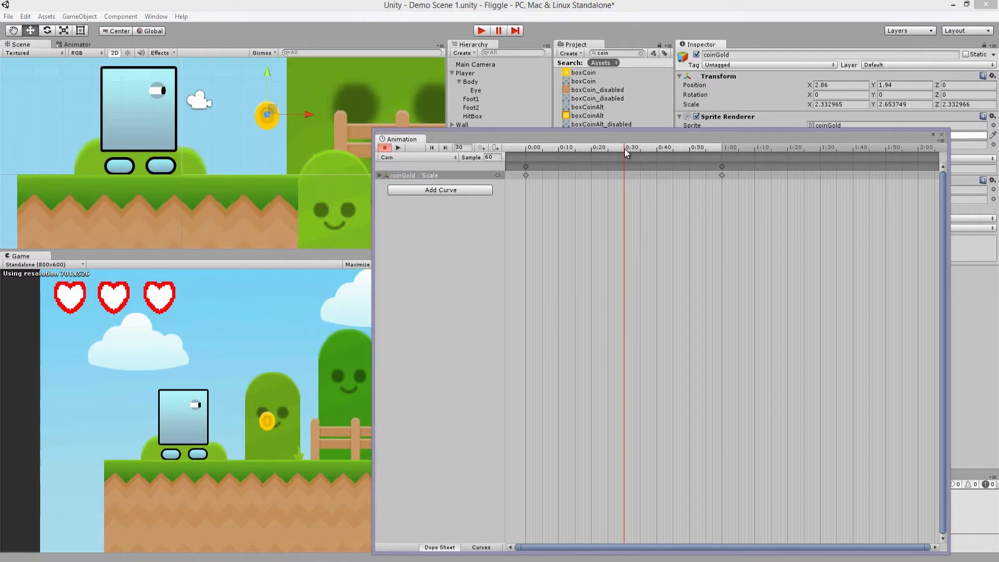
# - Key Scale.x to 0 at 0:30 so the coin squashes and back, then preview the spin
pyautogui.click(379, 175)
pyautogui.write('0')
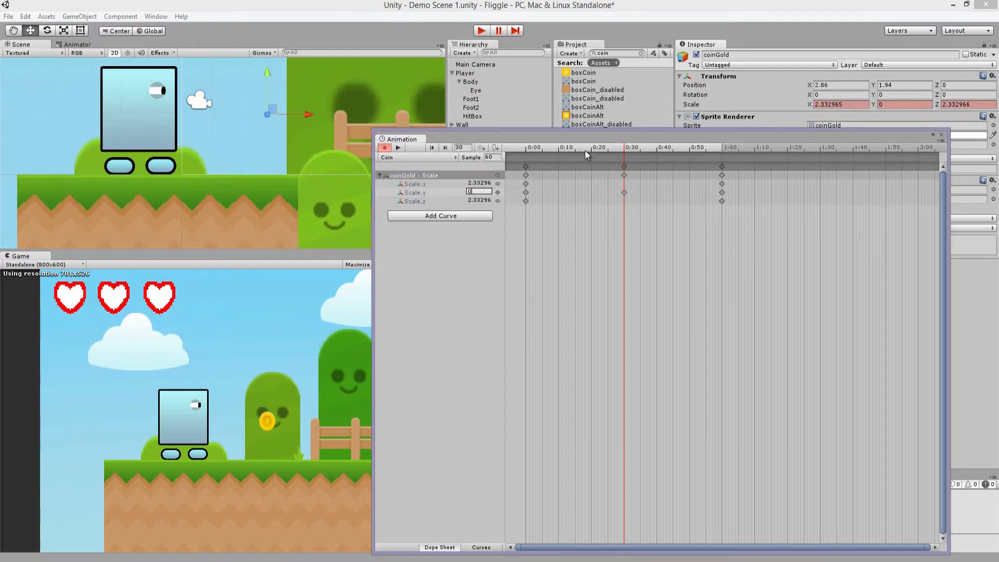
pyautogui.click(587, 147)
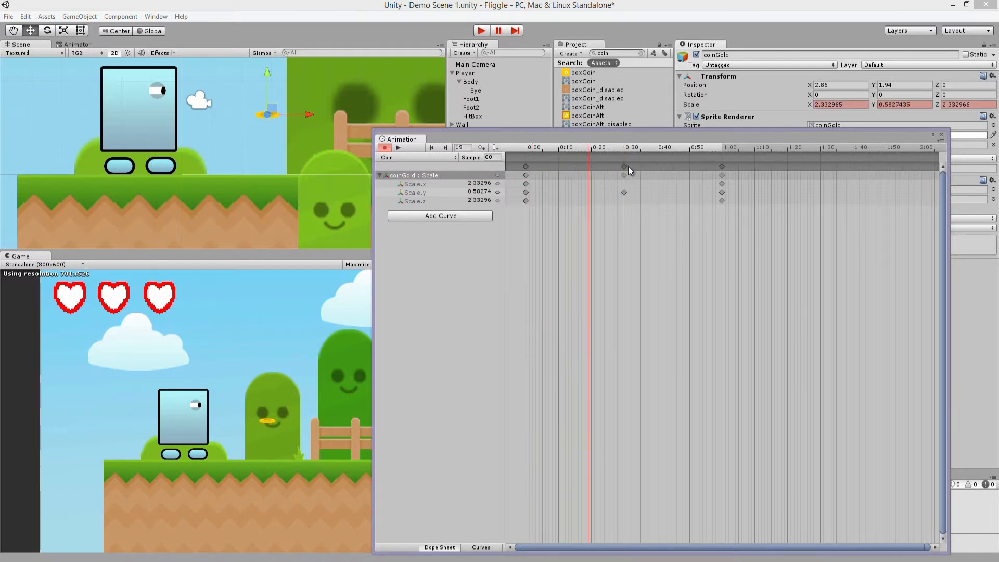
pyautogui.click(624, 147)
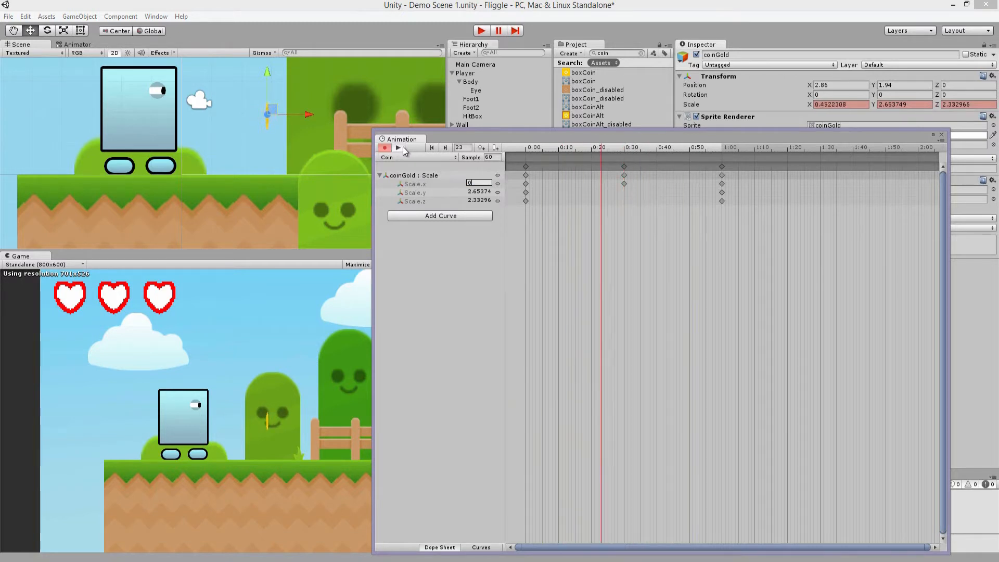
pyautogui.click(589, 147)
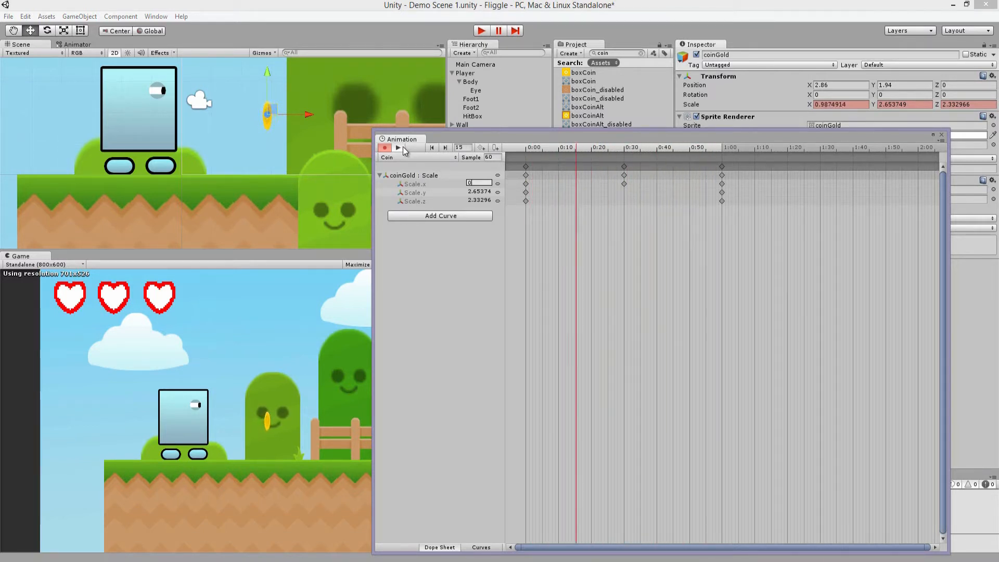
# - Check the coin tag in the Tag Manager (already registered) and create an empty Coins object
pyautogui.click(765, 65)
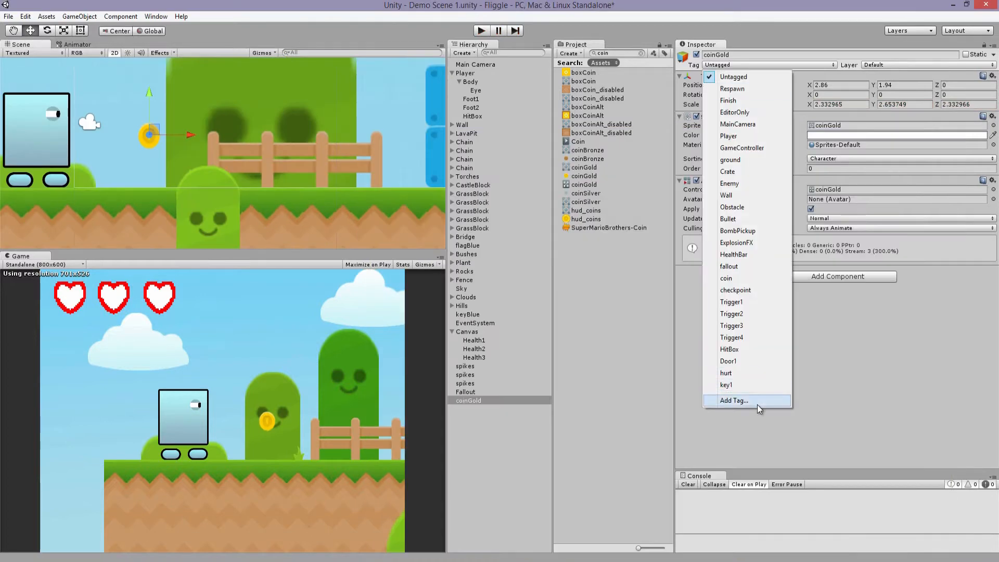
pyautogui.click(734, 399)
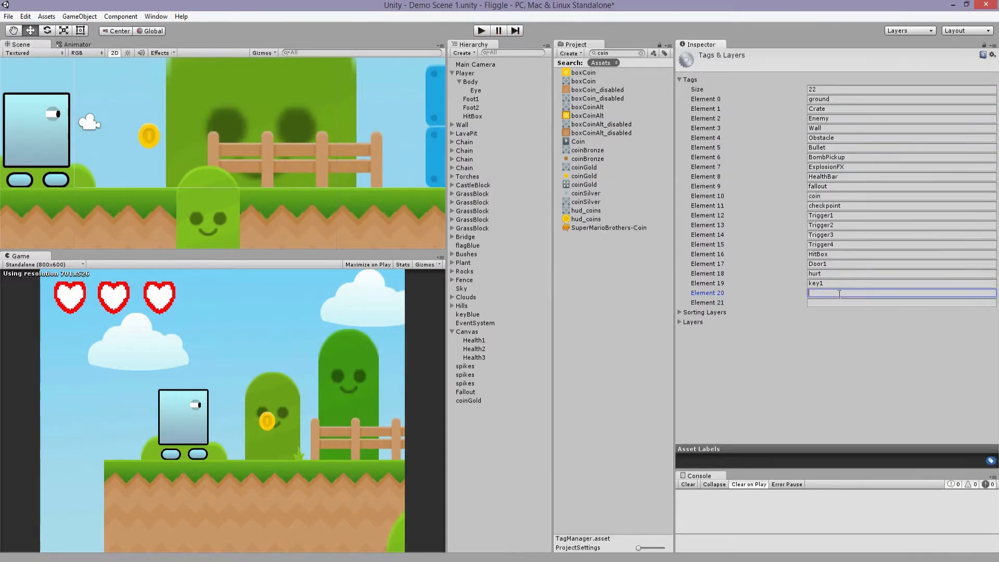
pyautogui.write('coin')
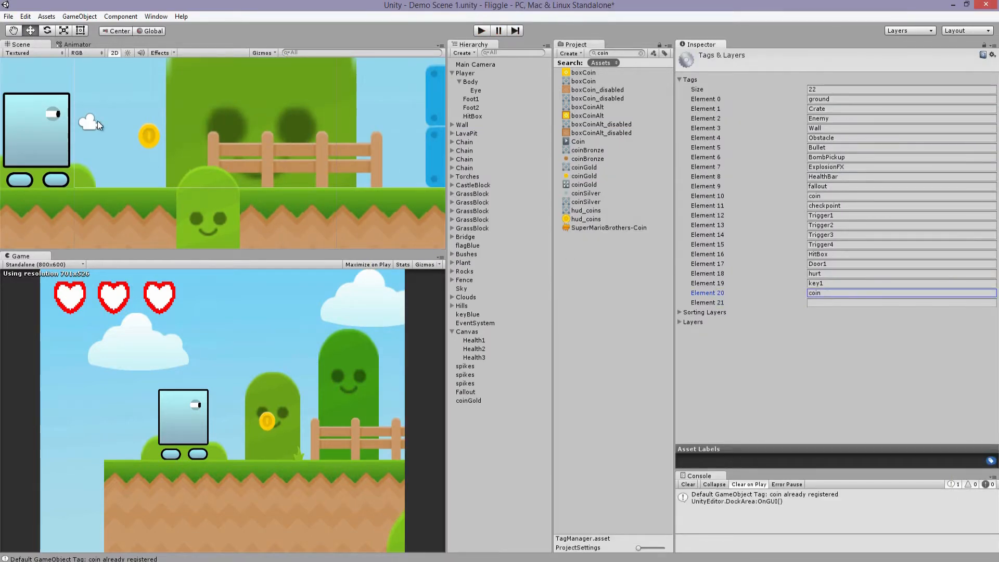
pyautogui.click(469, 400)
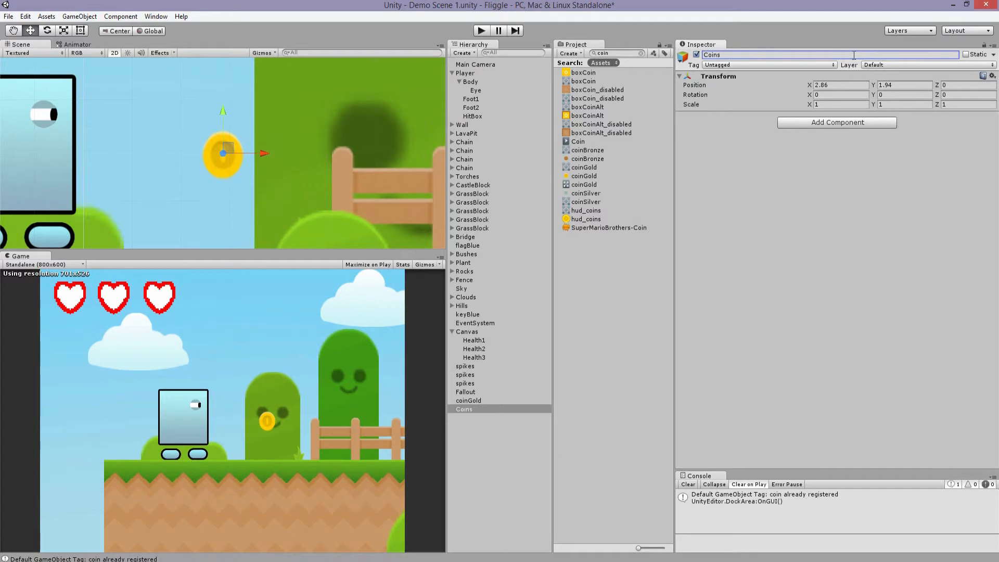
# - Group the three spikes under a new empty Spikes object
pyautogui.click(465, 367)
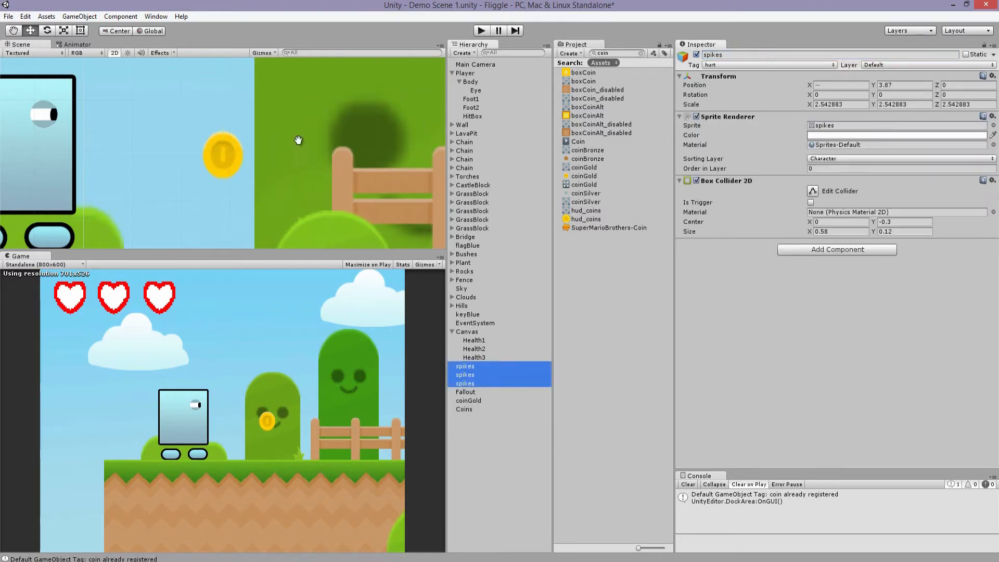
pyautogui.click(474, 417)
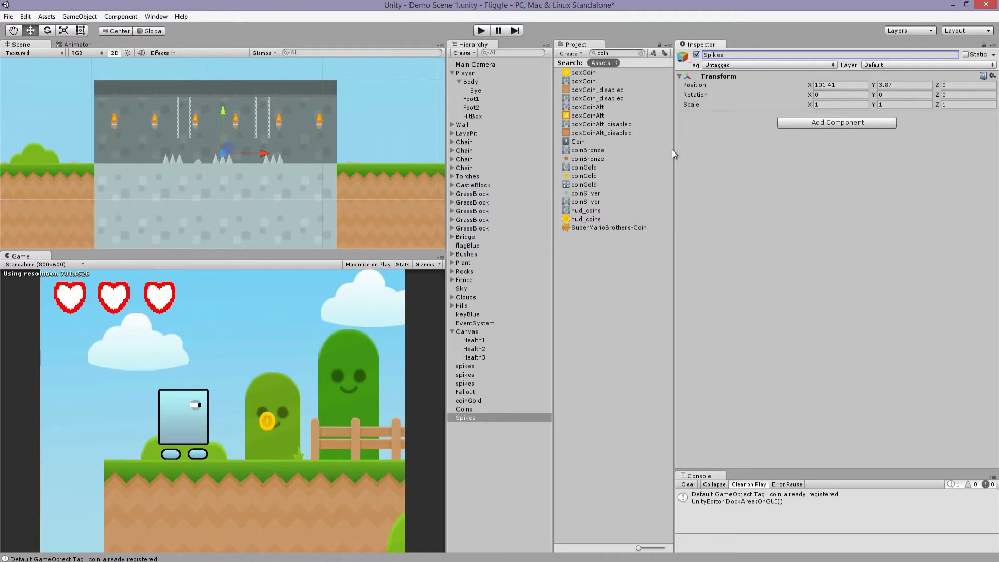
pyautogui.click(472, 408)
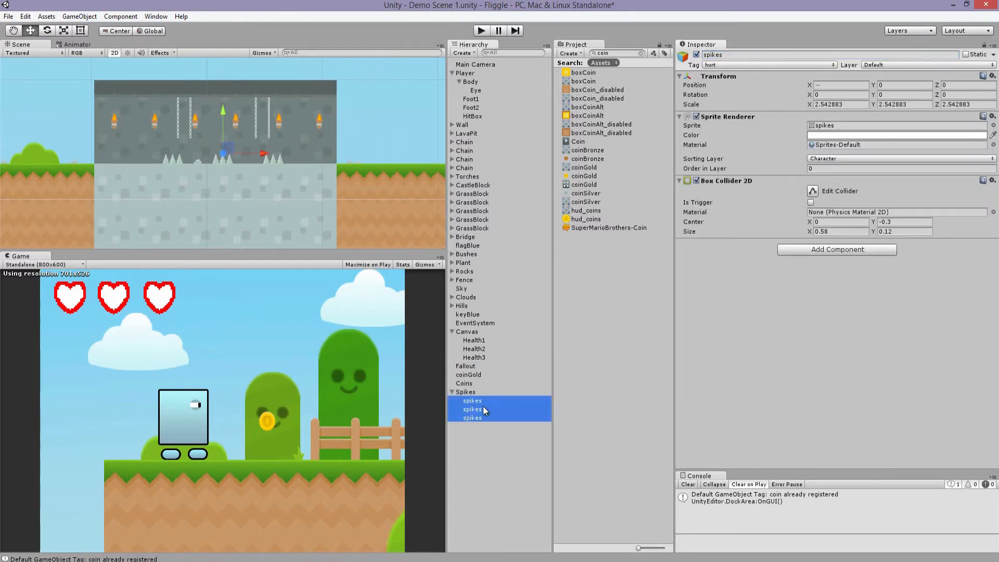
# - Select the gold coin inside Coins and assign it the coin tag
pyautogui.click(475, 383)
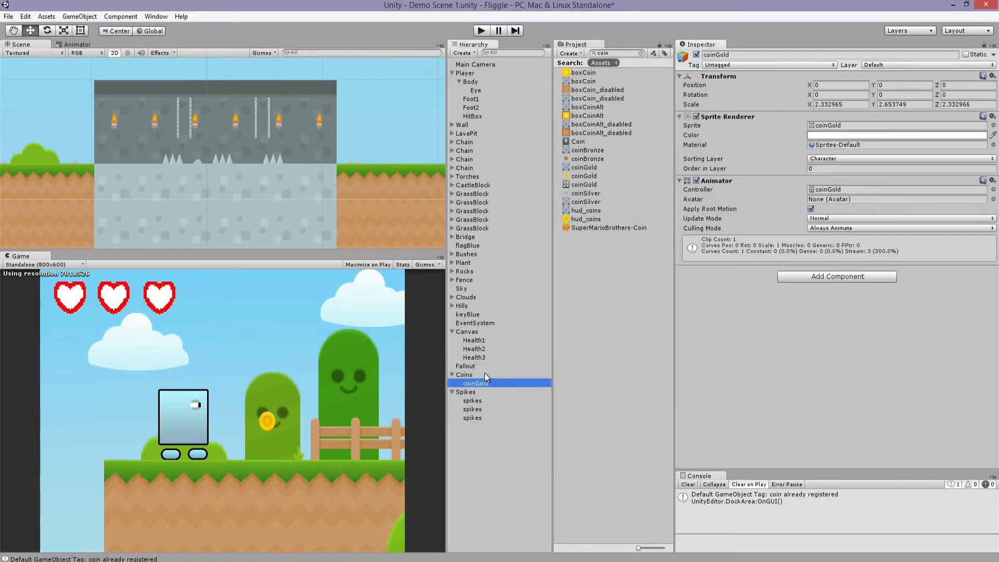
pyautogui.click(768, 65)
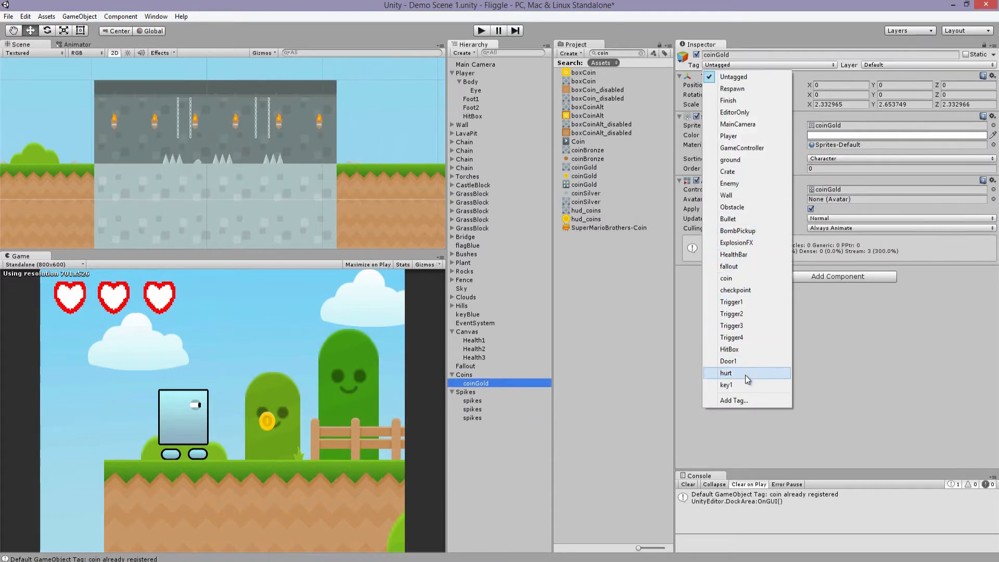
pyautogui.moveTo(739, 282)
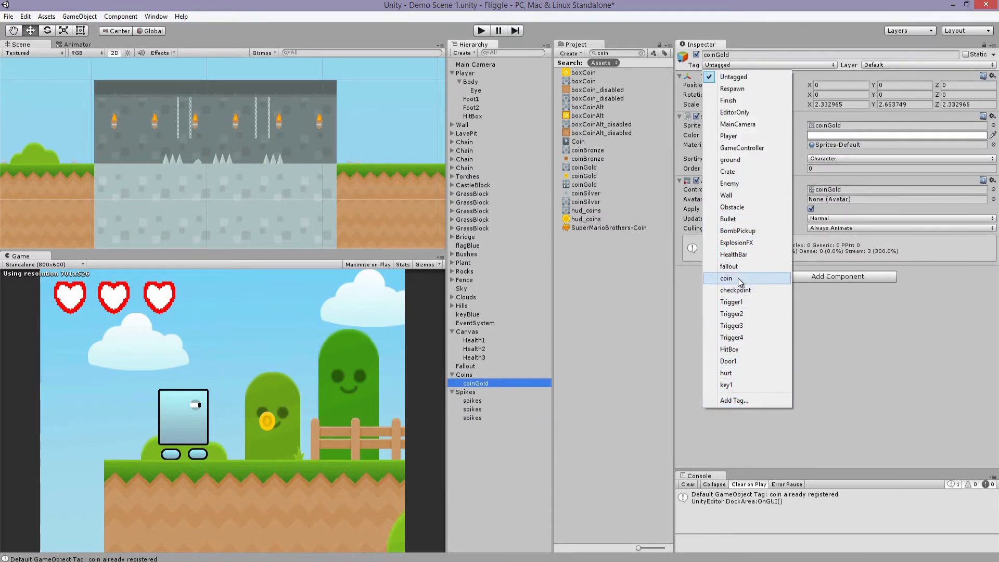
pyautogui.click(727, 279)
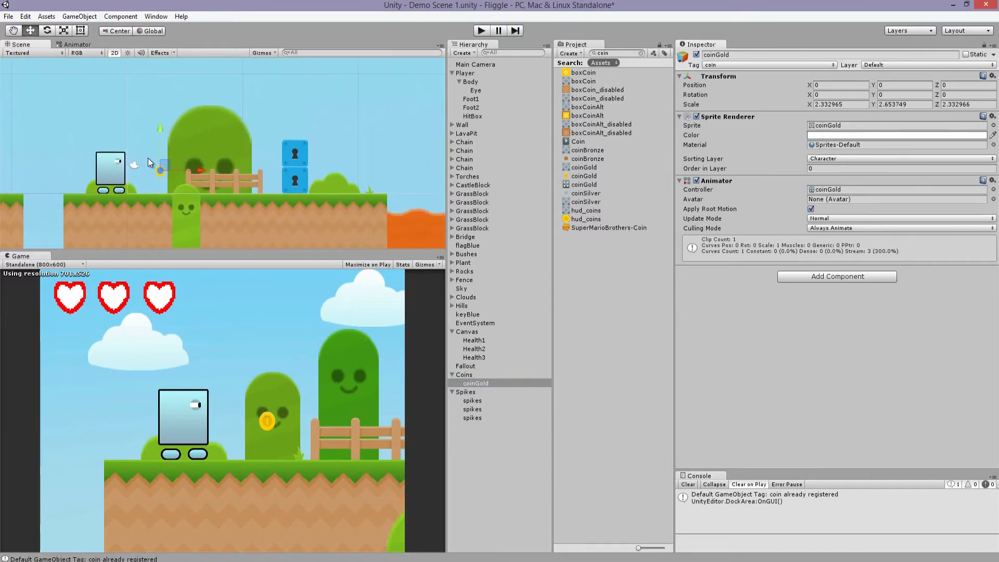
# - Place the coins beside the blue lock blocks with a 0.3×0.25 trigger Box Collider 2D
pyautogui.moveTo(159, 172); pyautogui.dragTo(330, 177)
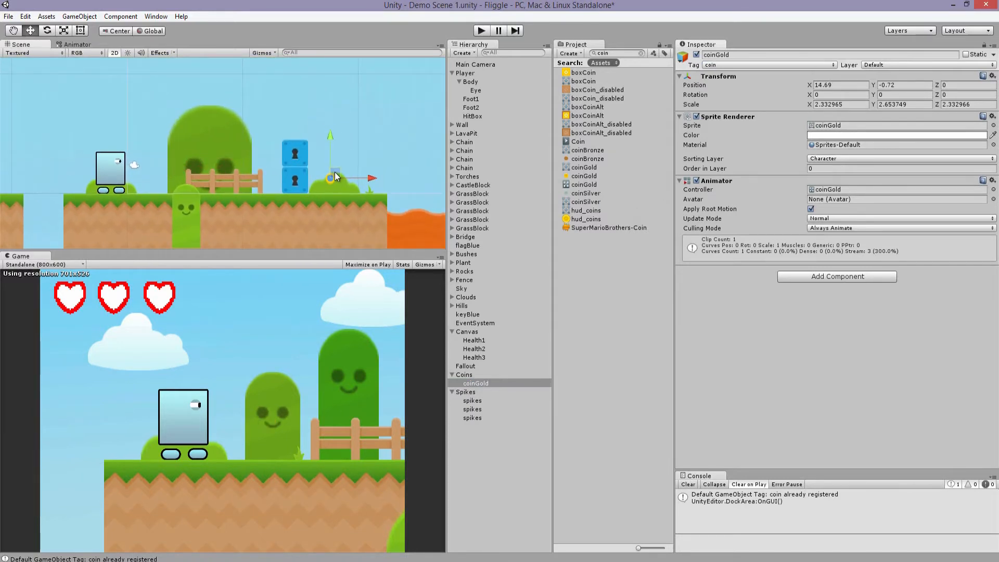
pyautogui.moveTo(334, 177); pyautogui.dragTo(362, 170)
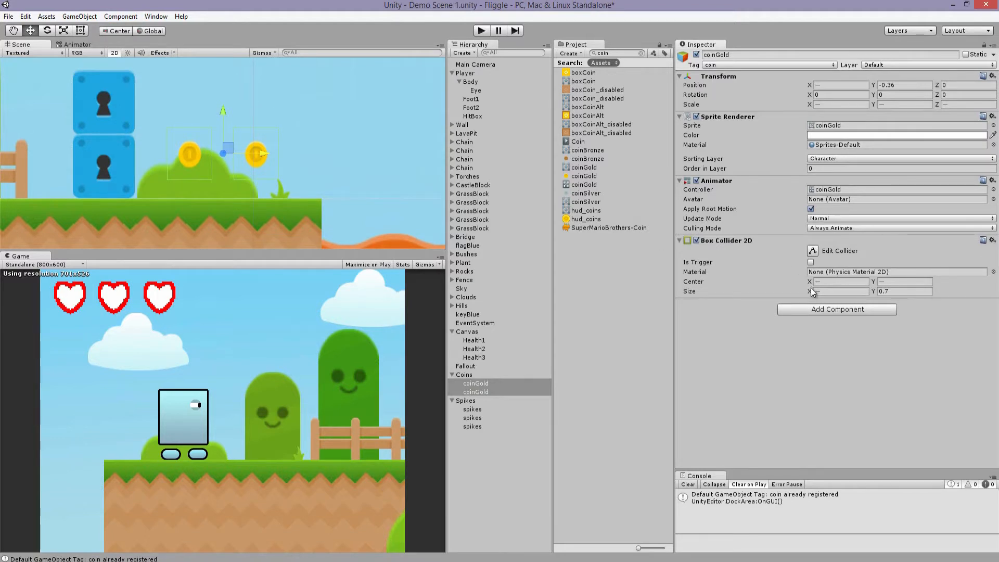
pyautogui.click(840, 291)
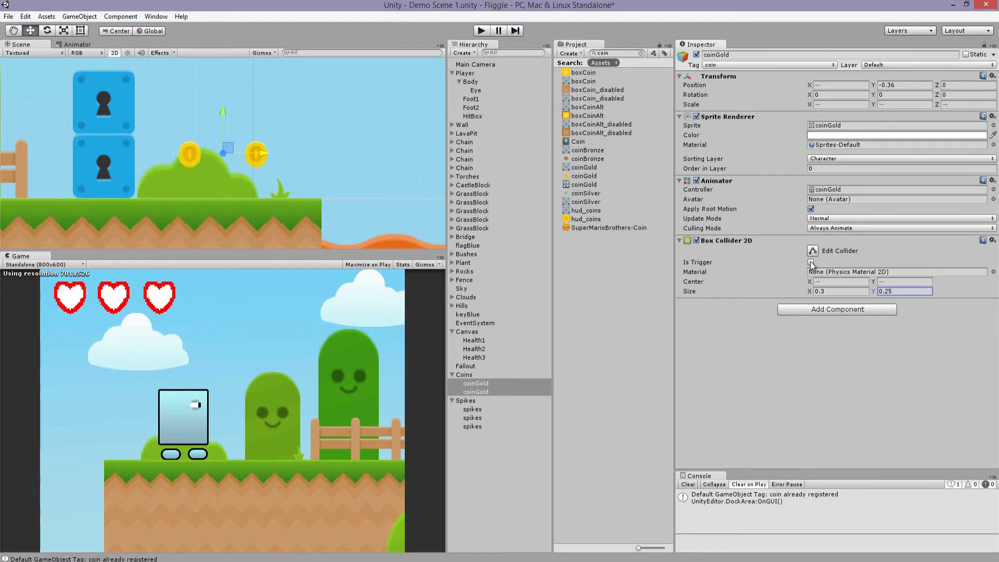
pyautogui.click(811, 262)
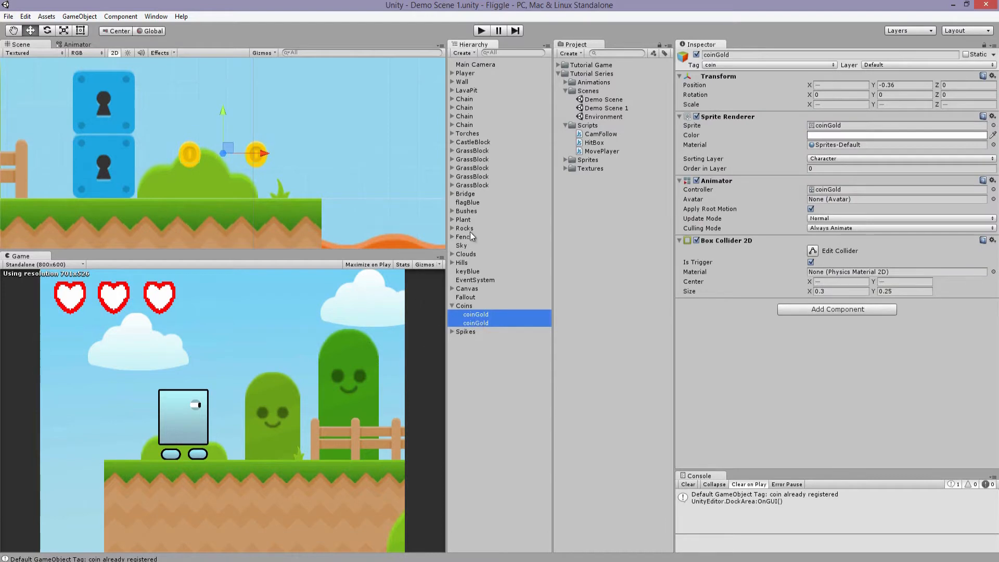
# - Select the Player and scroll to its Move Player script component
pyautogui.click(465, 73)
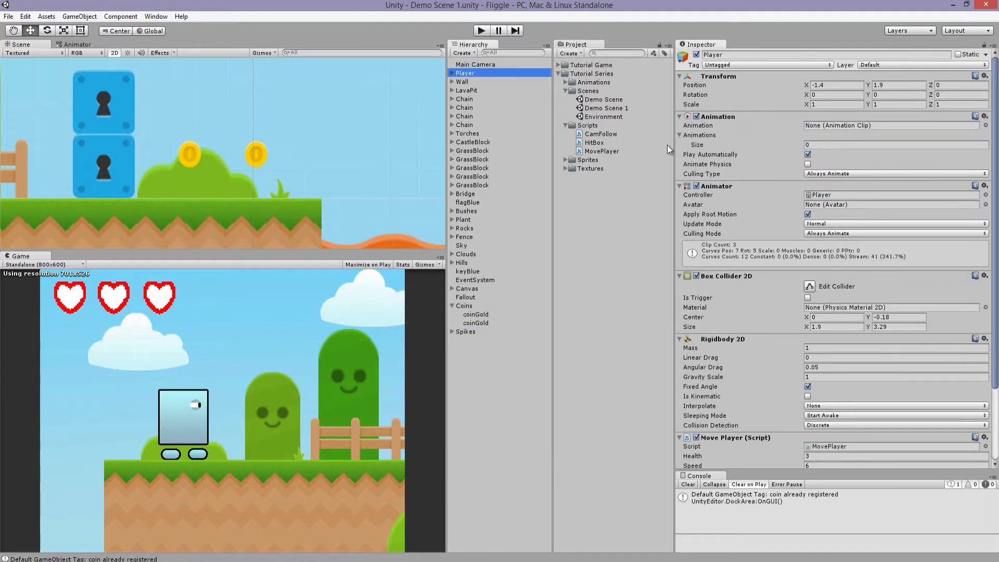
pyautogui.scroll(-3)
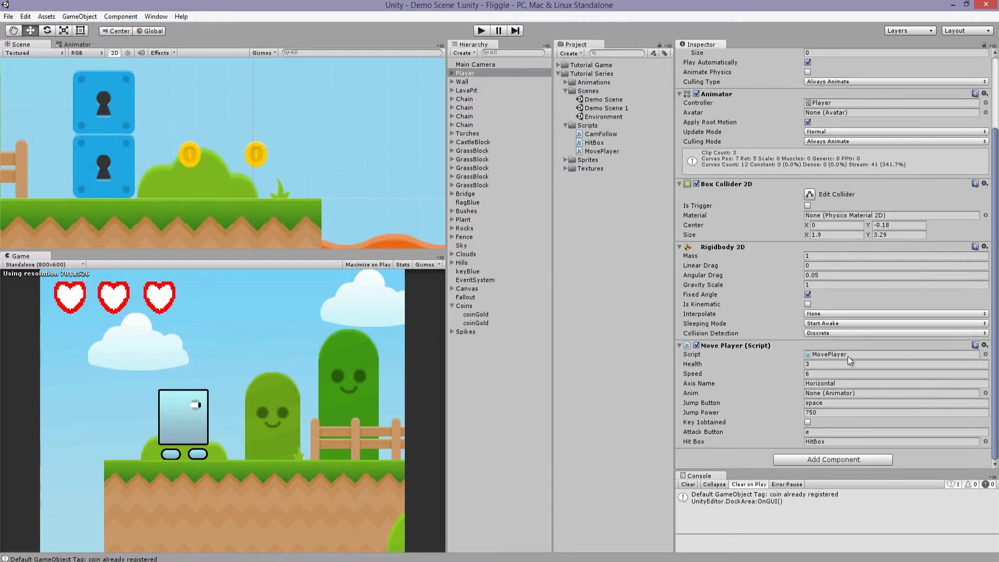
# - In MovePlayer.js, write OnTriggerEnter2D(triggerType : Collider2D) with a CompareTag("coin") check
pyautogui.doubleClick(828, 354)
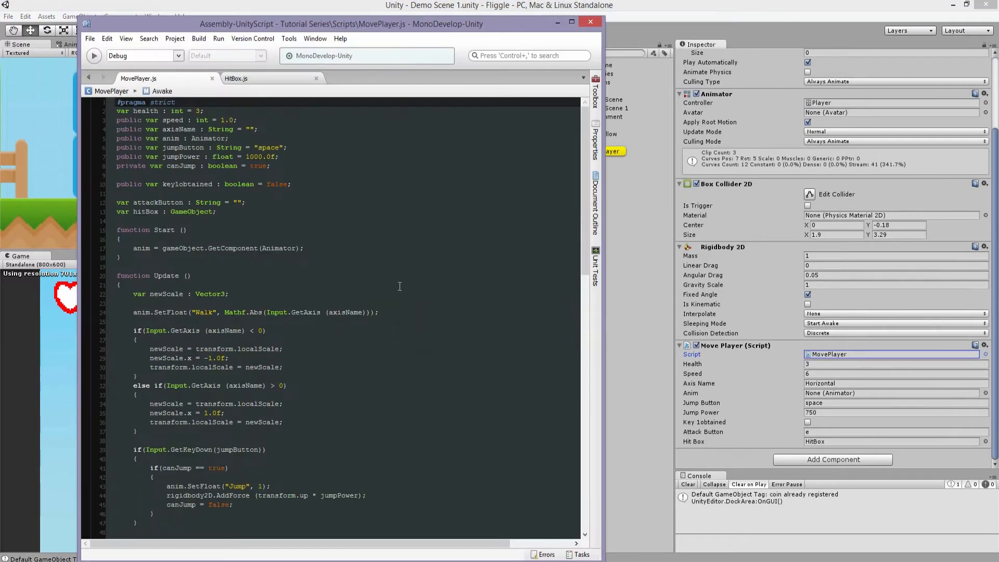
pyautogui.scroll(-3)
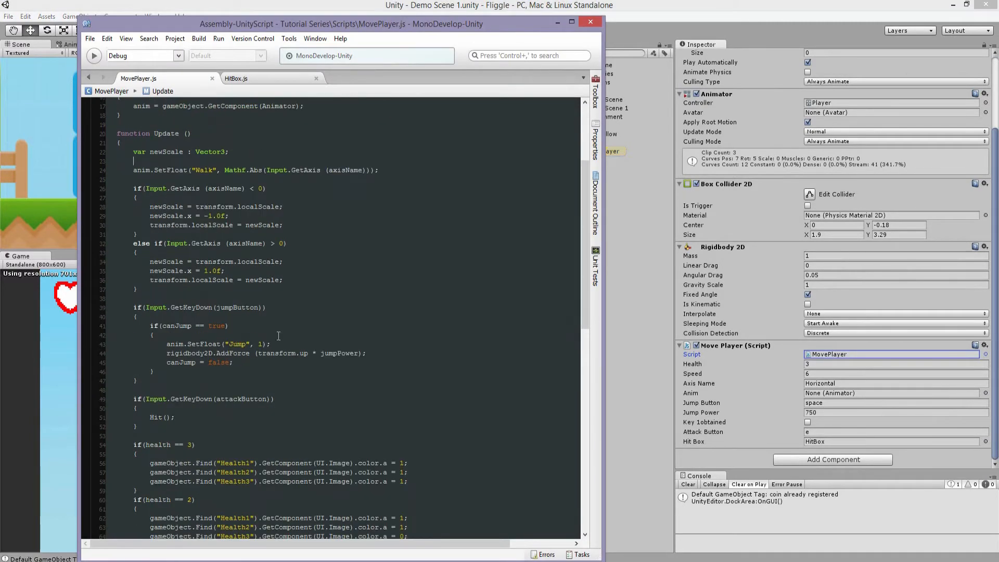
pyautogui.scroll(-3)
pyautogui.write('function OnTriggerEnter2D(triggerTyp')
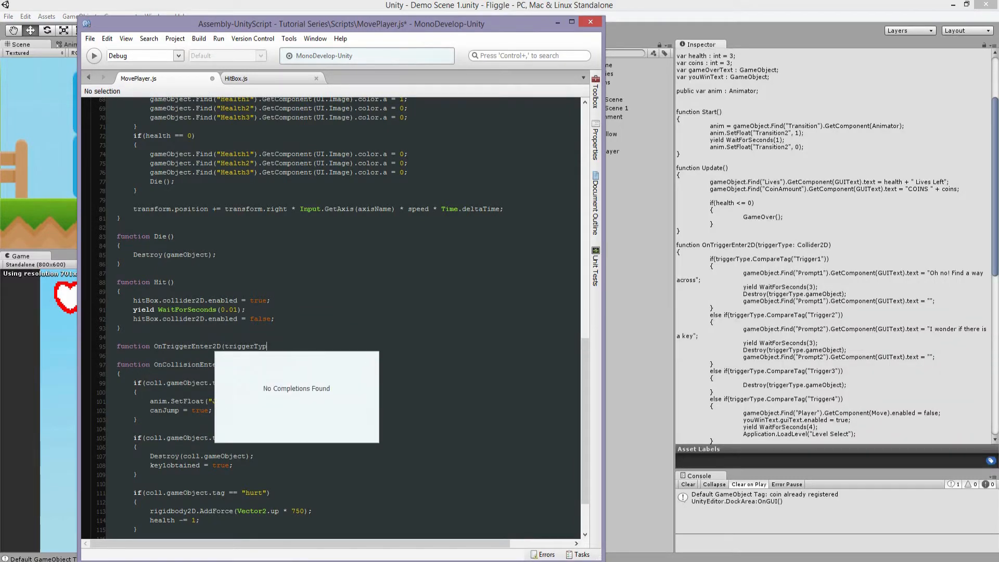
pyautogui.write(': Collider2D)')
pyautogui.write('if(triggerType.CompareTag("coin"))')
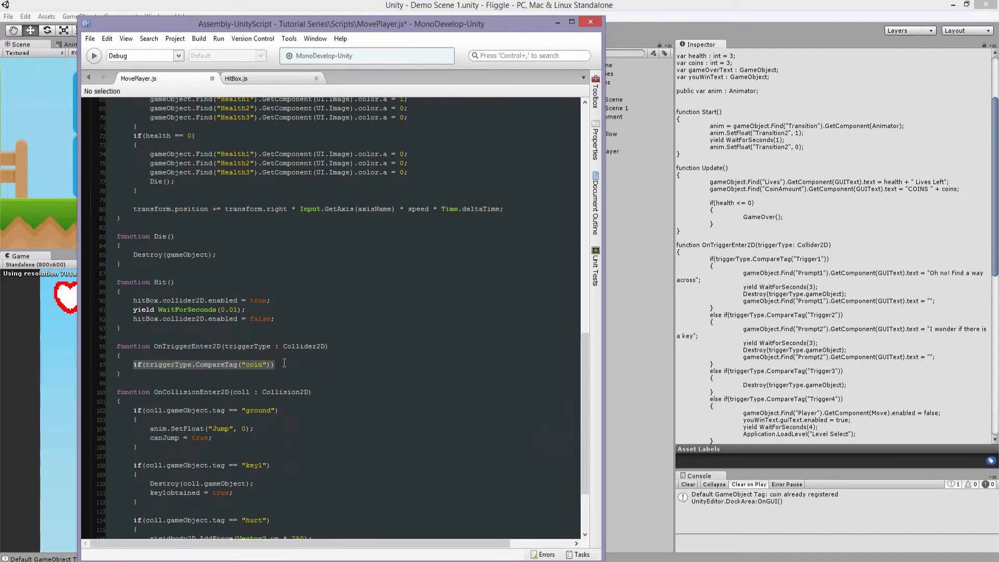
pyautogui.press('Return')
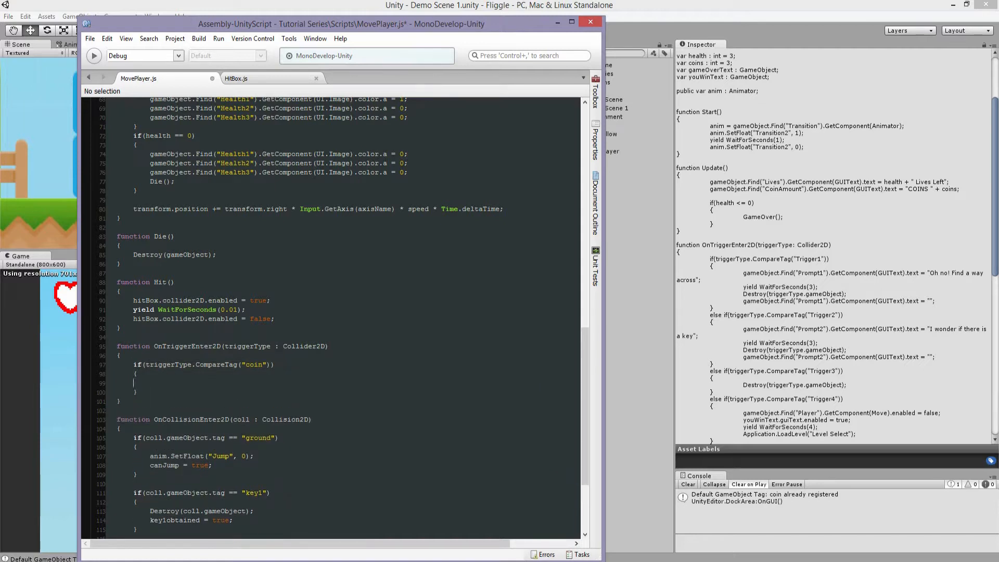
# - Add coin += 1 inside the if block and scroll up to declare the variable
pyautogui.click(151, 382)
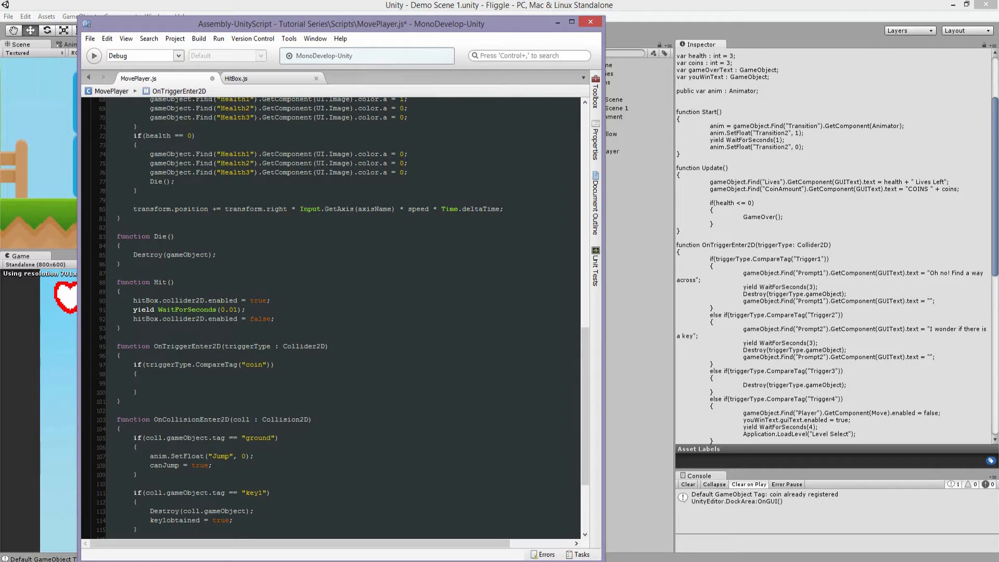
pyautogui.click(150, 383)
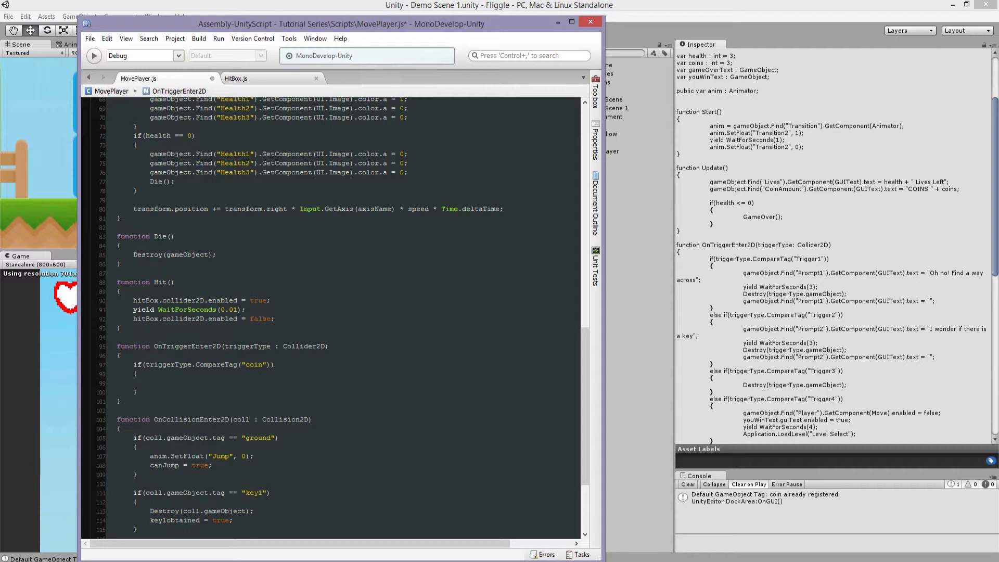
pyautogui.write('coin += 1;')
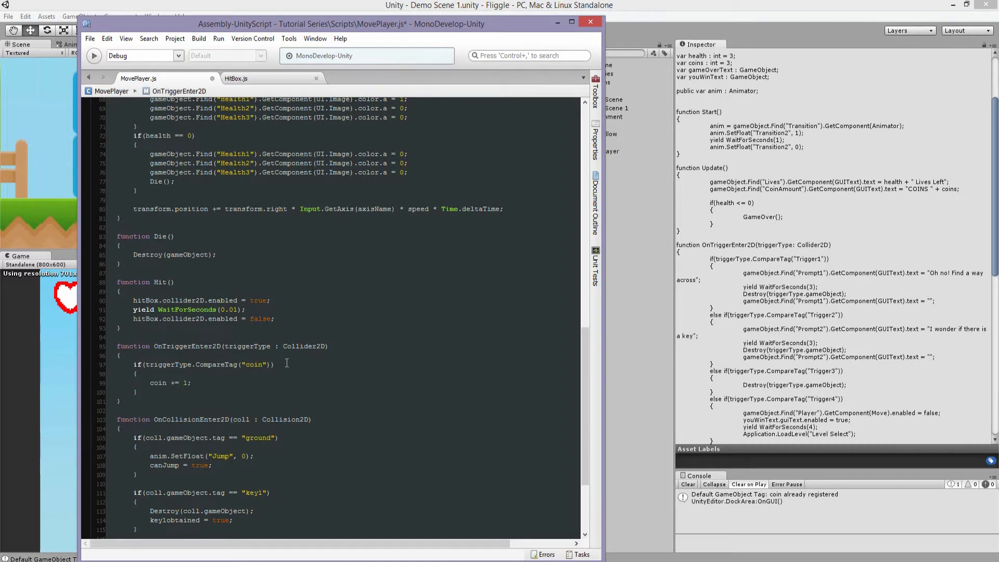
pyautogui.scroll(3)
pyautogui.write('var c')
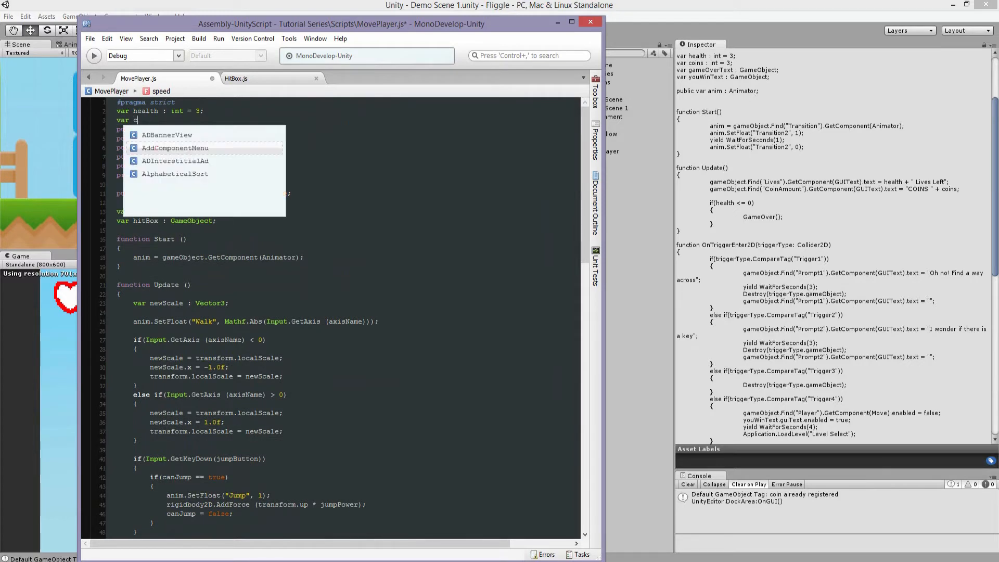
# - Declare var coin : int = 0 and add Destroy(triggerType.gameObject) in the trigger handler
pyautogui.write('oin : int =')
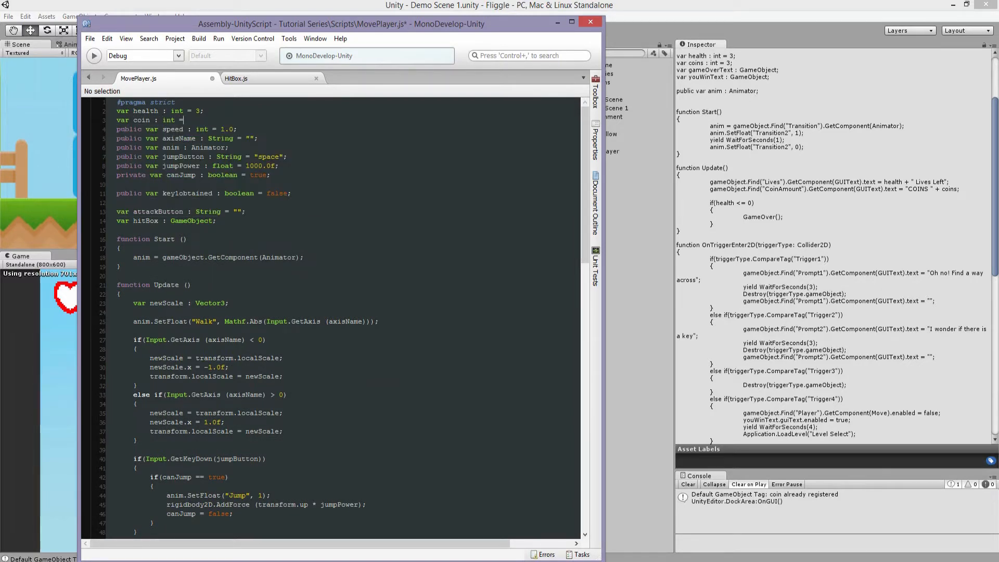
pyautogui.write('0;')
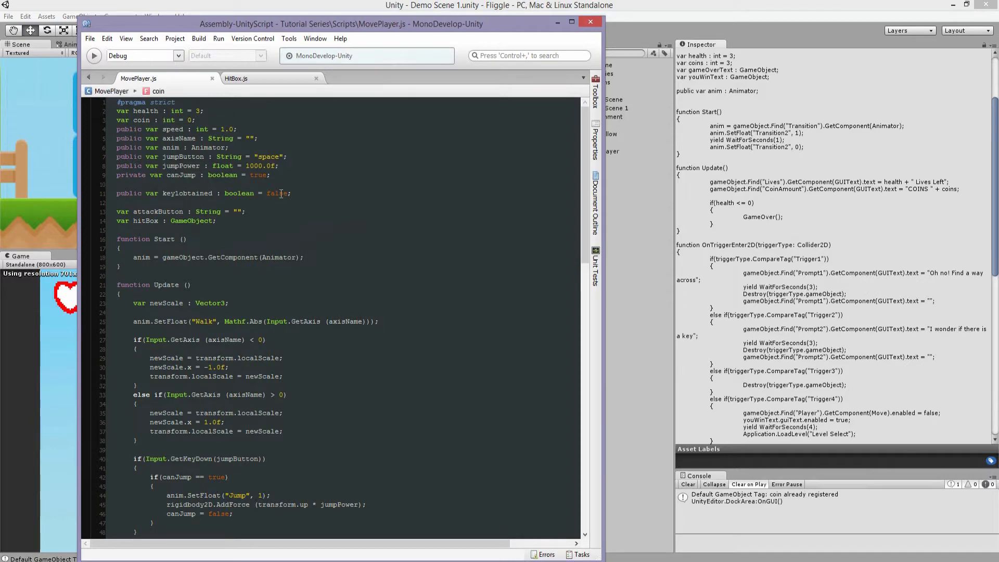
pyautogui.scroll(-3)
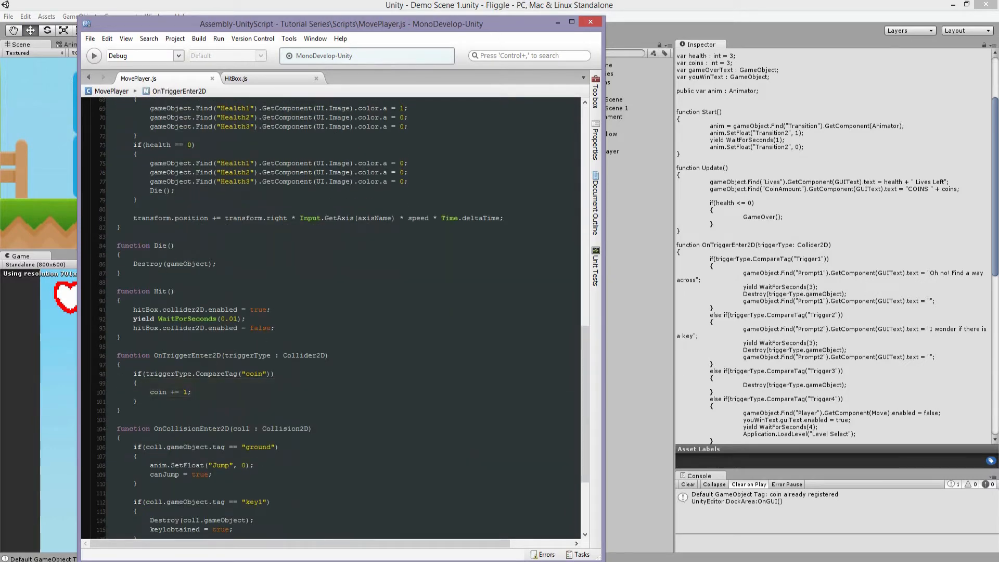
pyautogui.write('Destroy')
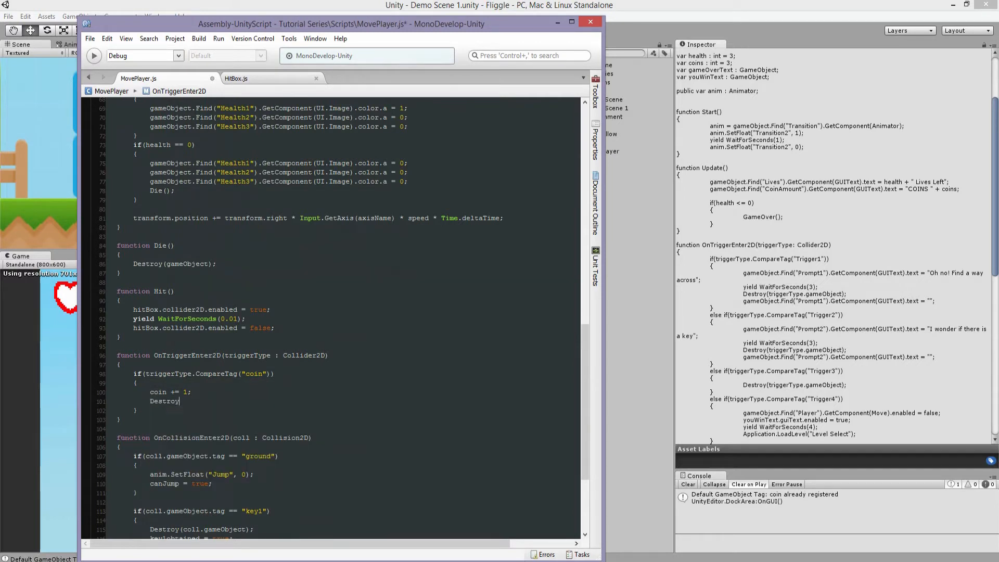
pyautogui.write('(trigger')
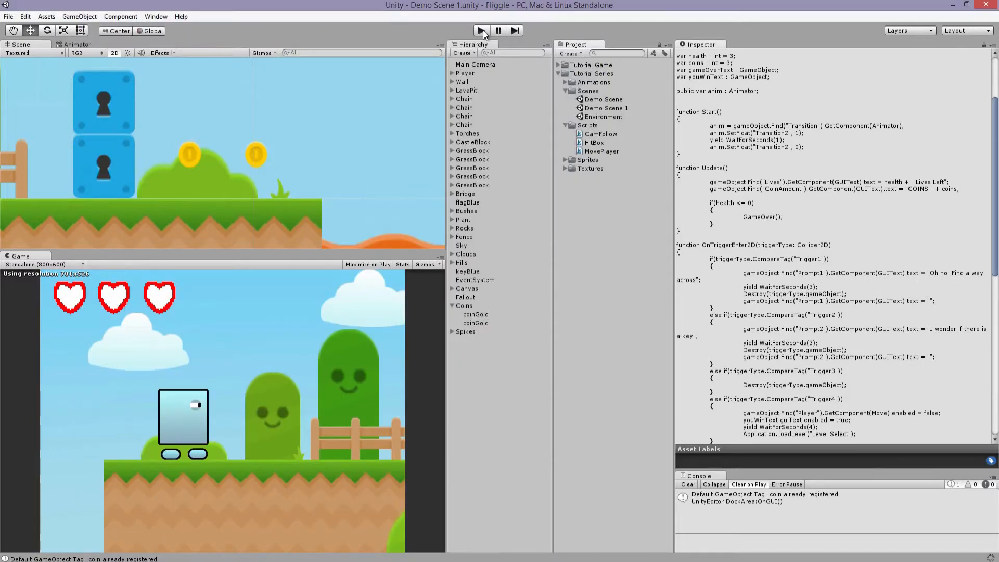
# - Run the game, collect the coins until Coin reads 2, then stop play mode
pyautogui.click(480, 30)
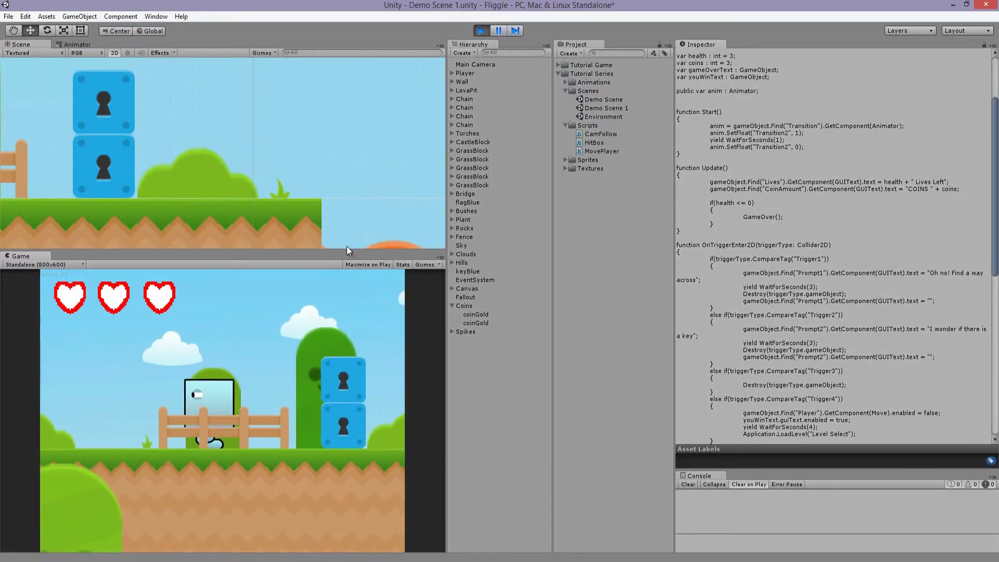
pyautogui.click(465, 73)
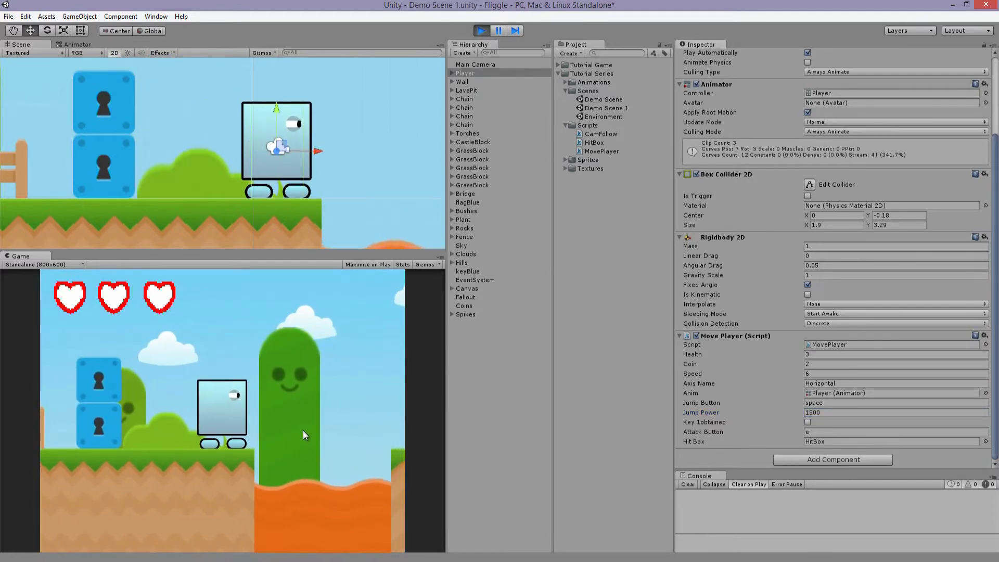
pyautogui.click(481, 30)
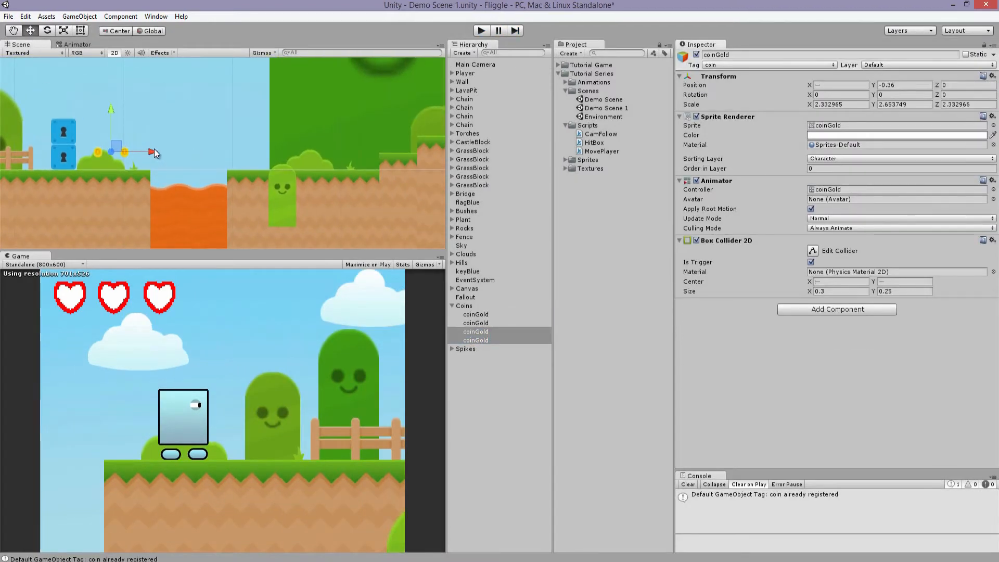
# - Move the duplicated coins past the lava pit and play-test until Coin reaches 4
pyautogui.moveTo(153, 152); pyautogui.dragTo(382, 163)
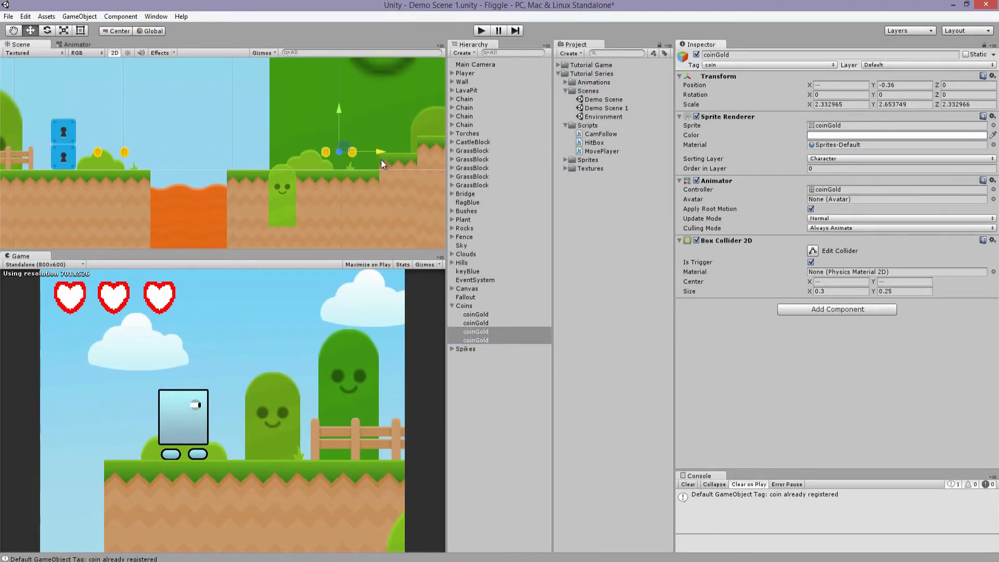
pyautogui.click(481, 30)
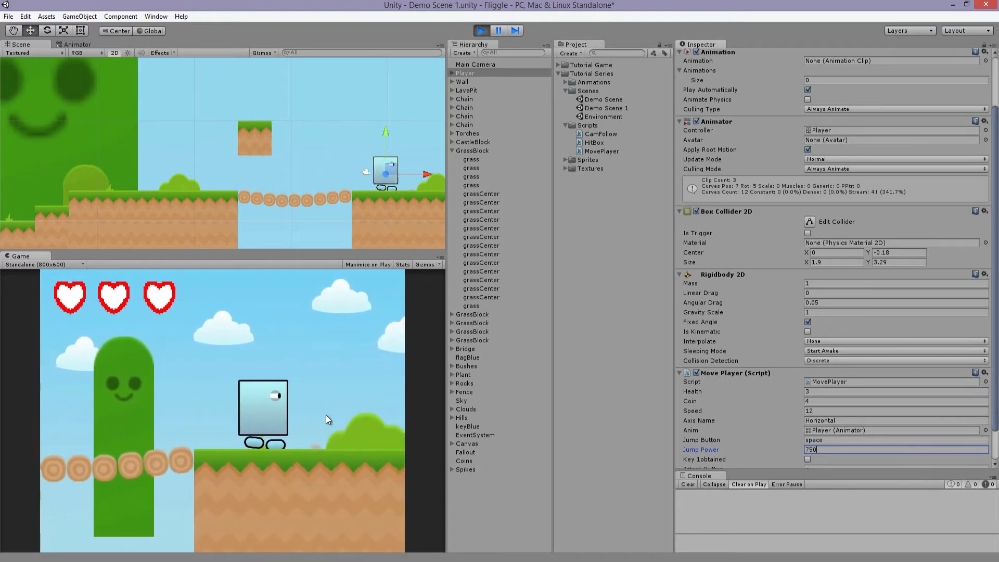
pyautogui.click(481, 31)
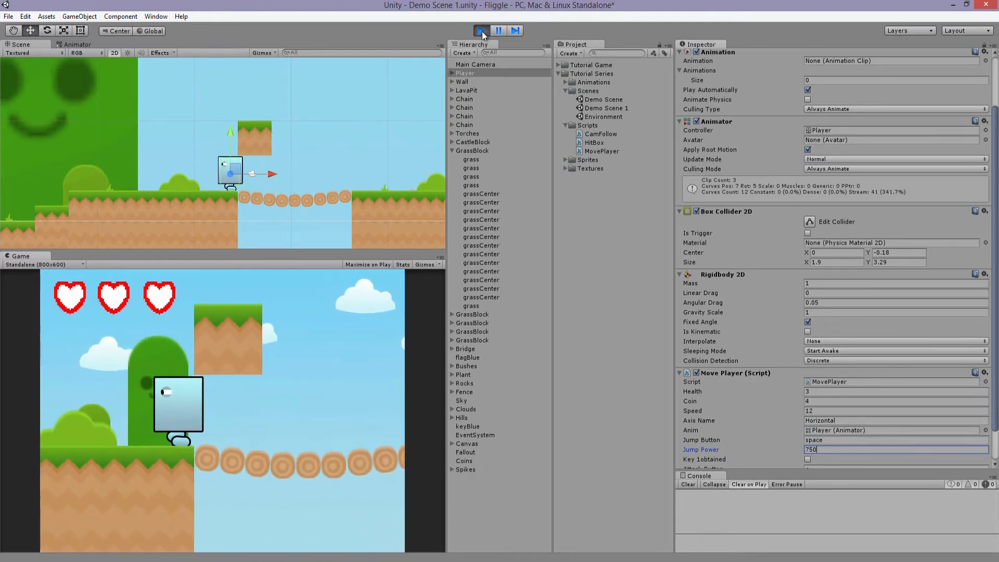
pyautogui.click(481, 30)
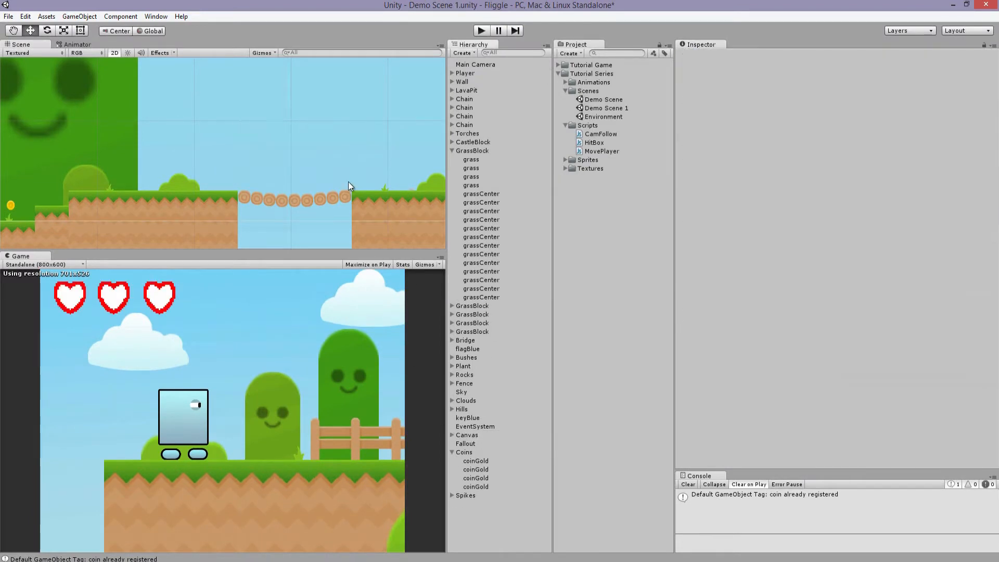
# - Search the Hierarchy for plant and bush objects and inspect the Plant group and its plants
pyautogui.click(482, 383)
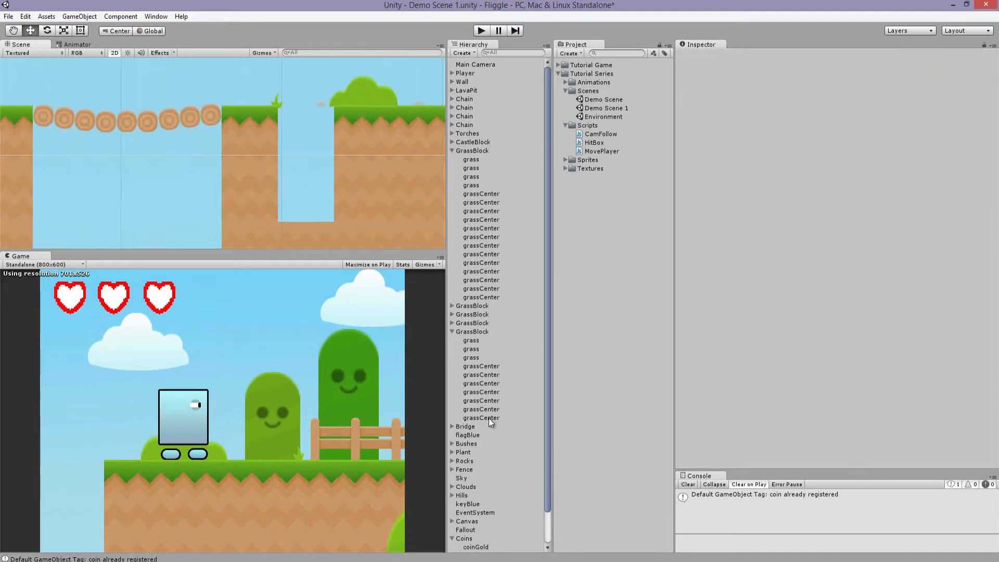
pyautogui.write('ro')
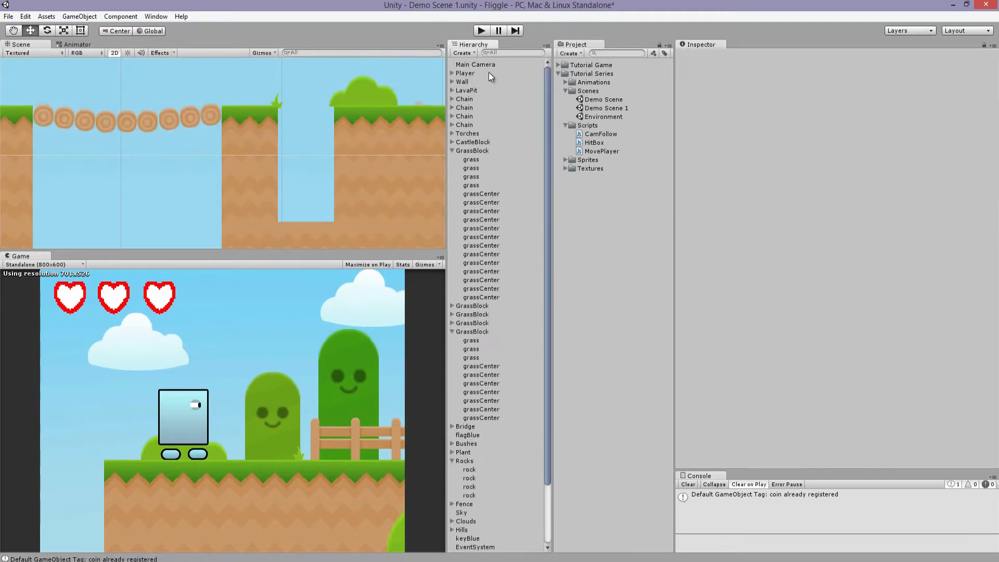
pyautogui.write('gr')
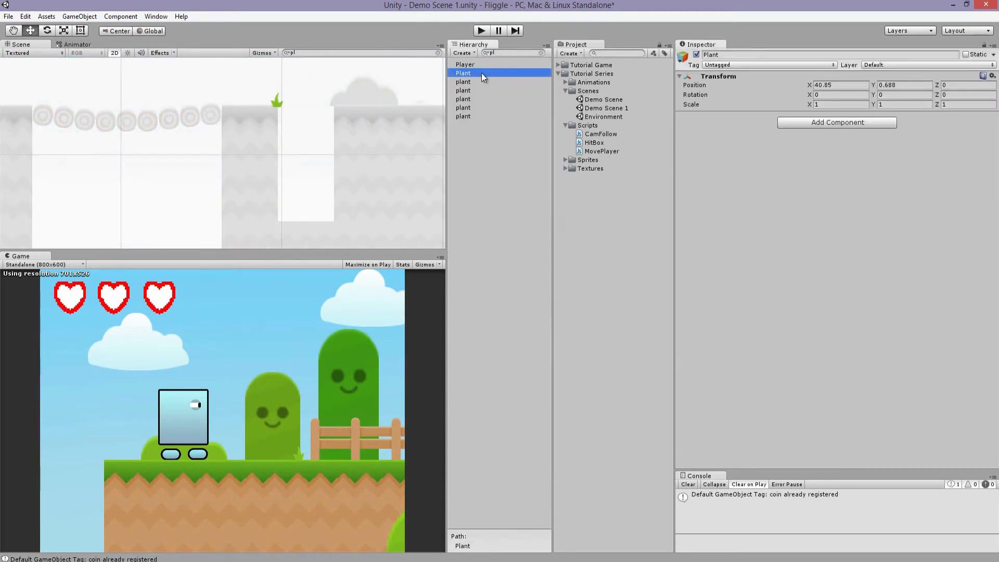
pyautogui.click(462, 99)
pyautogui.write('bush')
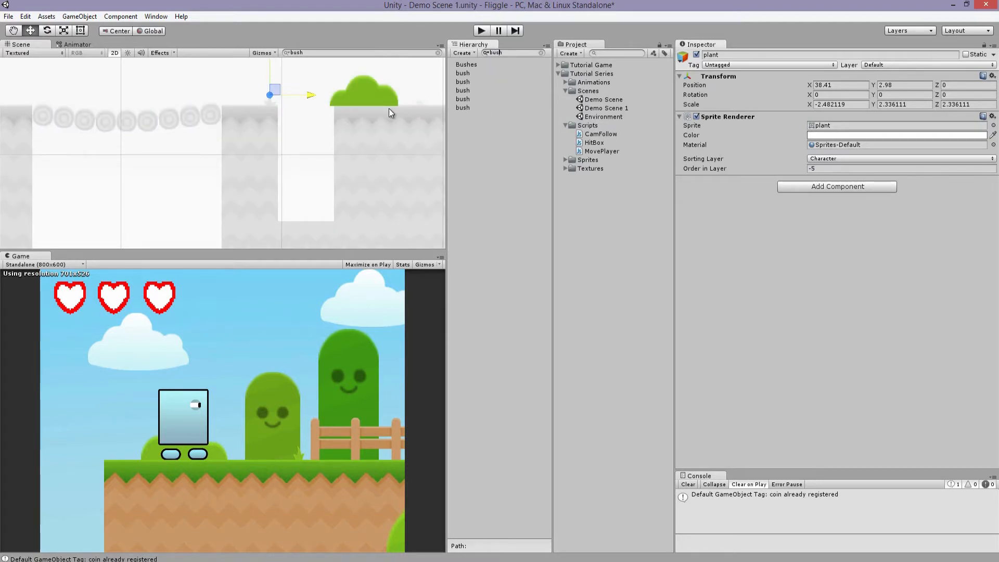
pyautogui.click(538, 52)
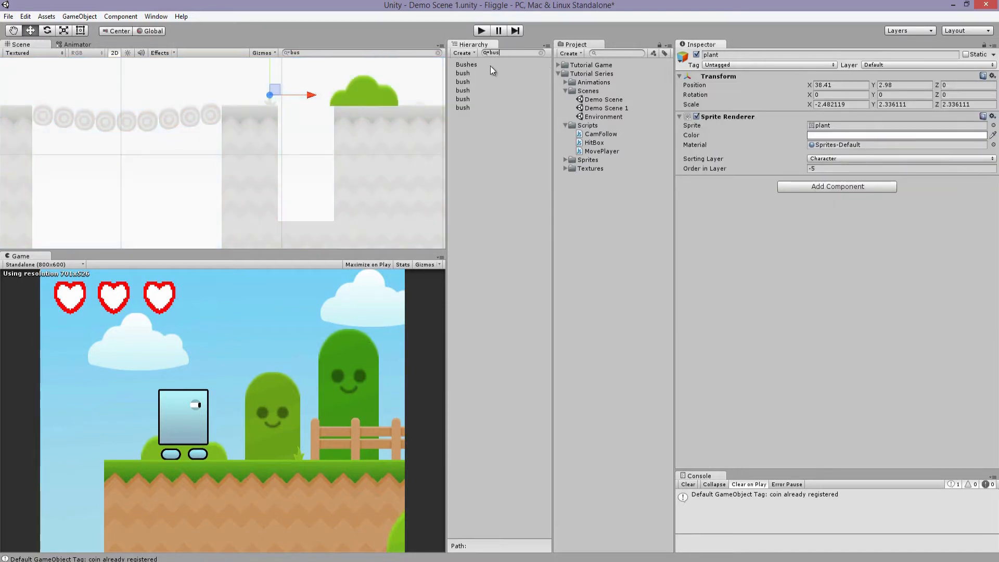
pyautogui.click(462, 108)
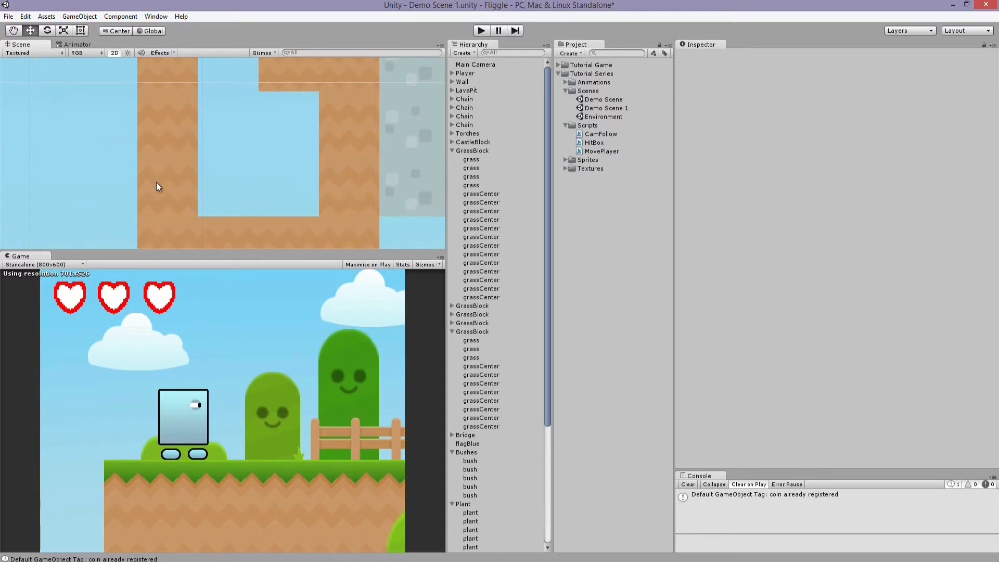
# - Drag the castleCenter blocks beside the pit into place and switch pivot rotation to Local
pyautogui.click(482, 435)
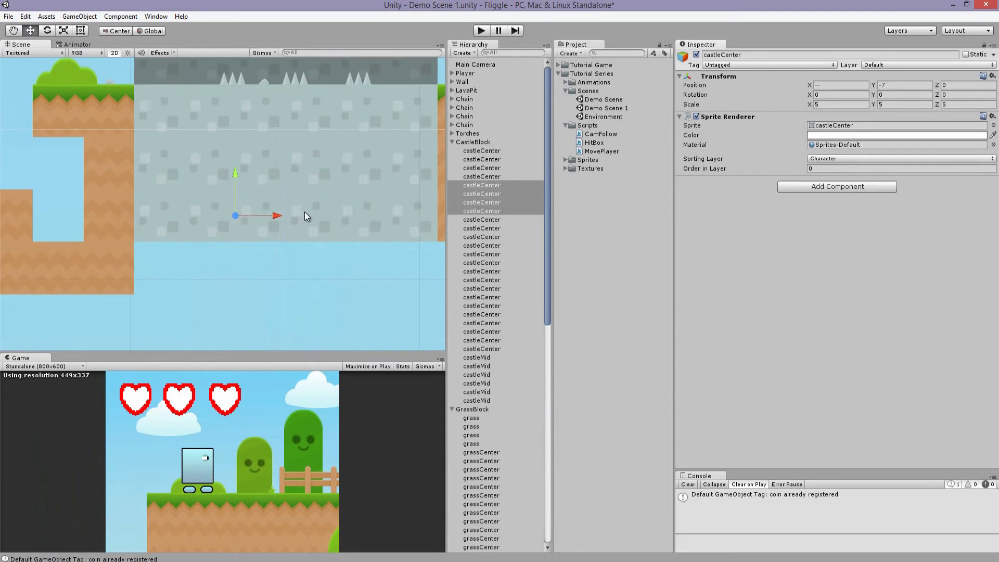
pyautogui.moveTo(236, 198); pyautogui.dragTo(287, 255)
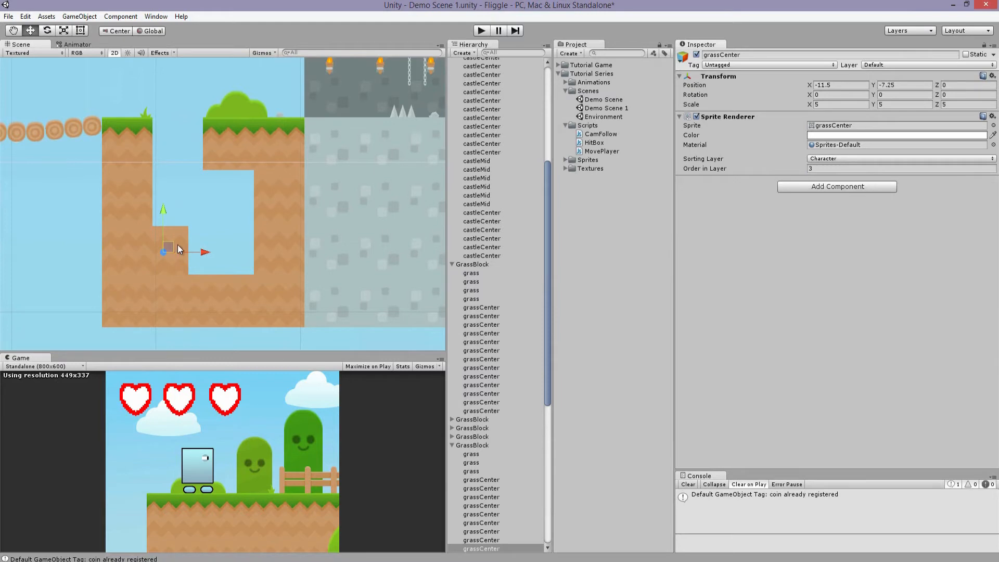
pyautogui.click(148, 31)
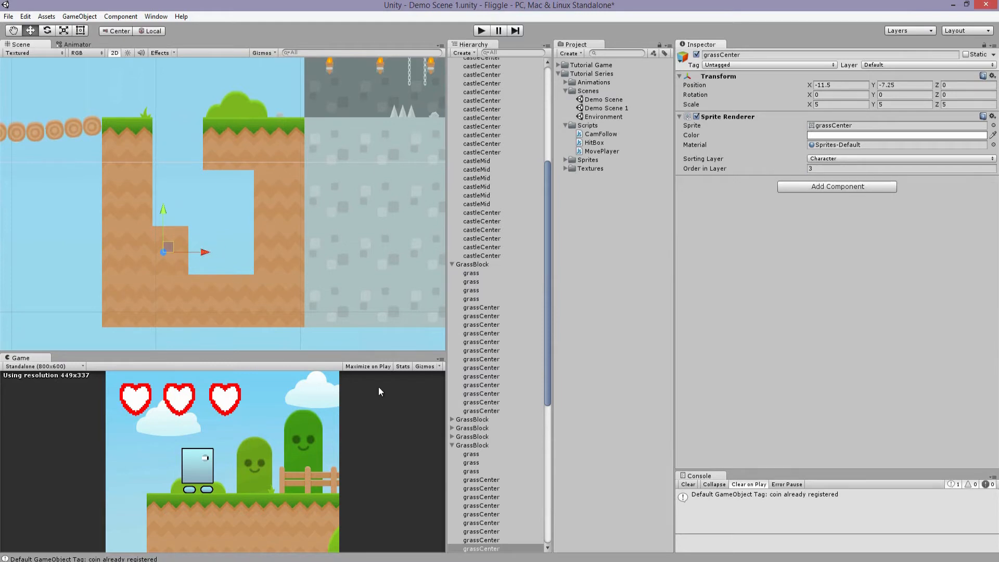
pyautogui.click(466, 73)
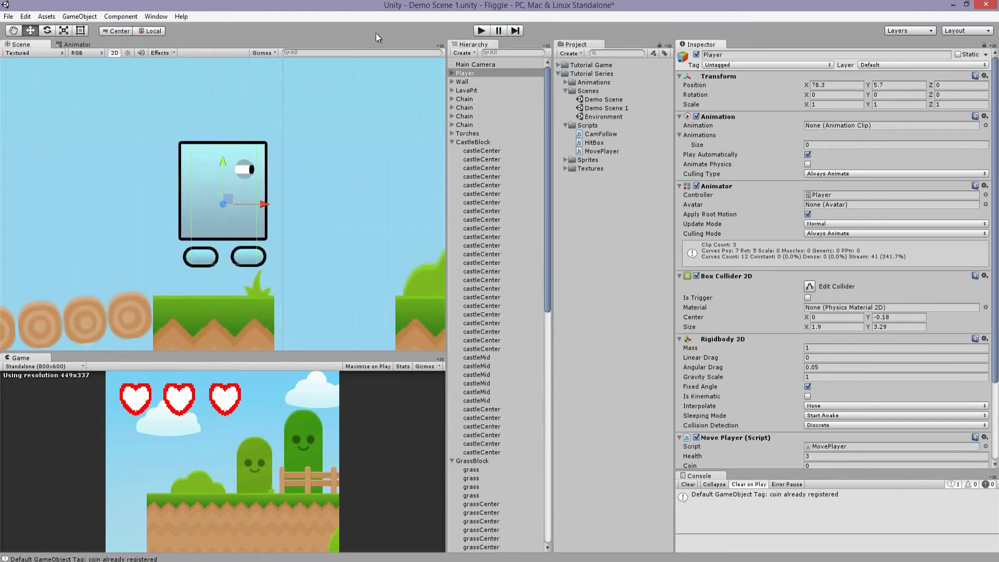
# - After a quick play test, set the pit-edge grass tile's Box Collider 2D Size X to 0.72
pyautogui.click(481, 30)
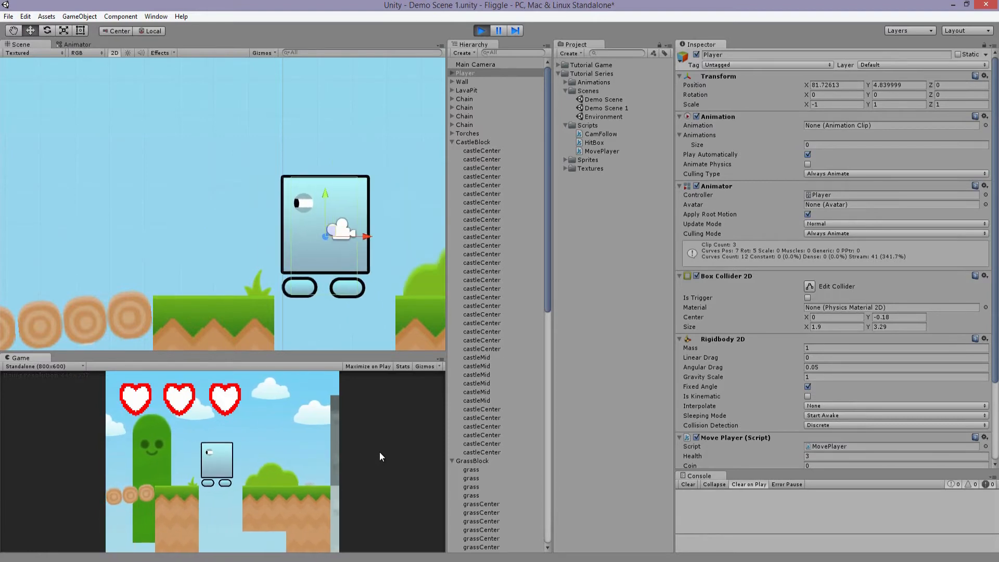
pyautogui.click(481, 31)
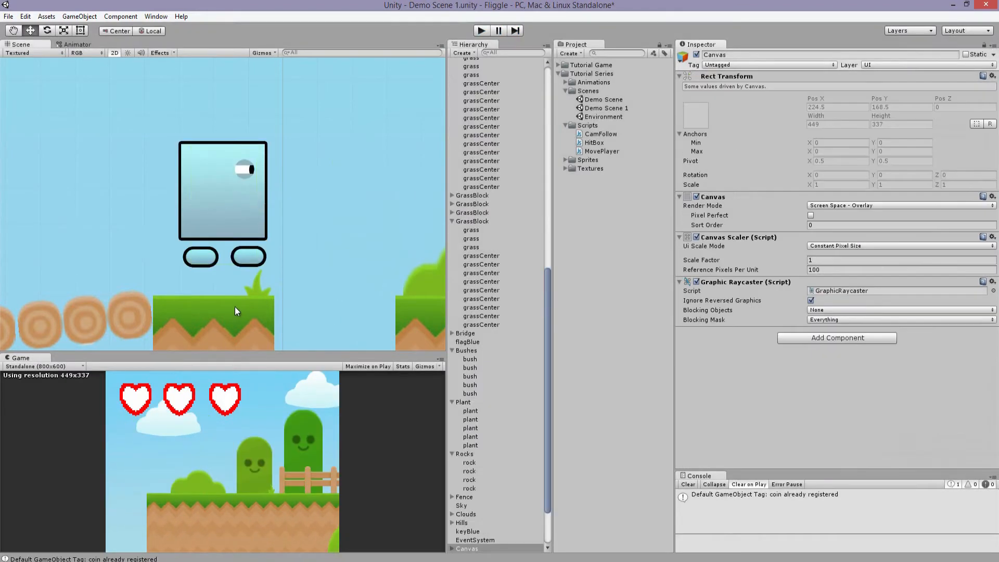
pyautogui.click(471, 229)
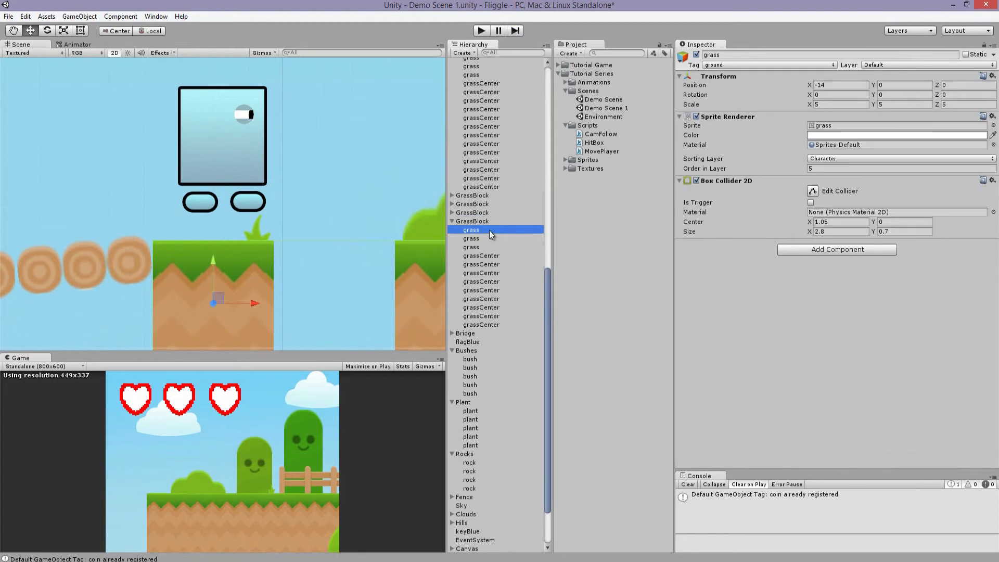
pyautogui.click(839, 231)
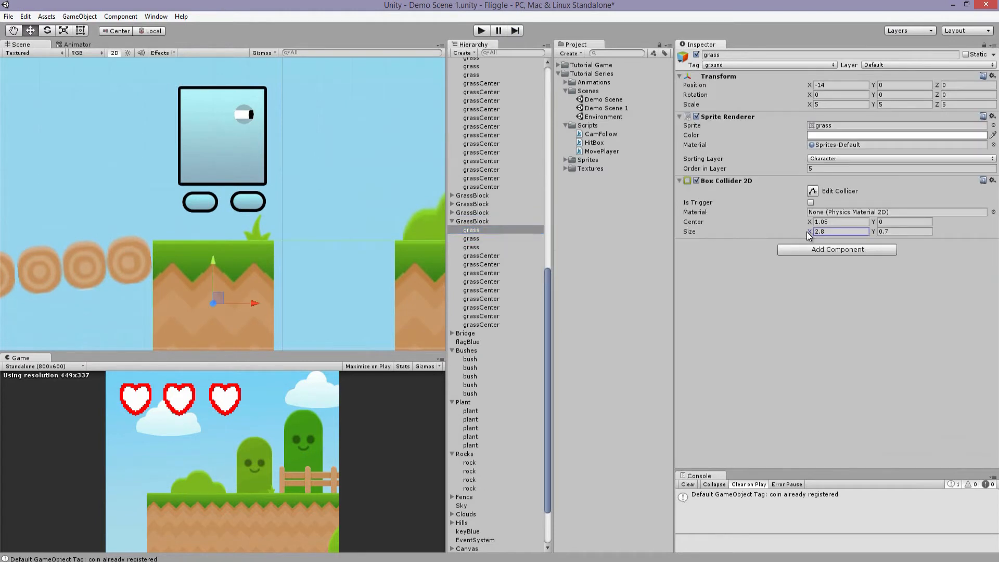
pyautogui.write('0.48')
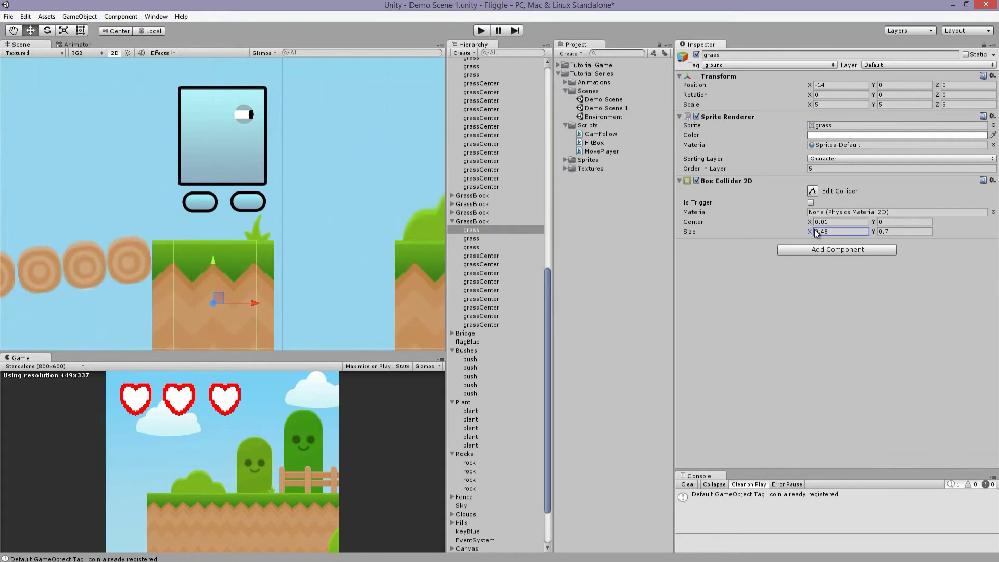
pyautogui.write('0.72')
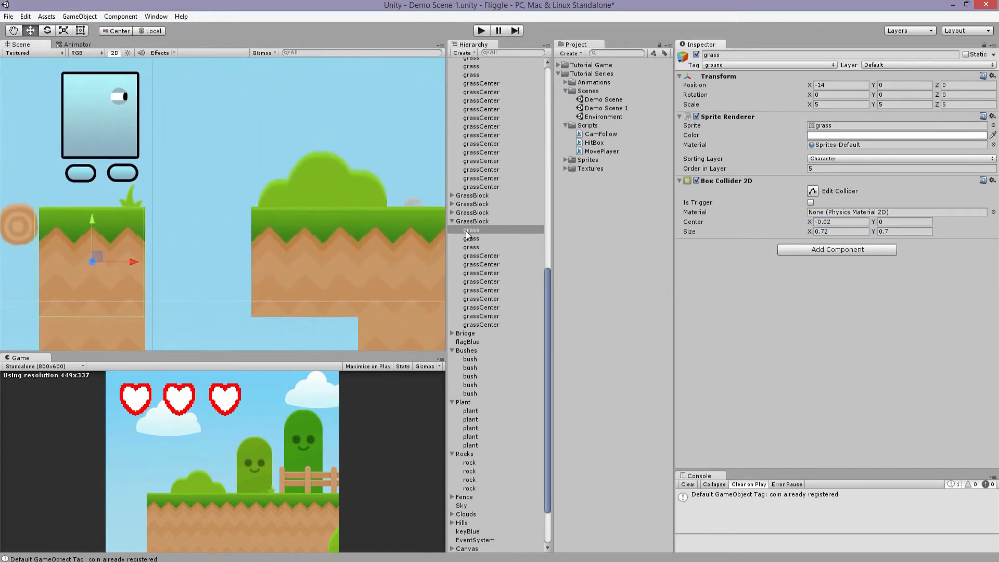
# - Add a Box Collider 2D to the next grass tile over the pit
pyautogui.click(471, 247)
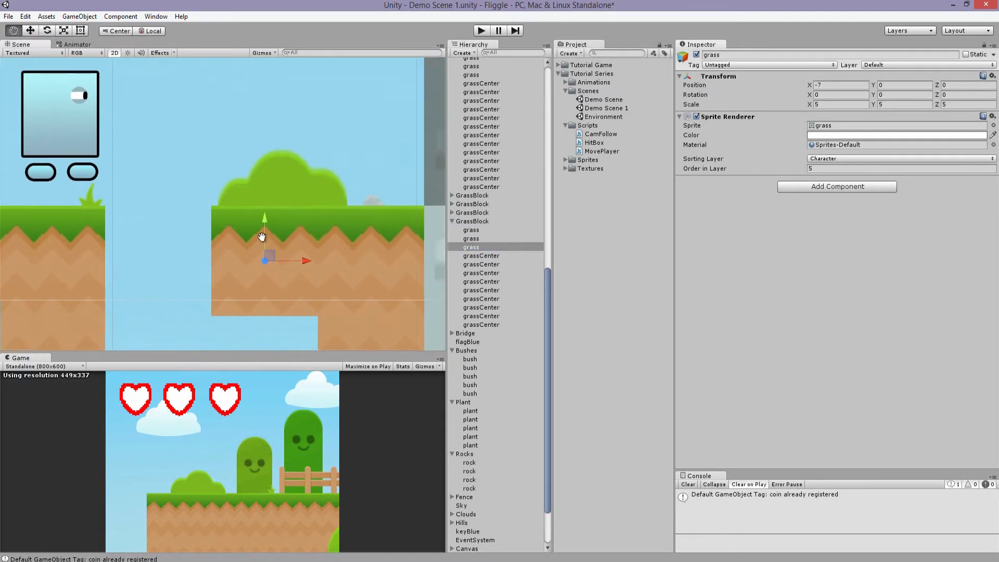
pyautogui.click(120, 16)
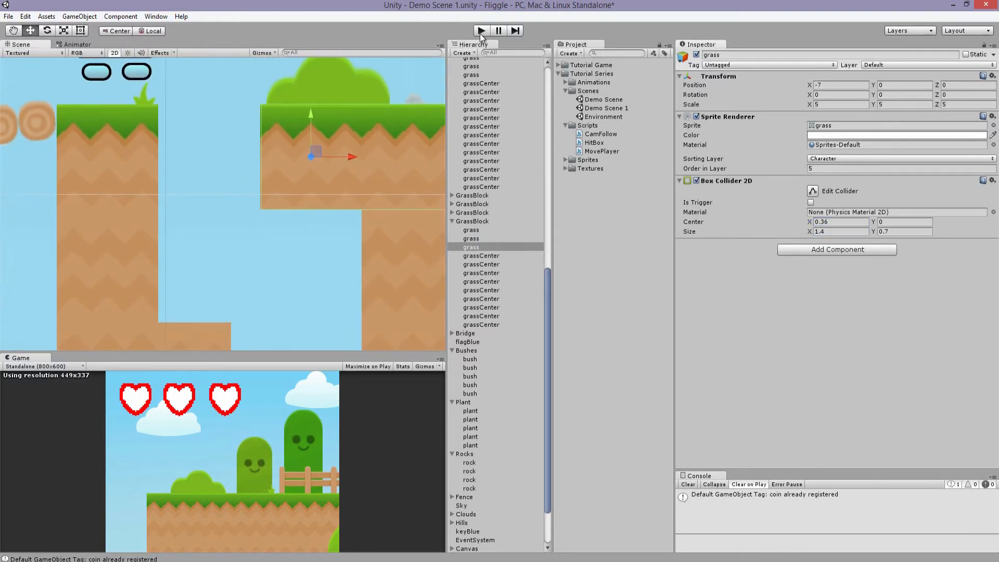
# - Play-test the drop into the pit, stop, and select the Fallout zone to view it
pyautogui.click(464, 73)
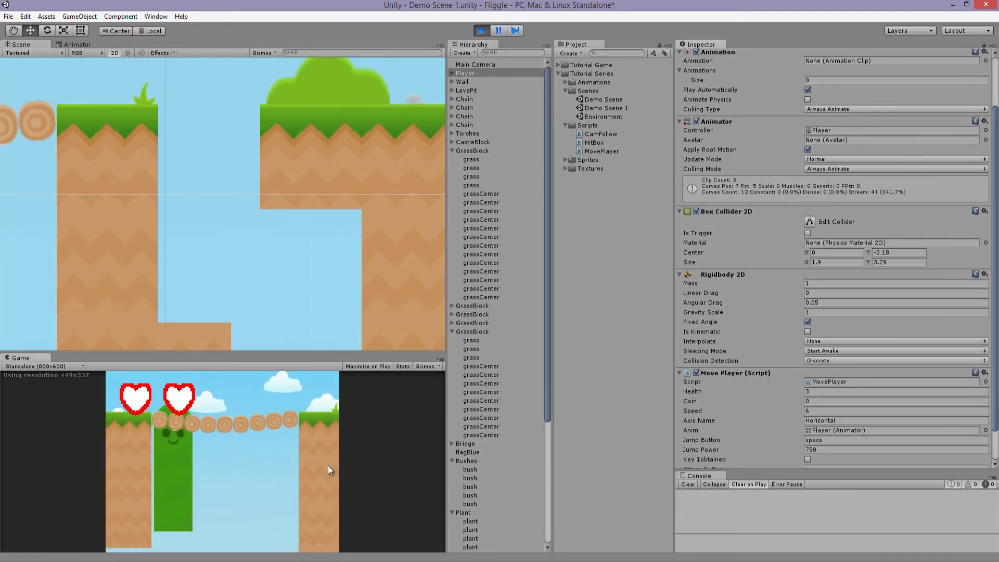
pyautogui.click(481, 30)
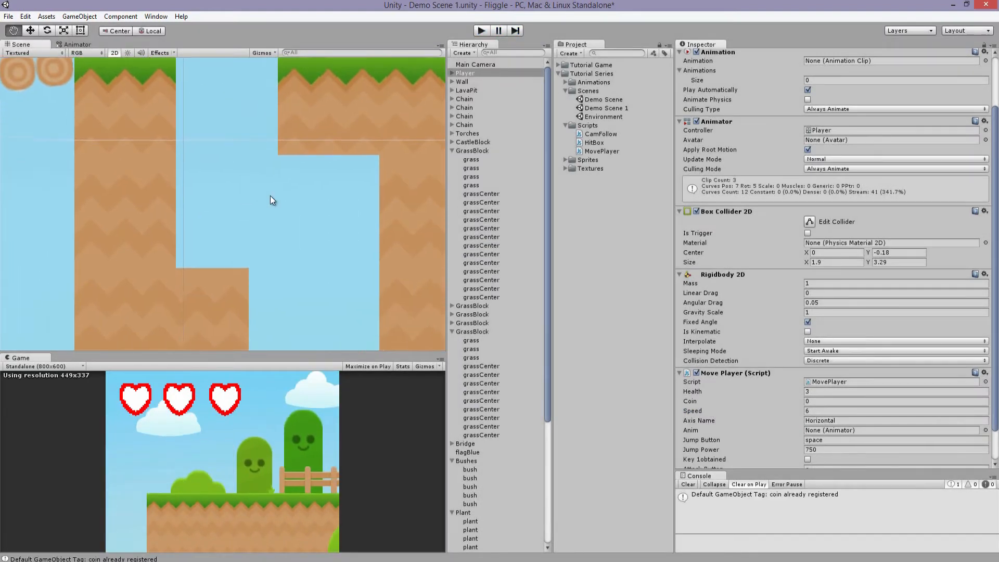
pyautogui.click(465, 494)
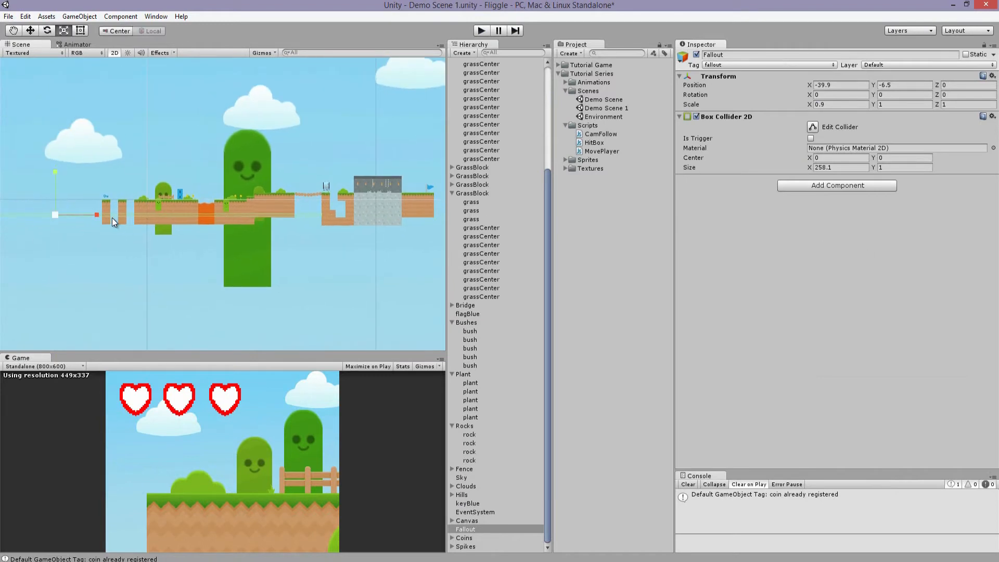
# - Slide the Fallout zone right to x 137.8 past the castle, then run a brief play test
pyautogui.moveTo(96, 214); pyautogui.dragTo(182, 217)
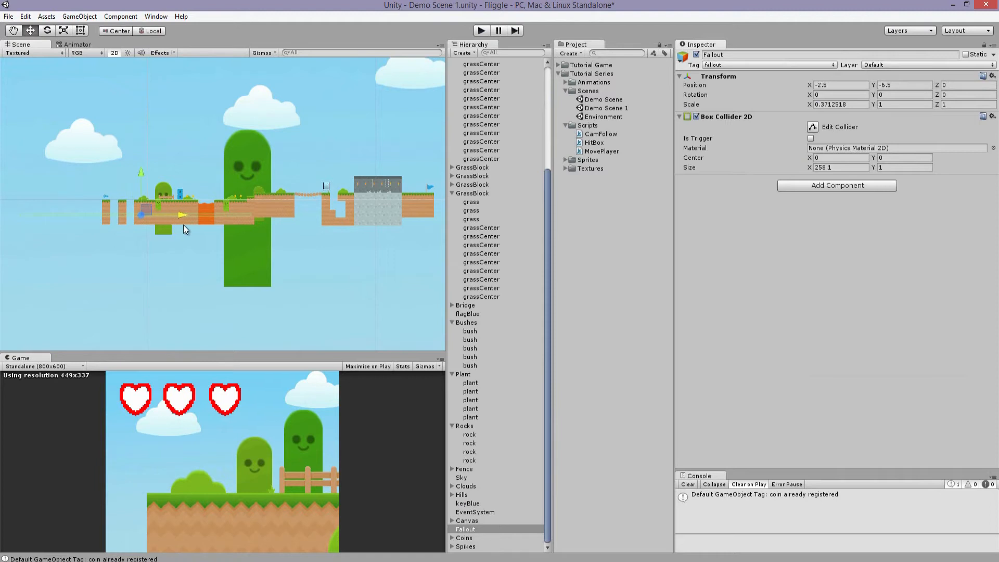
pyautogui.moveTo(140, 214); pyautogui.dragTo(207, 213)
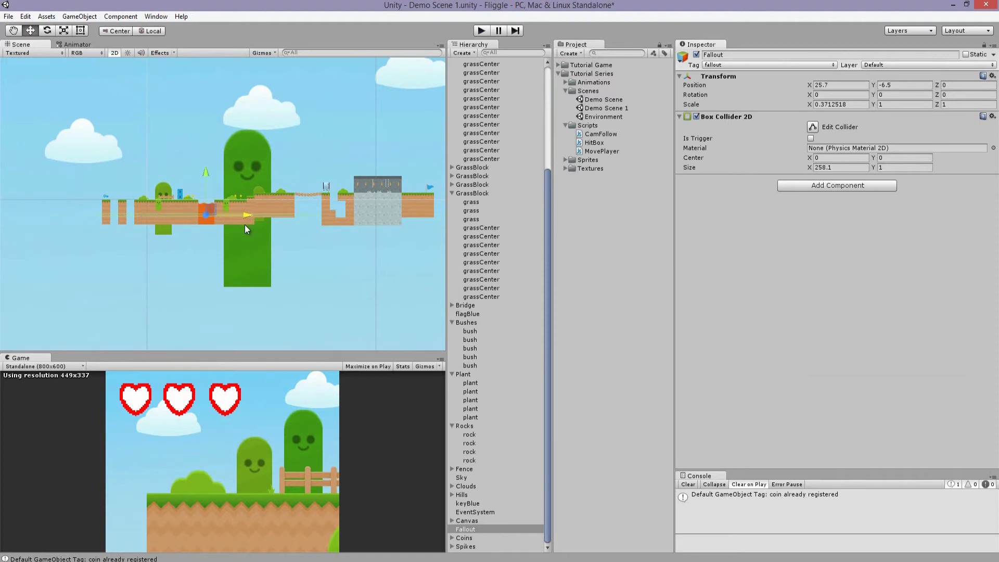
pyautogui.moveTo(245, 216); pyautogui.dragTo(190, 215)
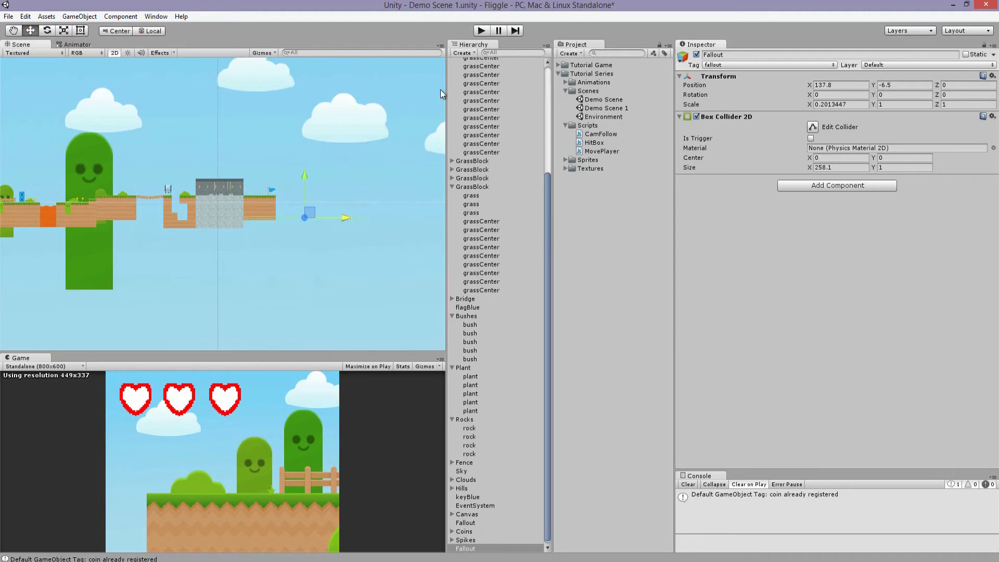
pyautogui.click(481, 30)
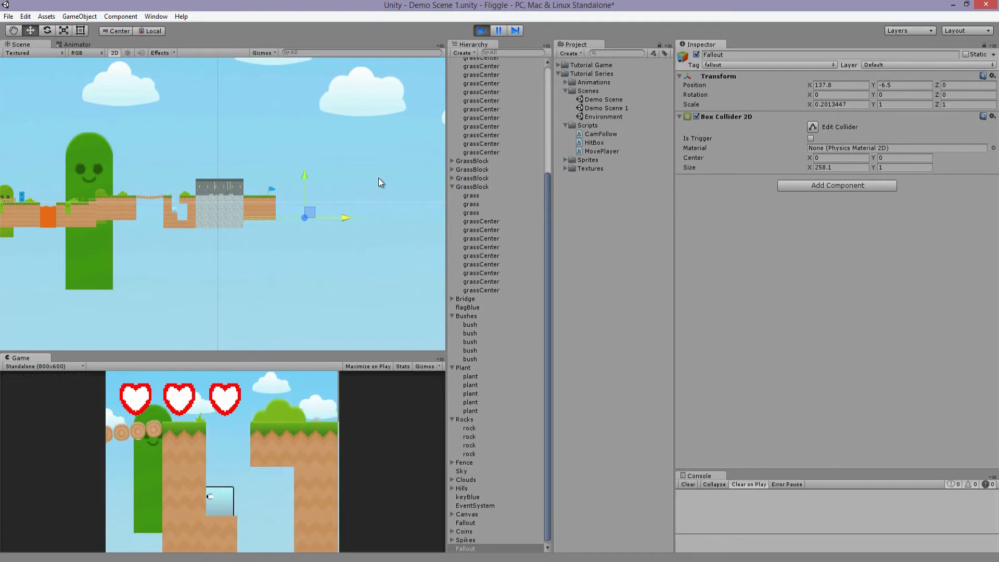
pyautogui.click(481, 30)
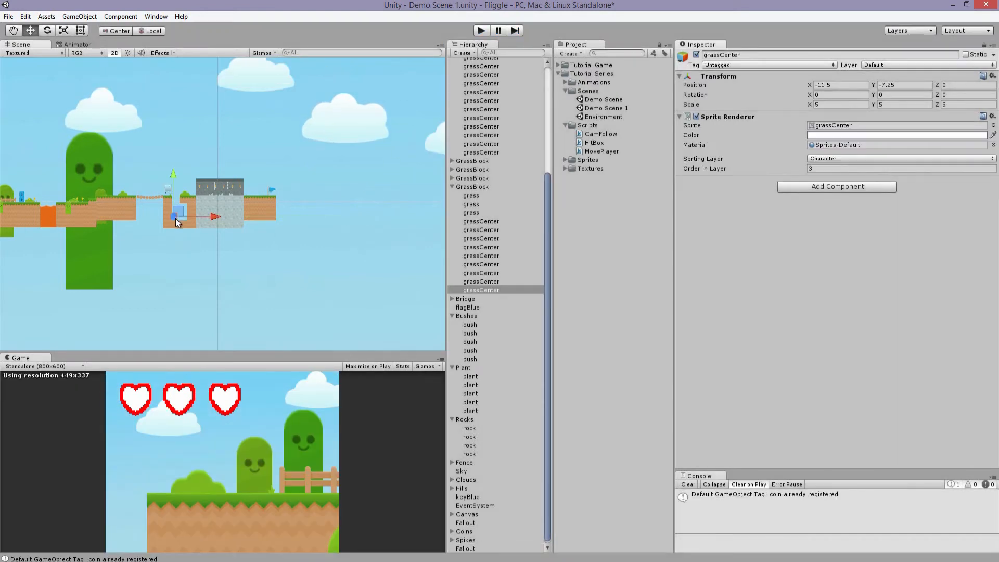
# - Add 2D box colliders to several grassCenter dirt blocks along the pit walls
pyautogui.click(121, 16)
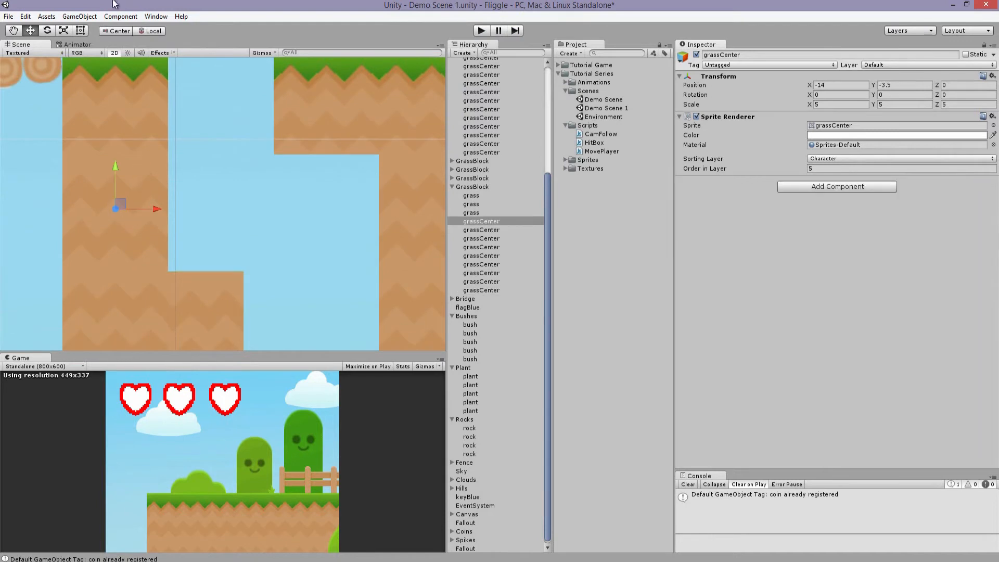
pyautogui.click(120, 16)
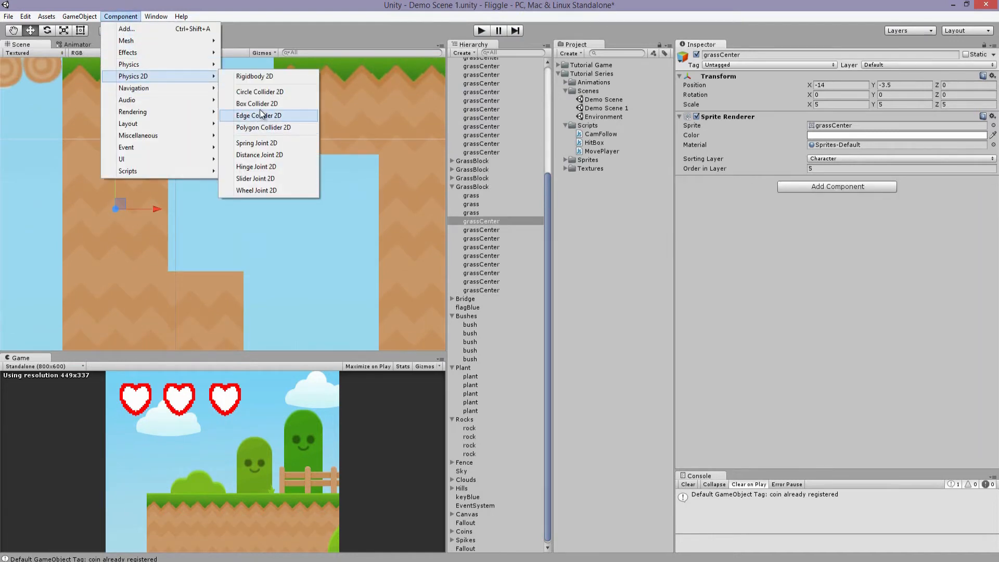
pyautogui.click(257, 103)
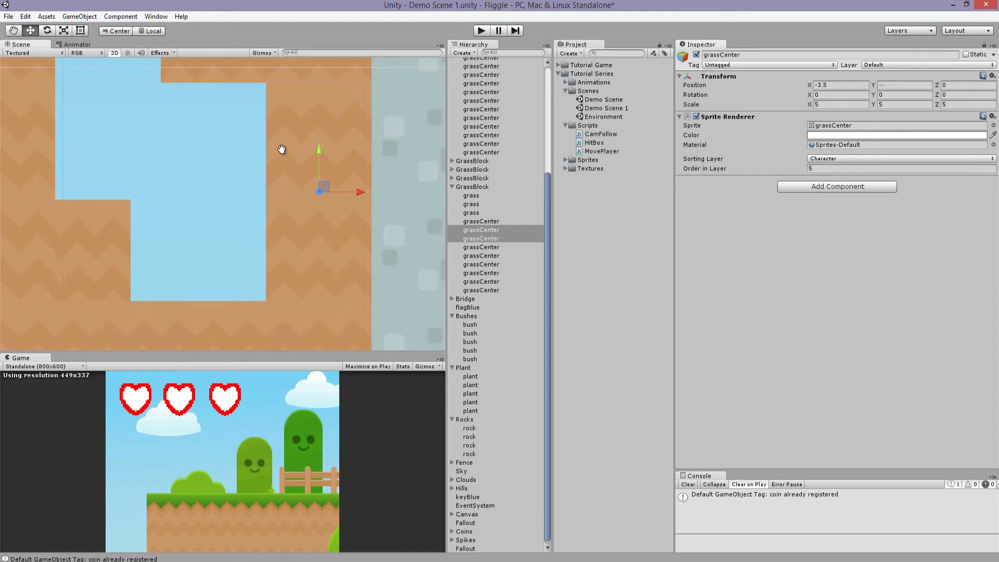
pyautogui.click(120, 15)
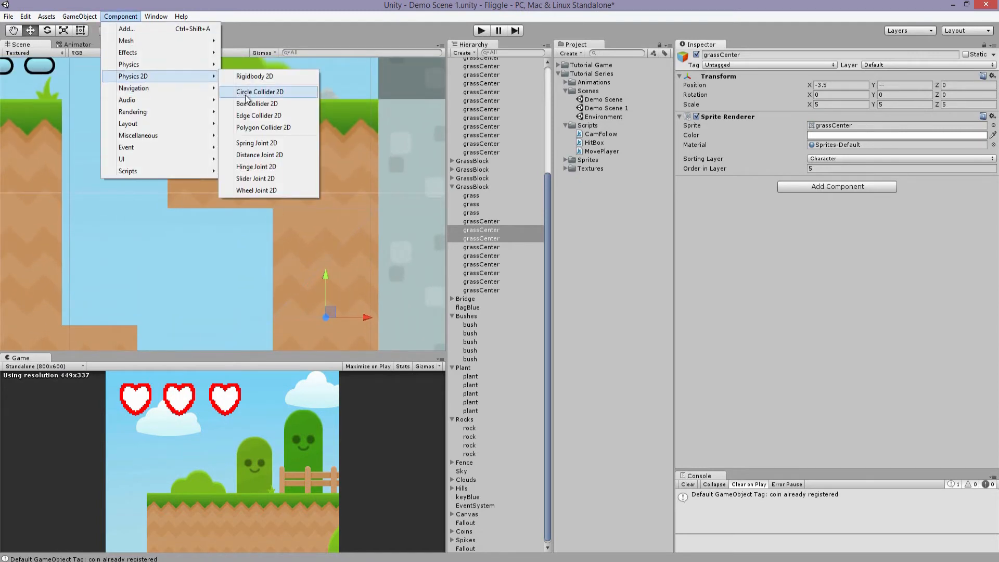
pyautogui.click(258, 103)
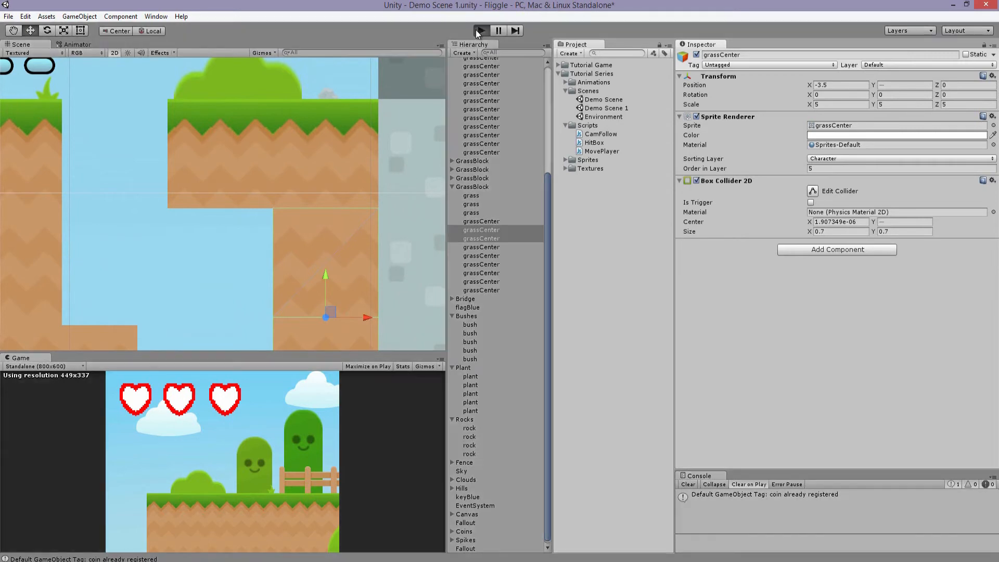
pyautogui.click(481, 30)
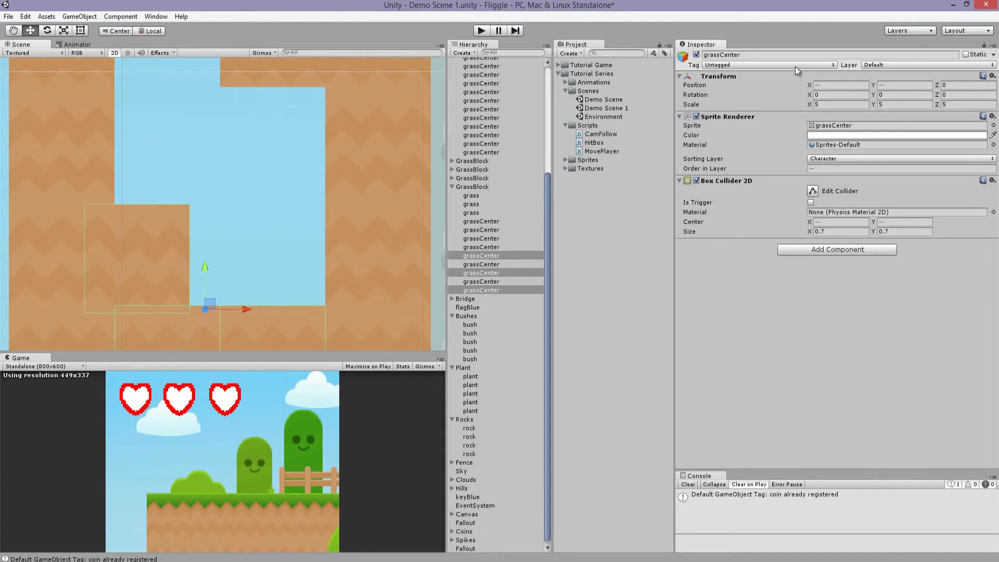
# - Tag the collider-equipped grassCenter blocks as ground and run a quick play test
pyautogui.click(765, 65)
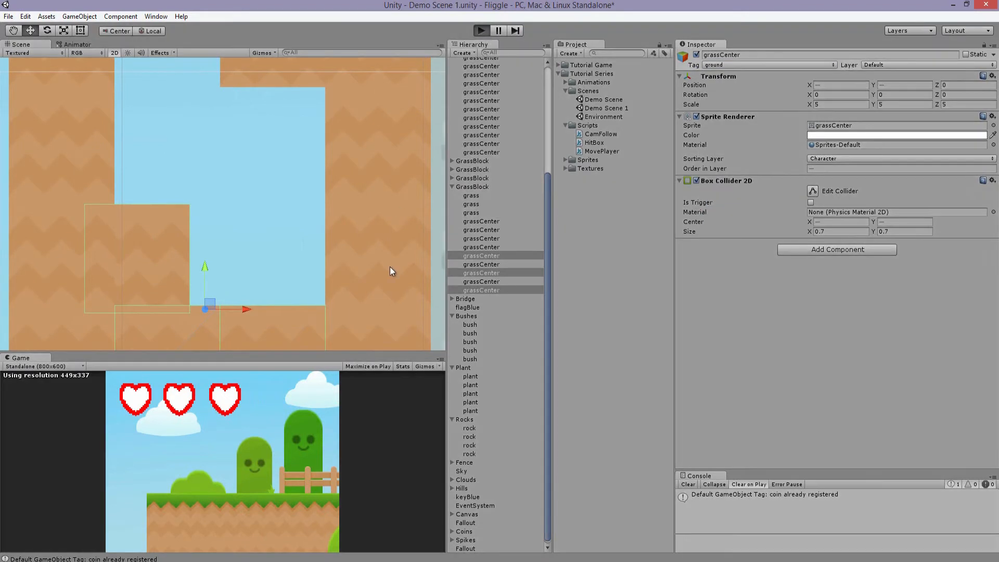
pyautogui.click(481, 30)
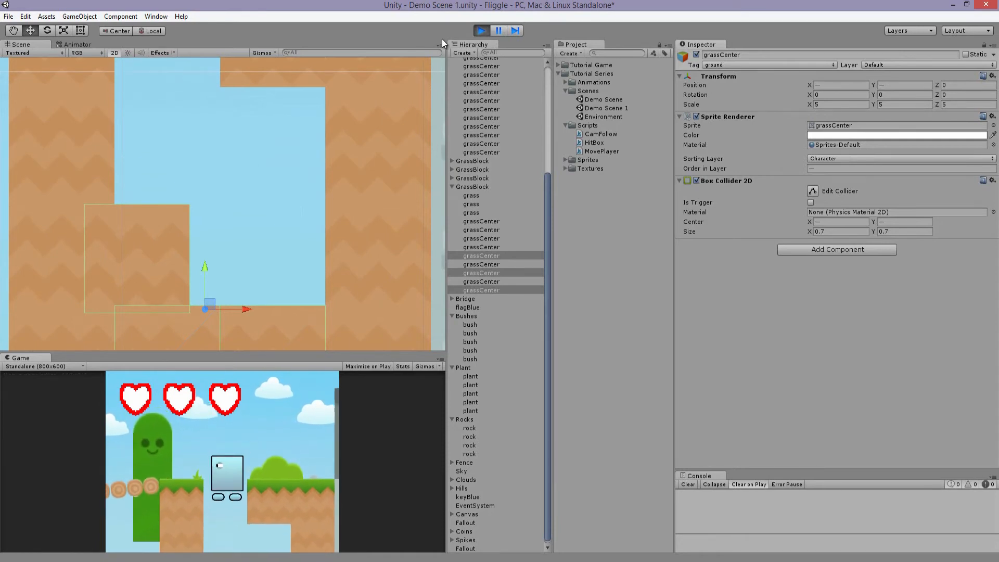
pyautogui.click(480, 30)
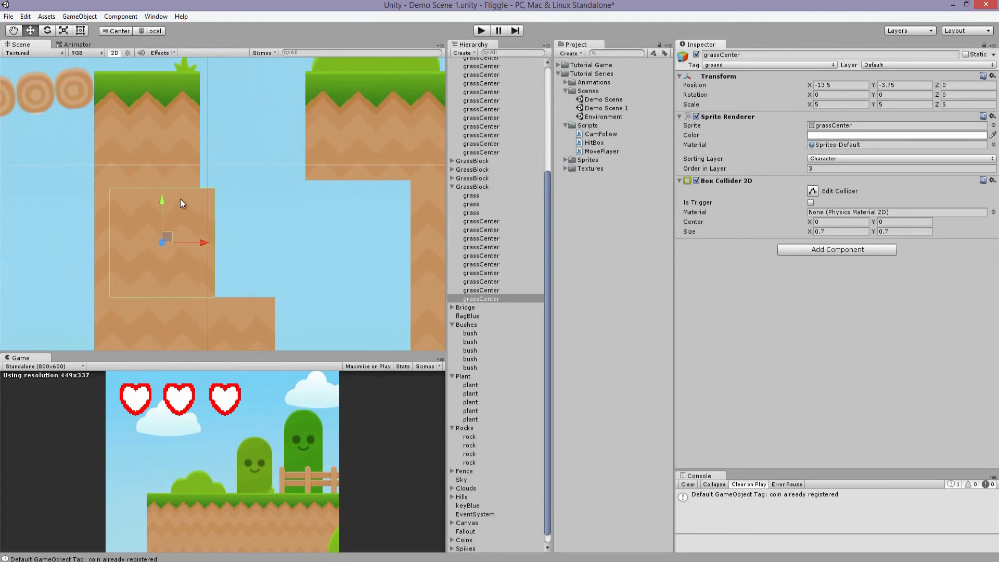
pyautogui.moveTo(162, 214)
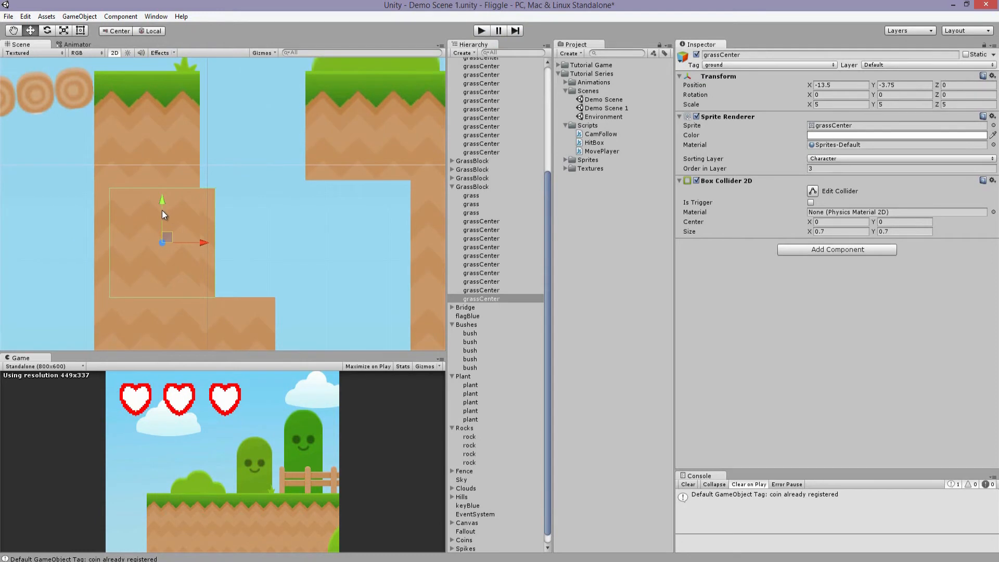
# - Nudge a grassCenter dirt block into its spot beside the pit
pyautogui.moveTo(162, 240); pyautogui.dragTo(174, 223)
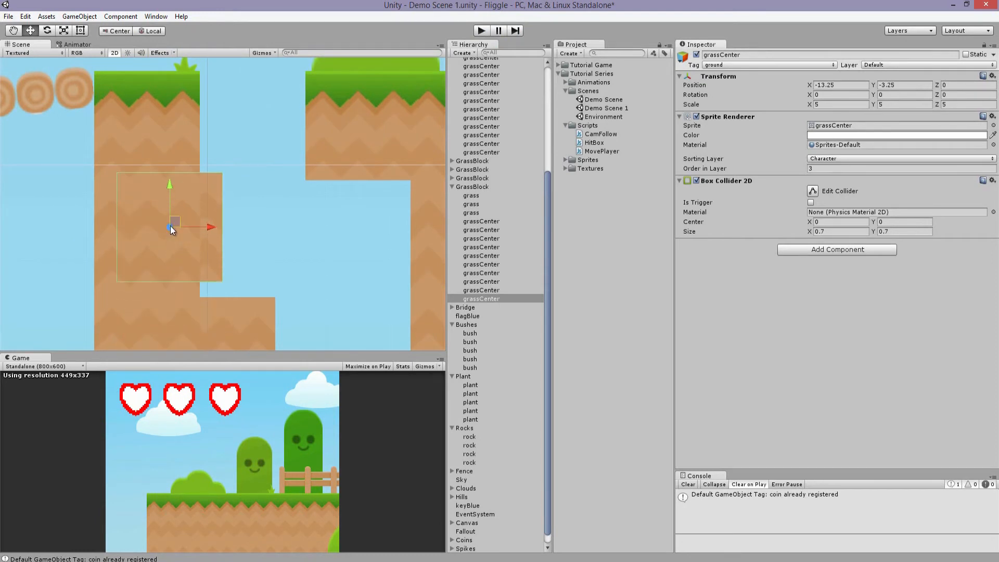
pyautogui.moveTo(173, 223); pyautogui.dragTo(180, 238)
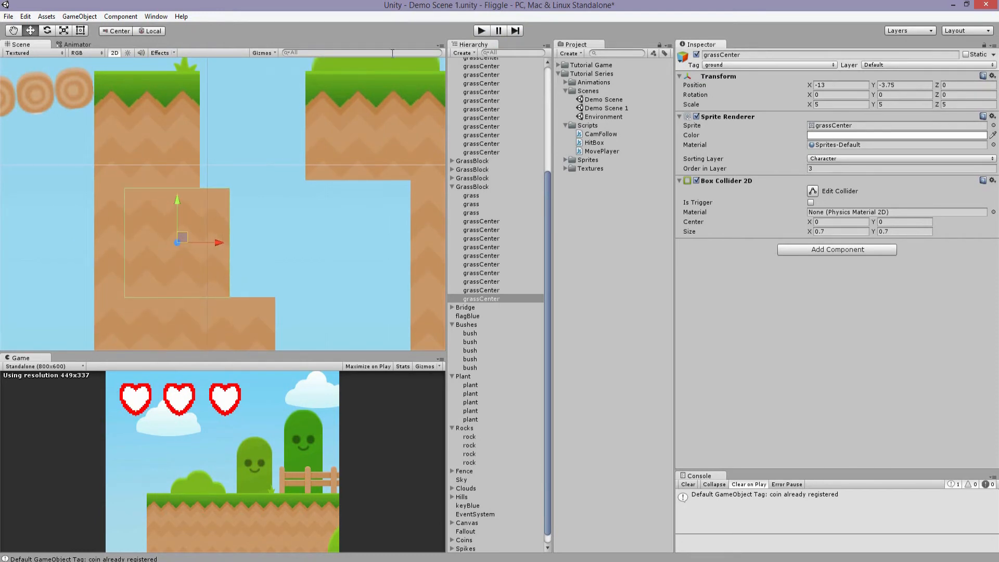
pyautogui.click(481, 30)
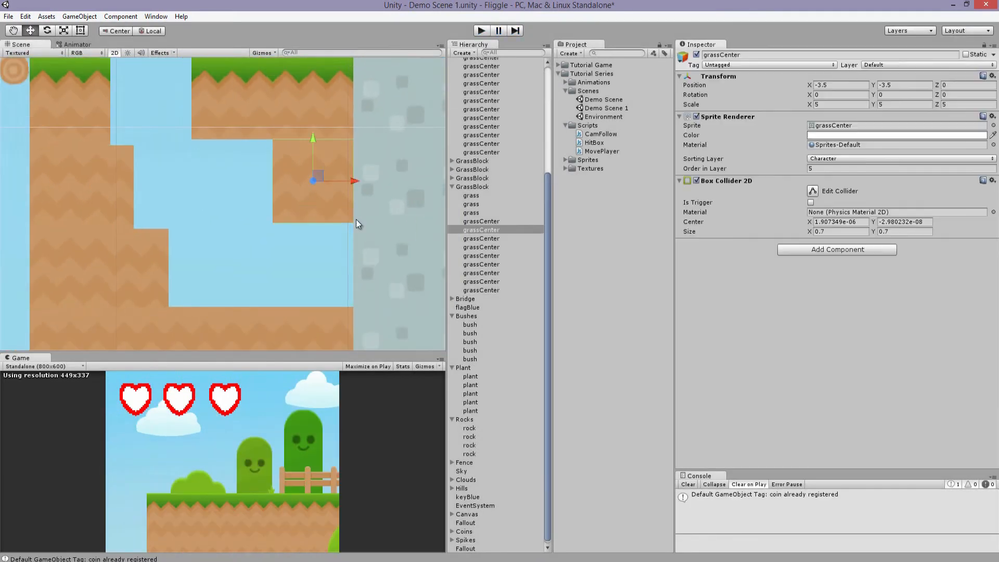
# - Give a castleCenter stone block a Box Collider 2D
pyautogui.click(482, 61)
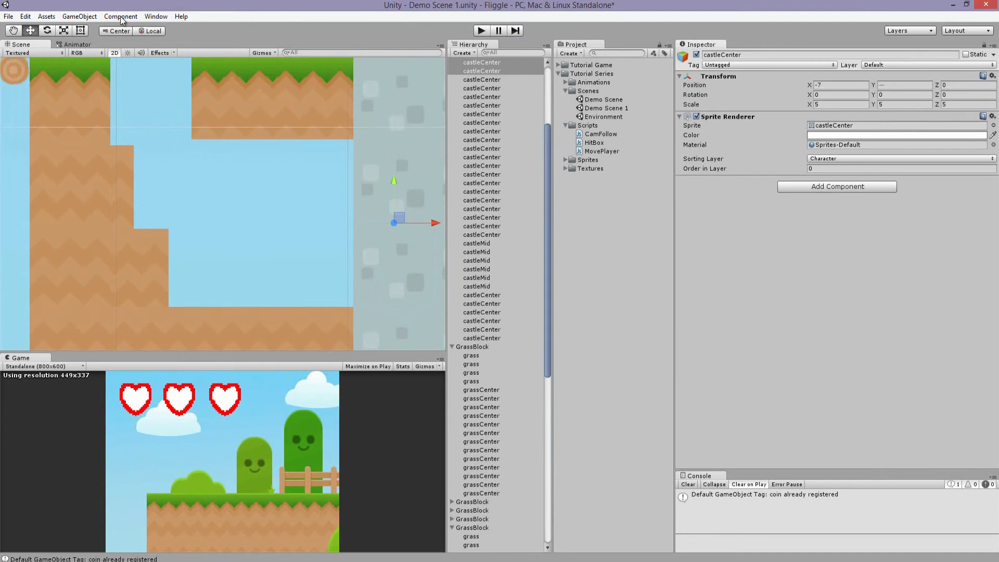
pyautogui.click(120, 16)
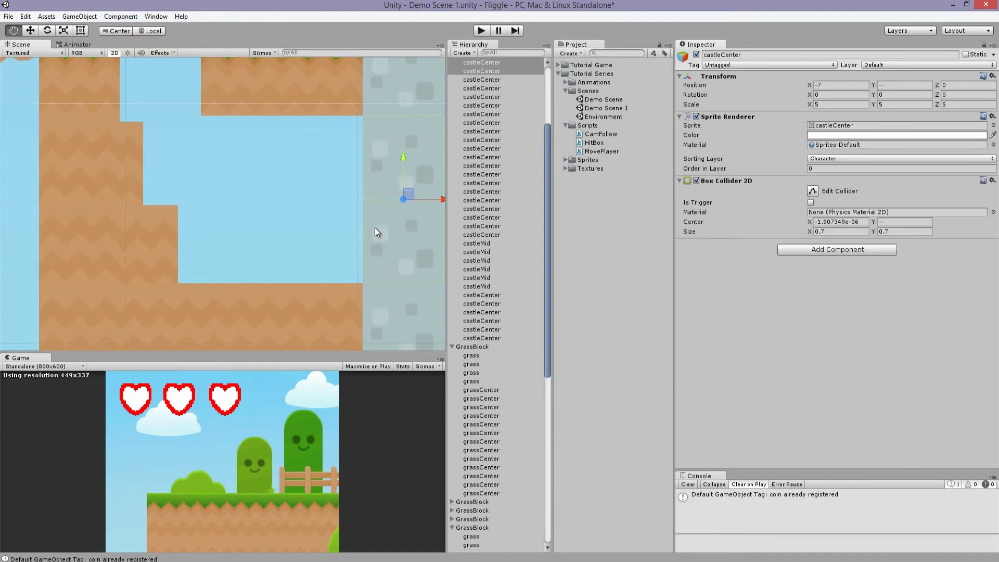
pyautogui.scroll(-3)
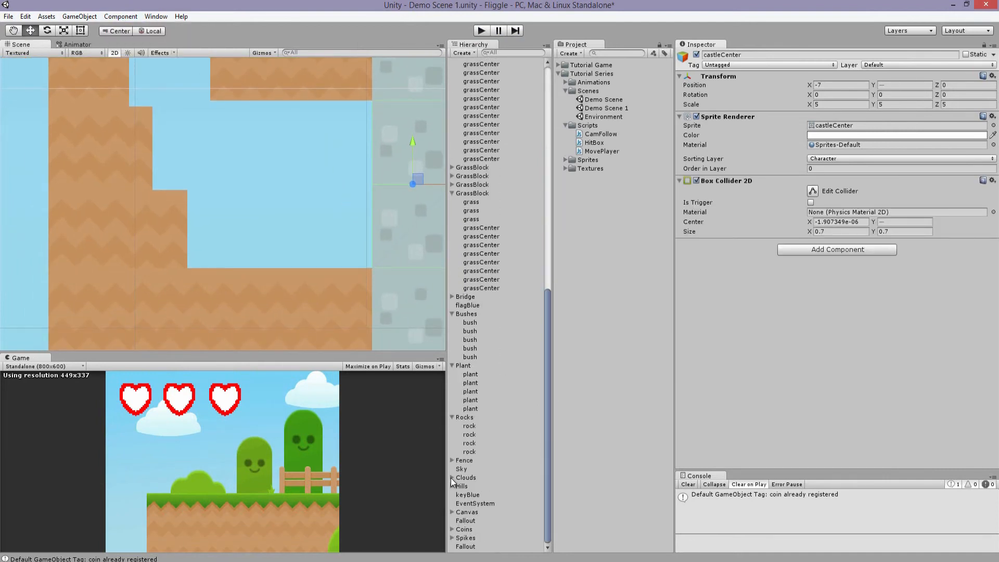
# - Expand Coins, drag coinGold objects into the pit rows and pick one to move near the flag
pyautogui.click(451, 528)
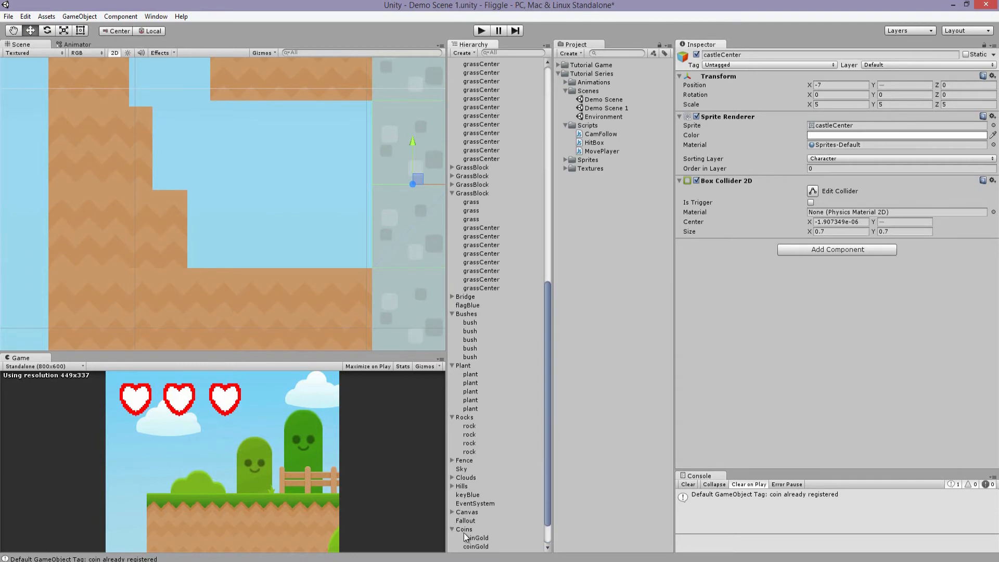
pyautogui.click(476, 540)
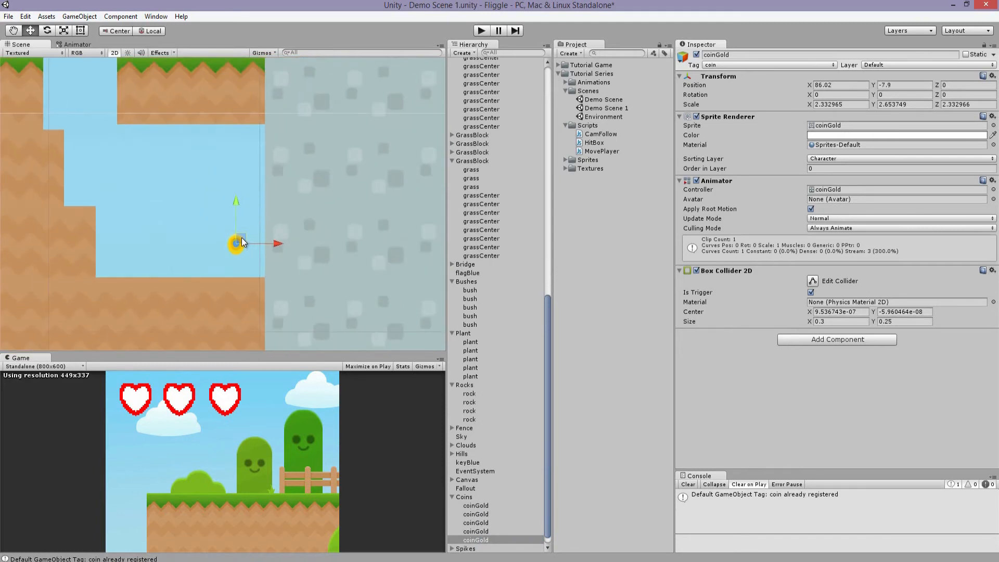
pyautogui.moveTo(237, 242); pyautogui.dragTo(237, 204)
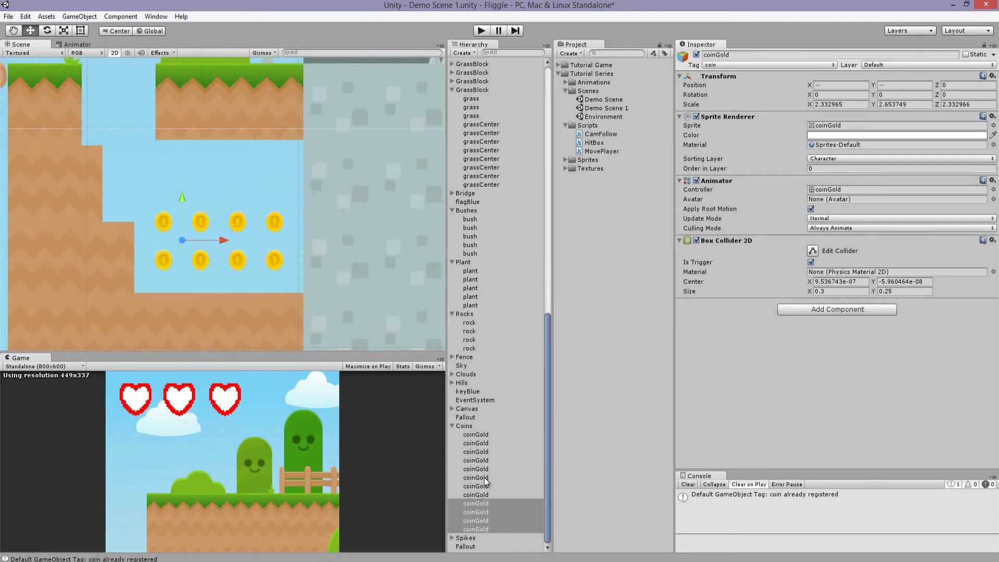
pyautogui.click(475, 477)
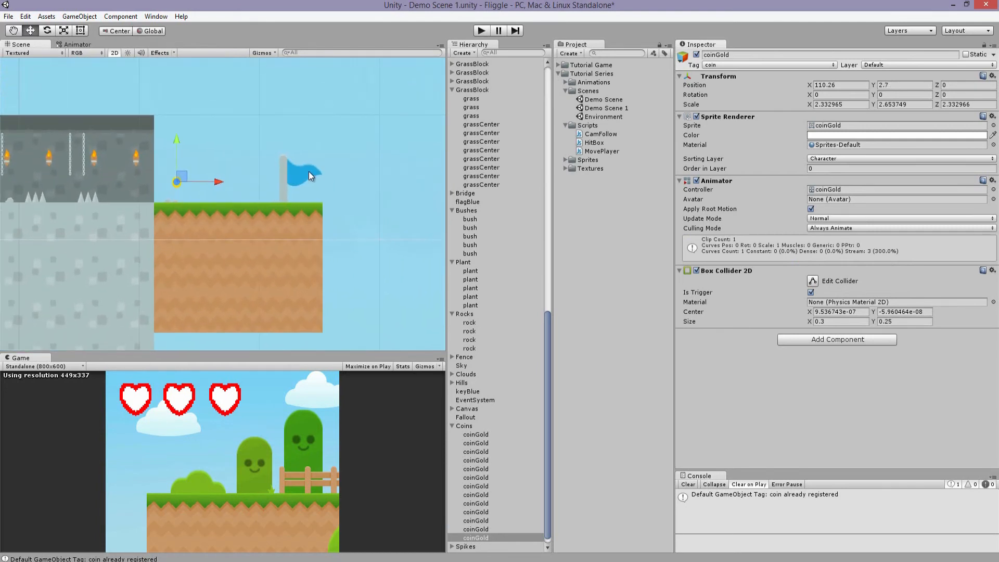
pyautogui.moveTo(390, 320)
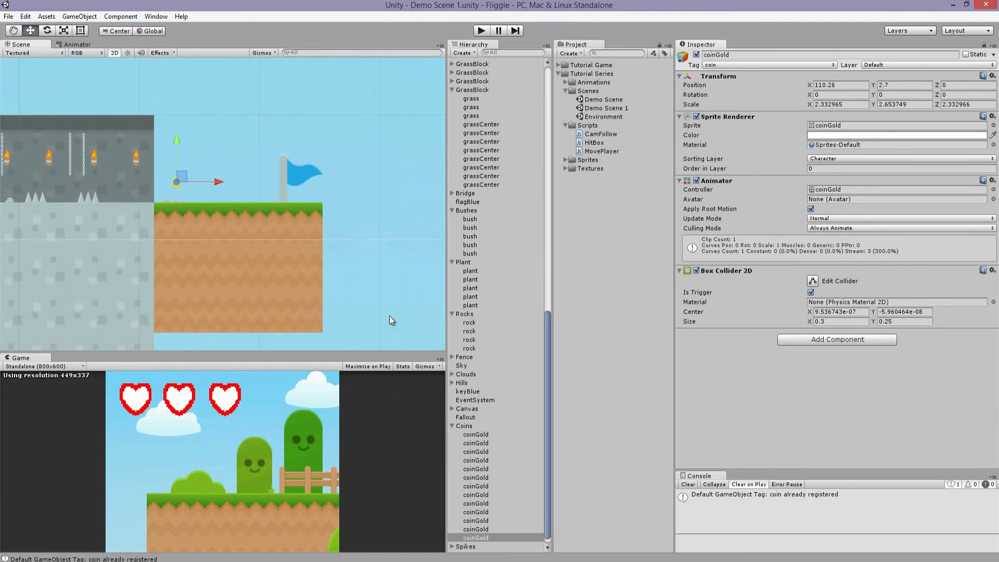
pyautogui.moveTo(374, 240)
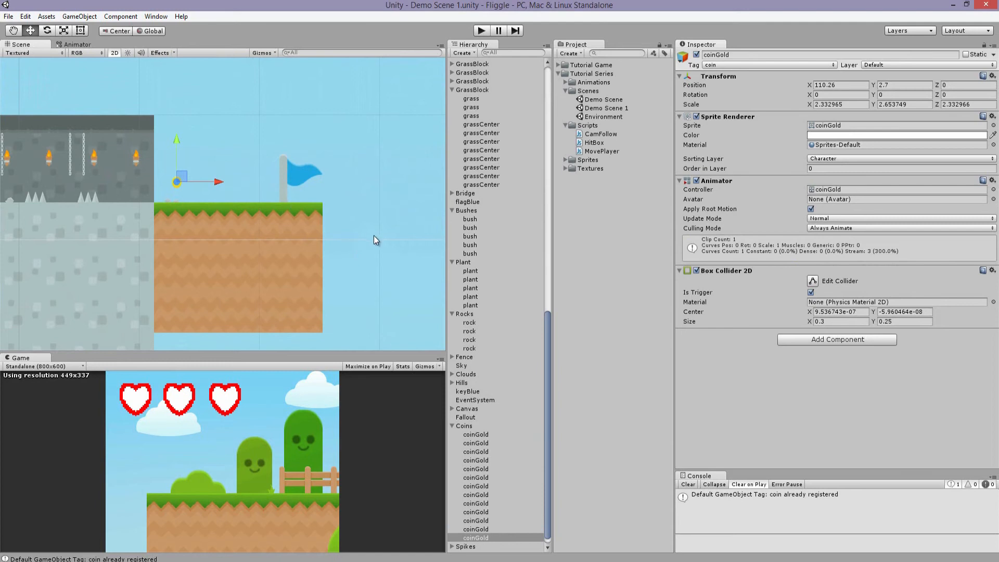
# - Collapse the Rocks group in the Hierarchy before reopening MovePlayer in MonoDevelop
pyautogui.scroll(3)
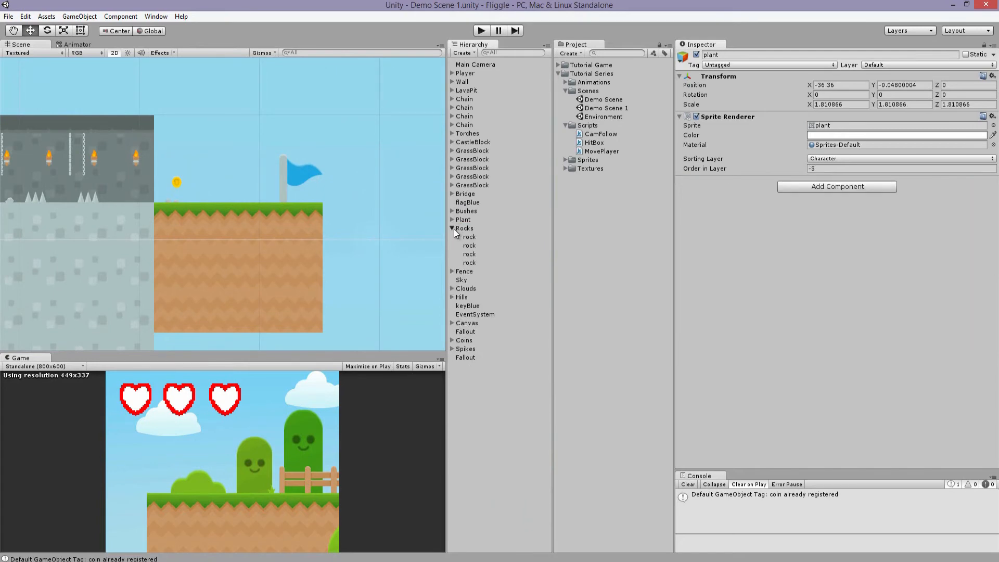
pyautogui.click(475, 64)
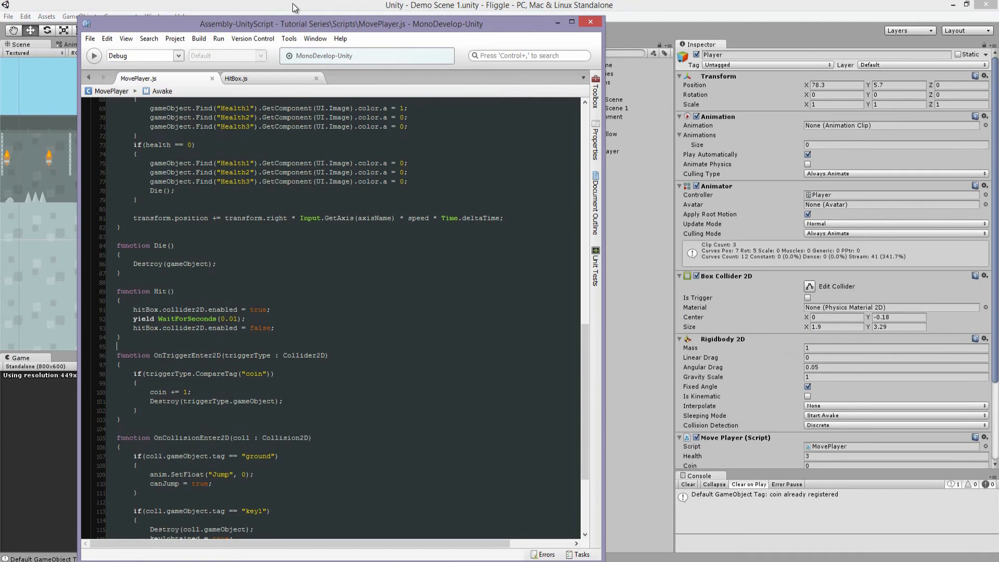
# - Enlarge the editor, find the Finish if-block in OnCollisionEnter2D and select its body
pyautogui.click(571, 24)
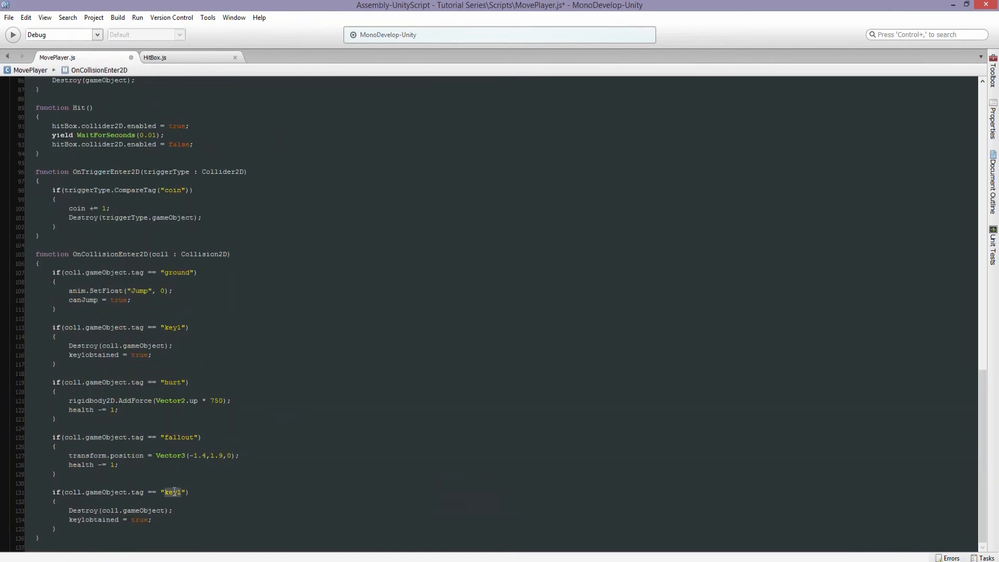
pyautogui.write('finish')
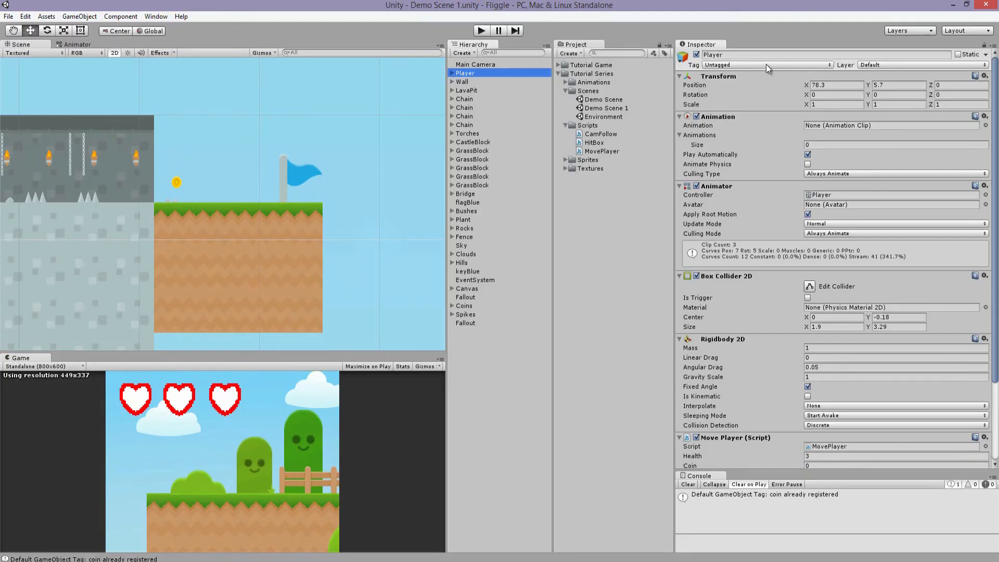
pyautogui.click(767, 64)
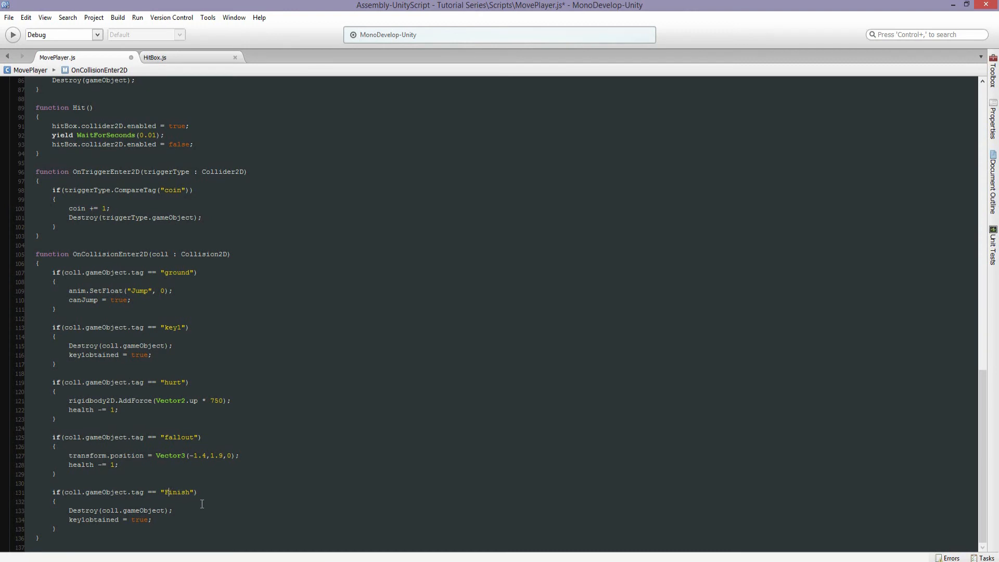
pyautogui.click(152, 519)
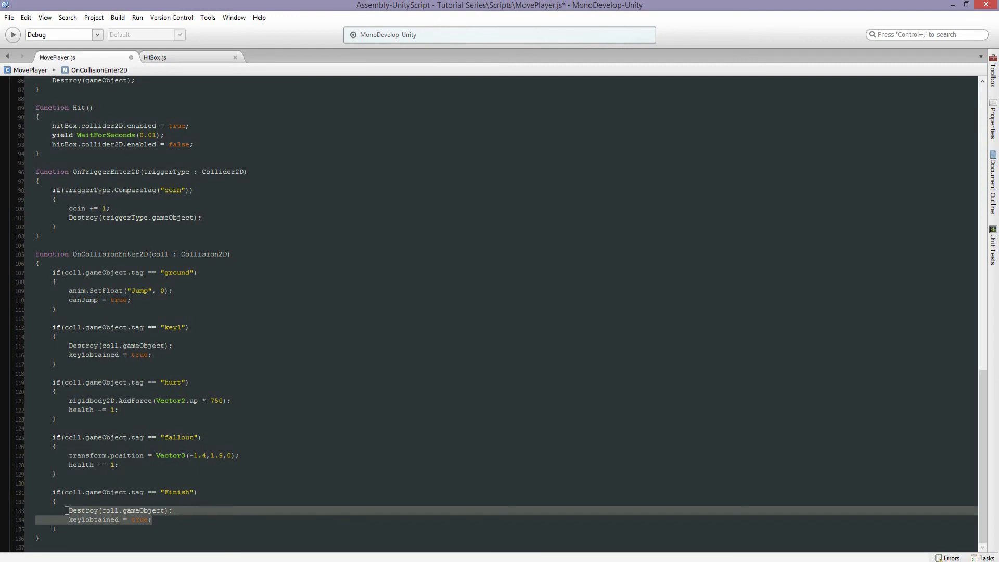
pyautogui.scroll(3)
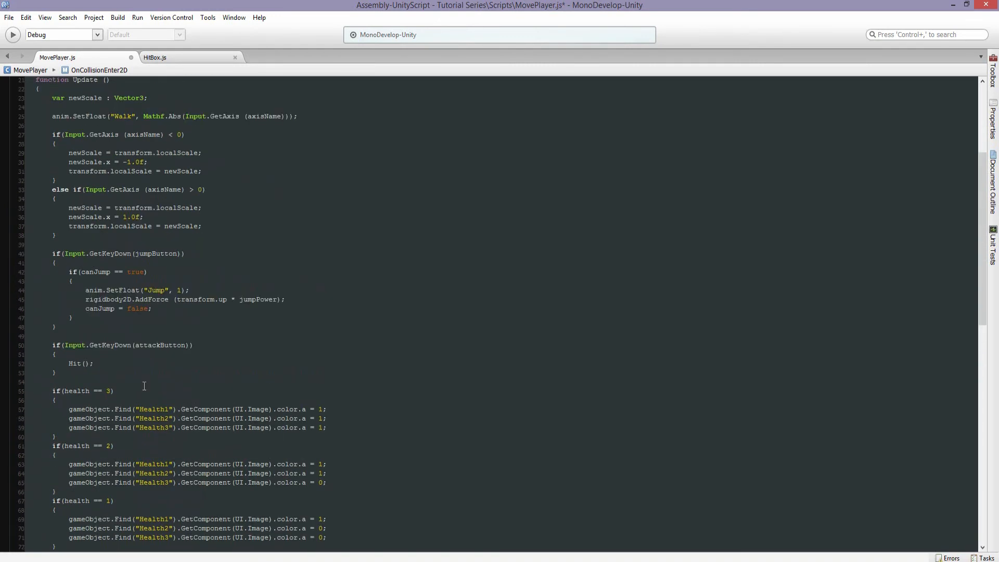
pyautogui.scroll(3)
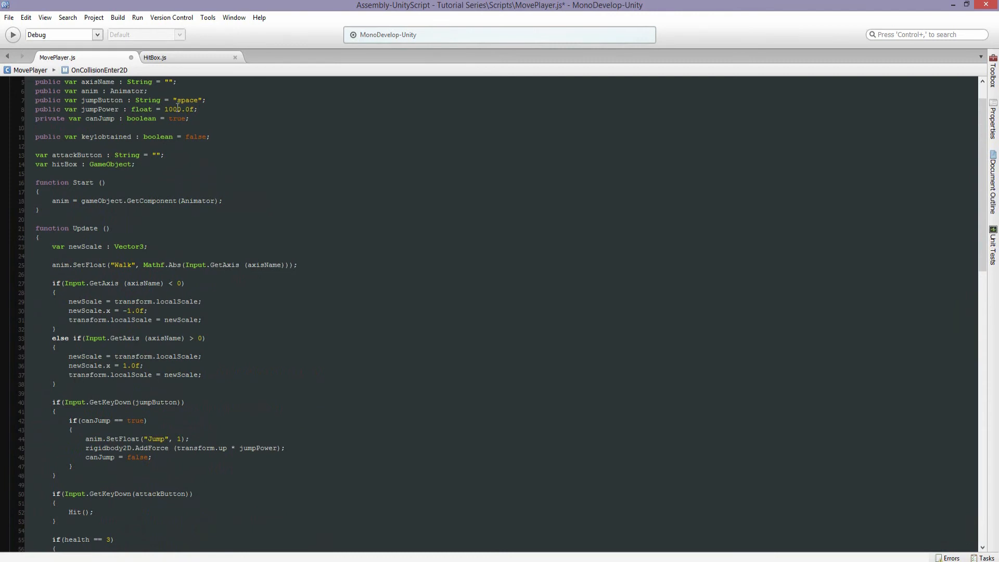
pyautogui.click(155, 57)
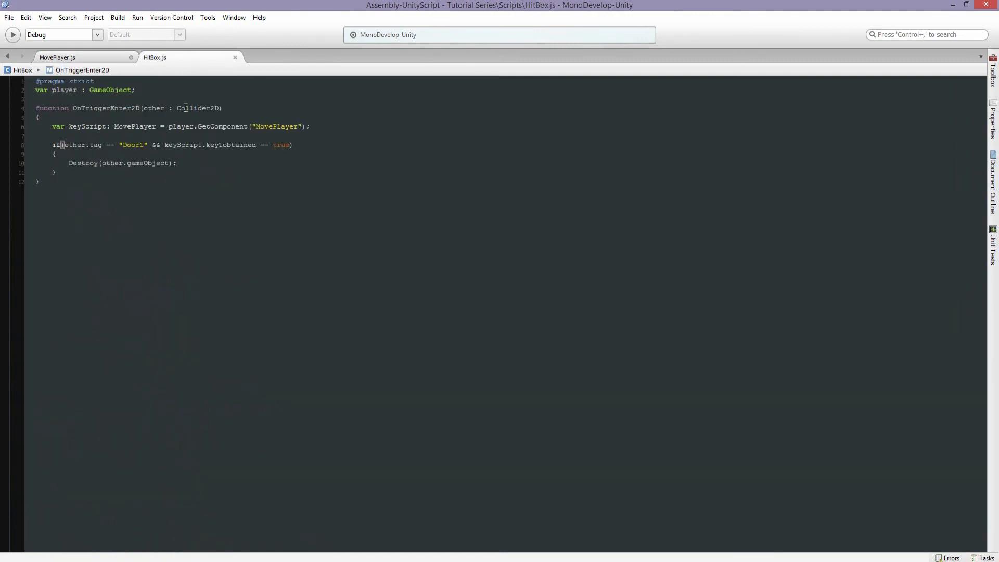
pyautogui.click(56, 57)
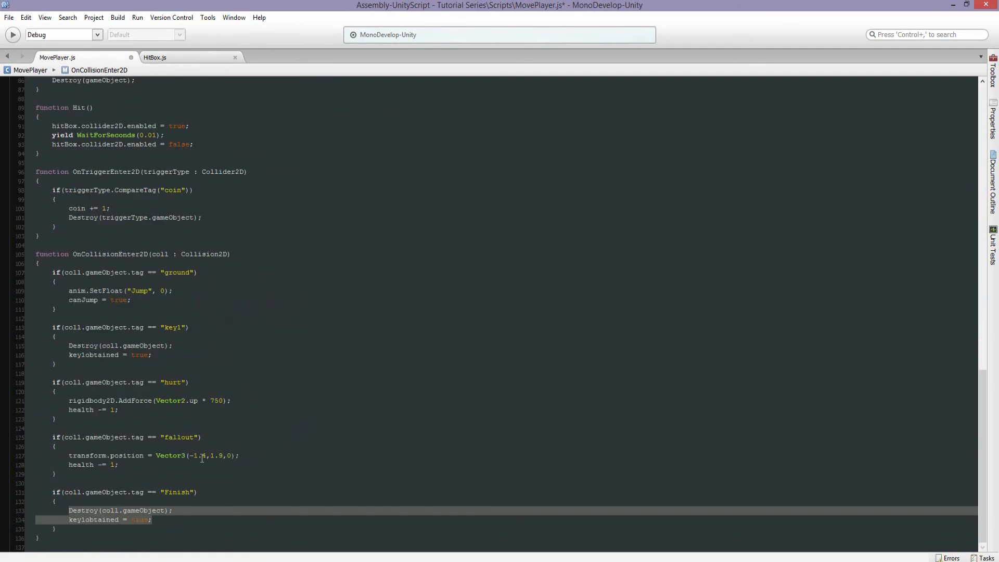
# - Replace the Finish block body with speed = 0; and jumpPower = 0;
pyautogui.write('spe')
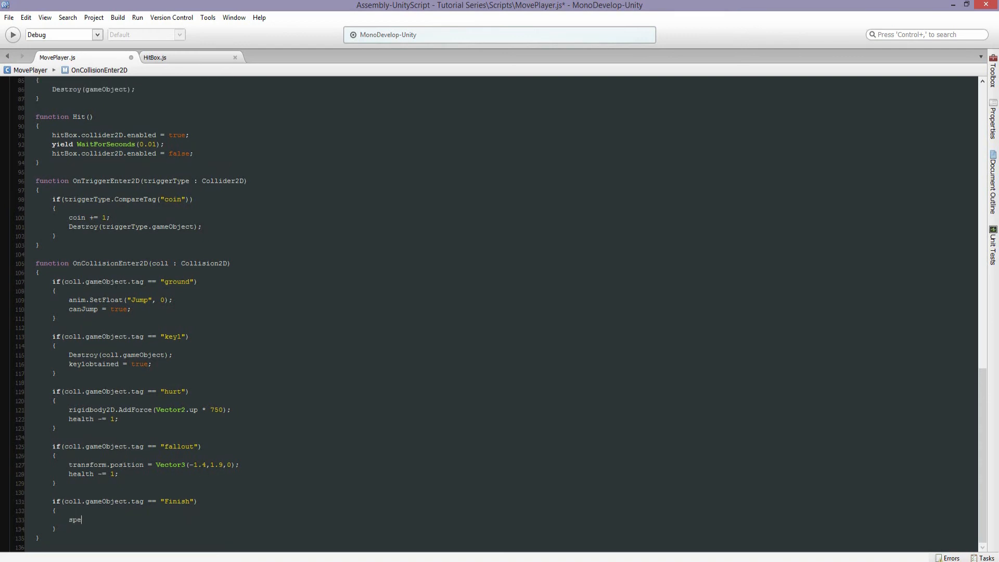
pyautogui.write('ed = 0;')
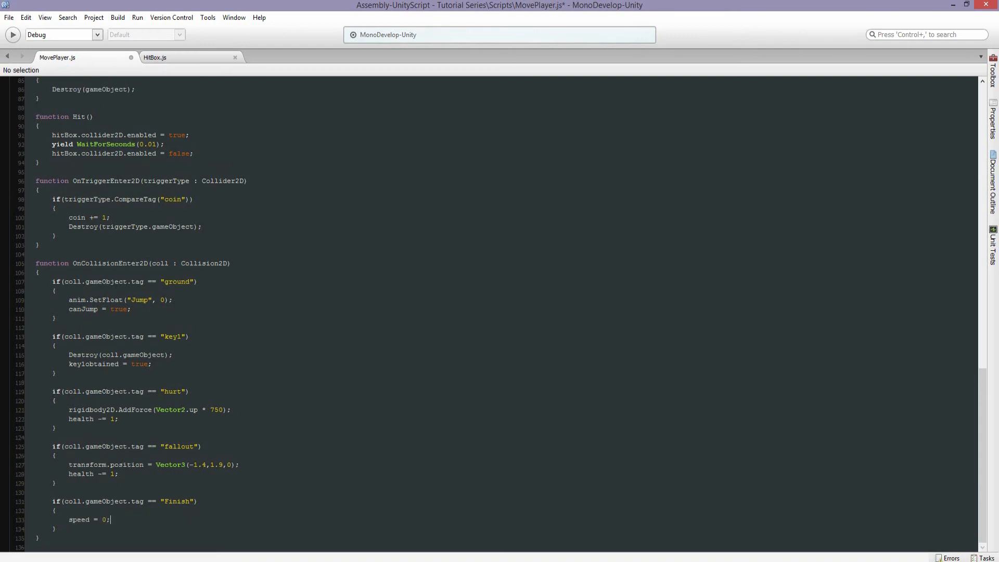
pyautogui.write('jumpPower =')
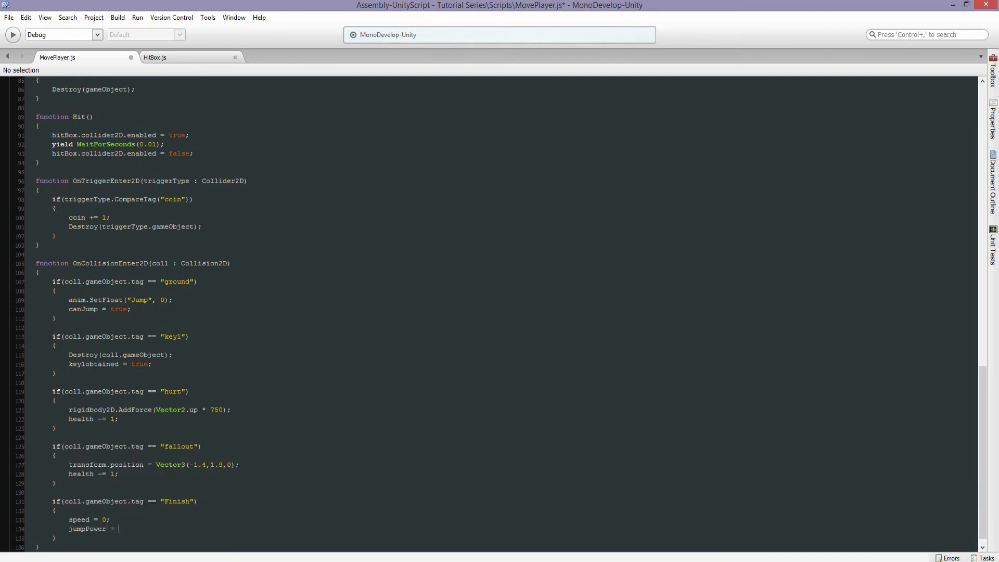
pyautogui.write('0;')
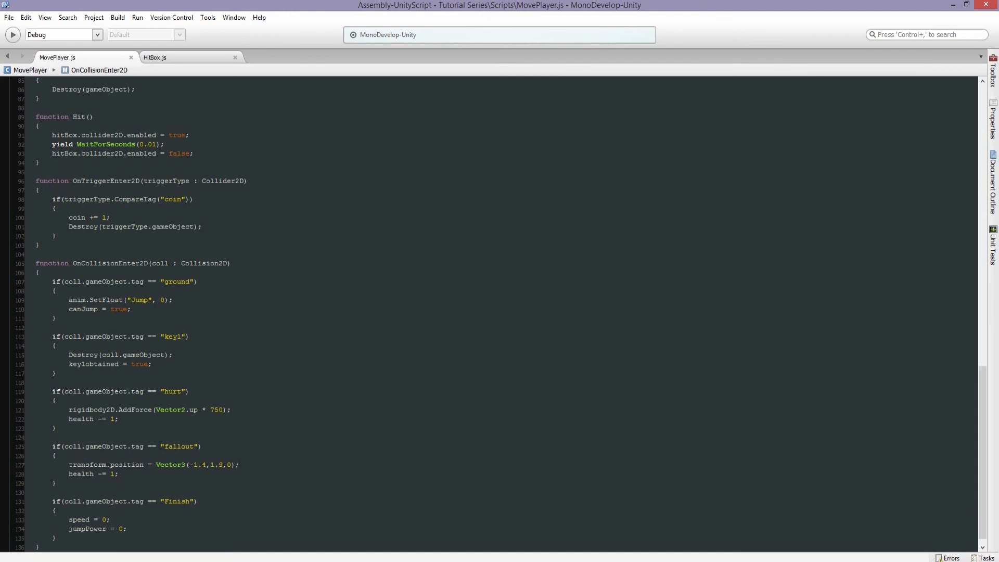
pyautogui.click(126, 528)
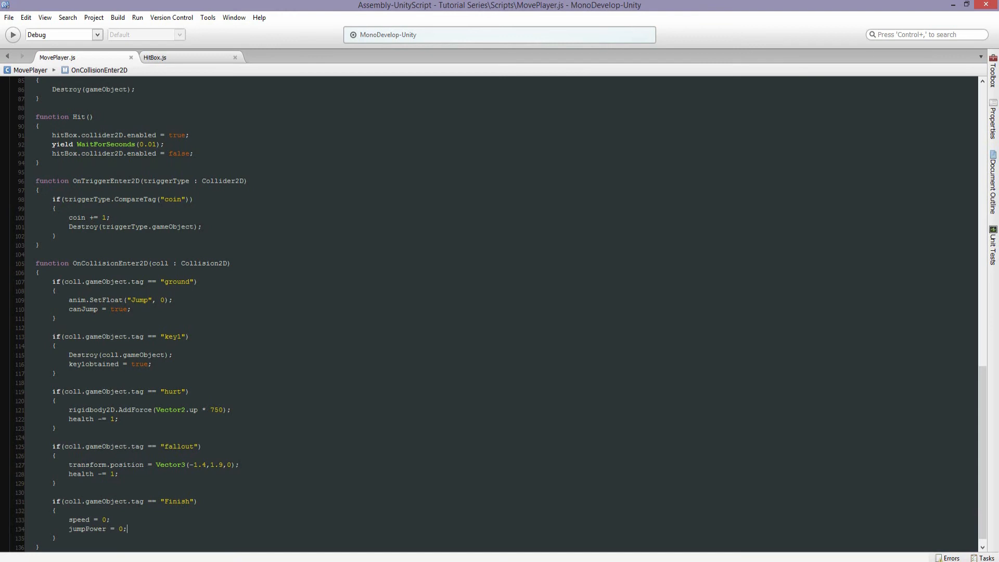
pyautogui.scroll(3)
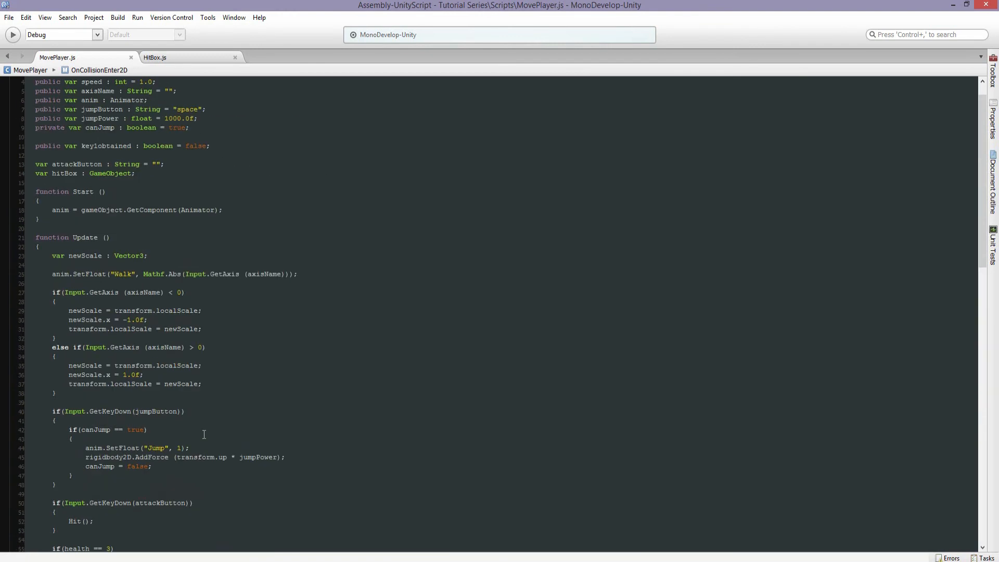
pyautogui.scroll(-3)
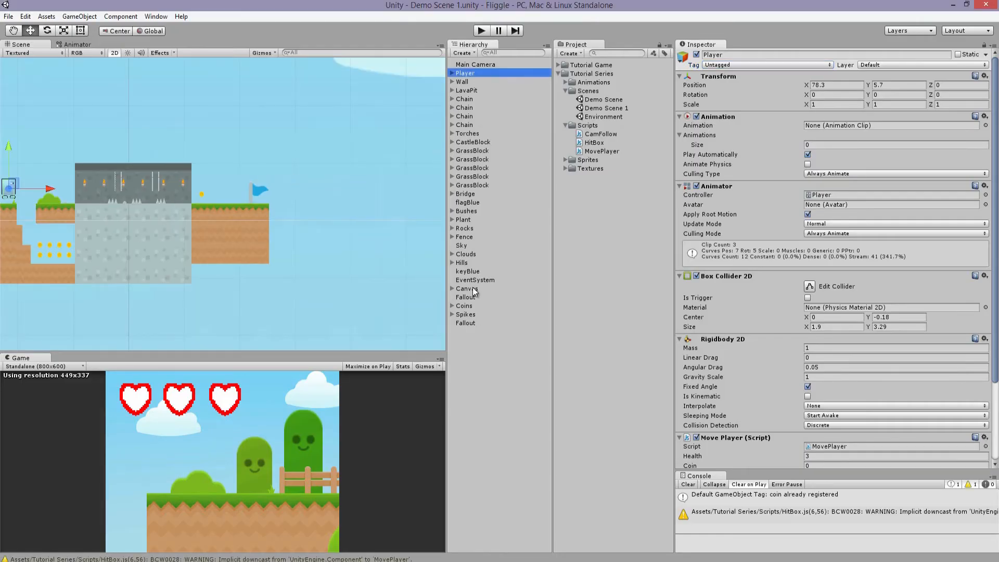
# - Add a Box Collider 2D to flagBlue with centre Y -0.34, size 0.56 by 0.03
pyautogui.click(467, 202)
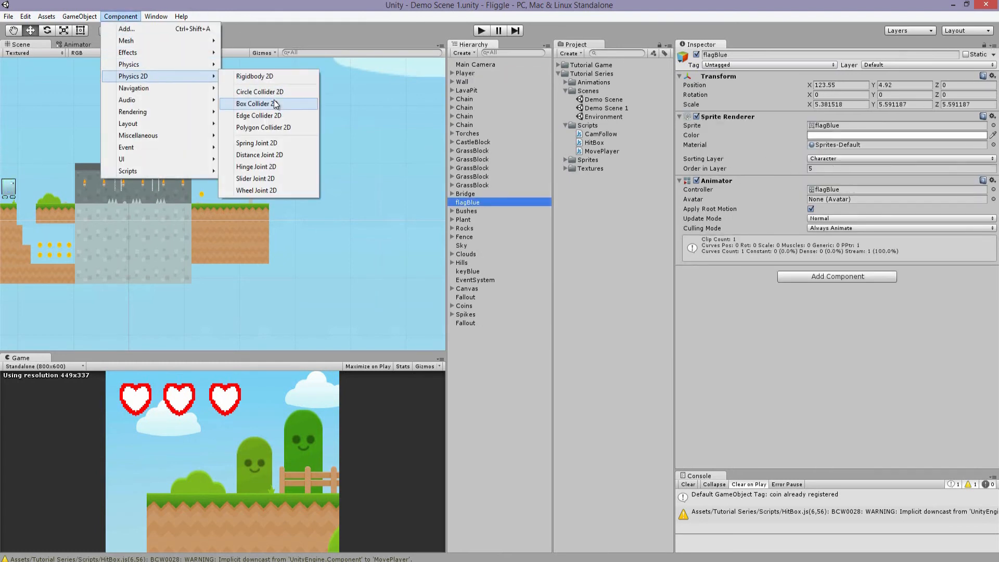
pyautogui.click(255, 103)
pyautogui.write('0.06')
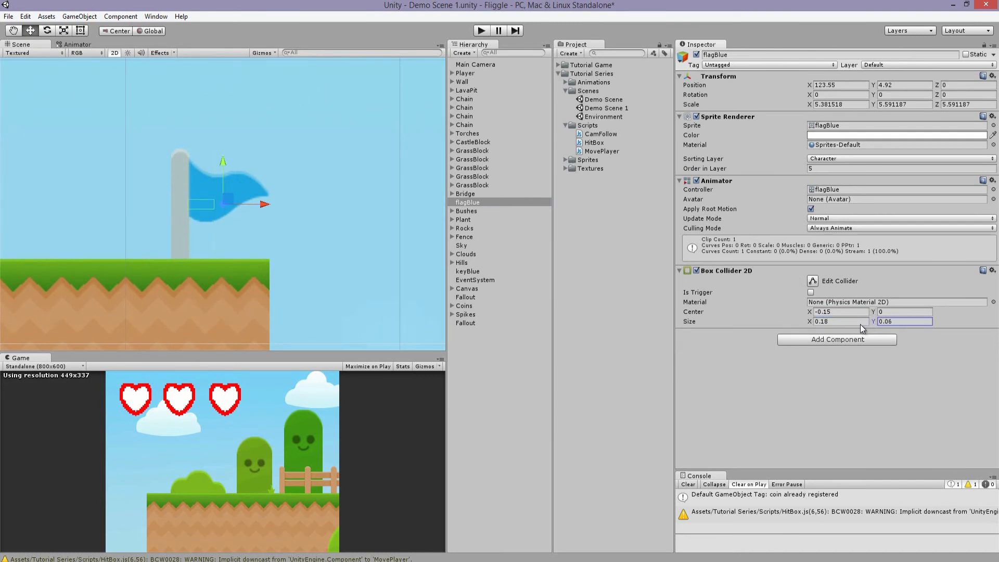
pyautogui.click(905, 322)
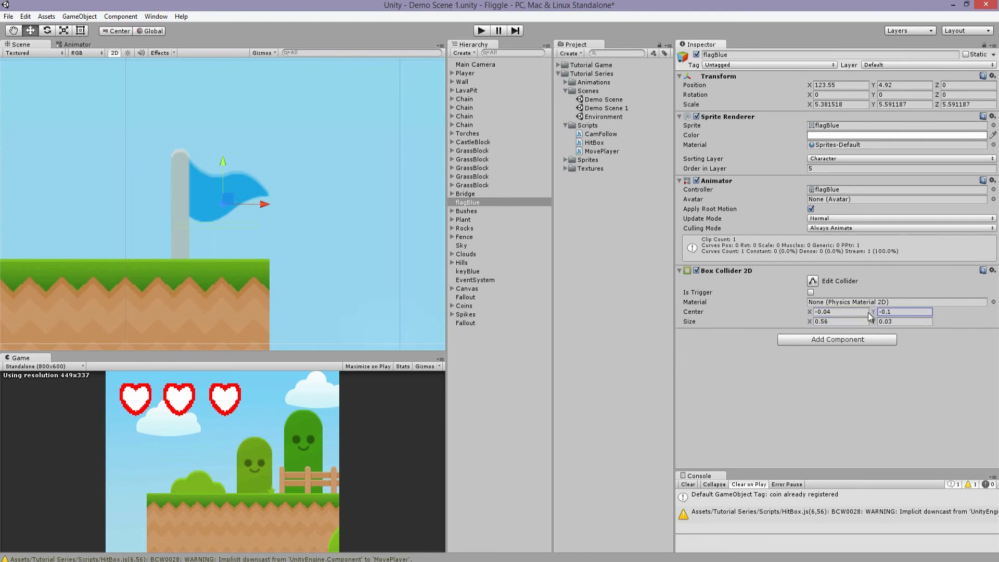
pyautogui.write('-0.34')
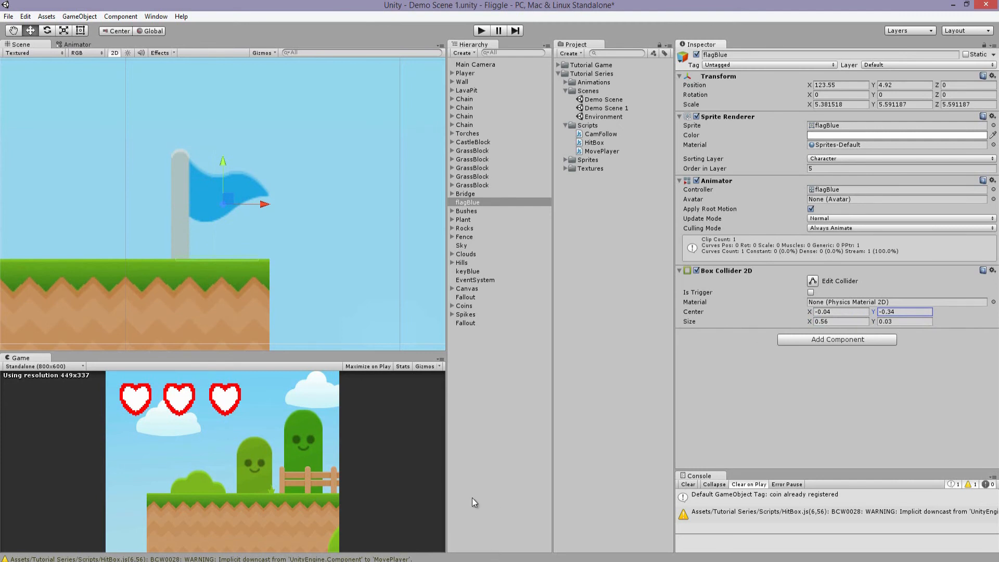
pyautogui.click(465, 73)
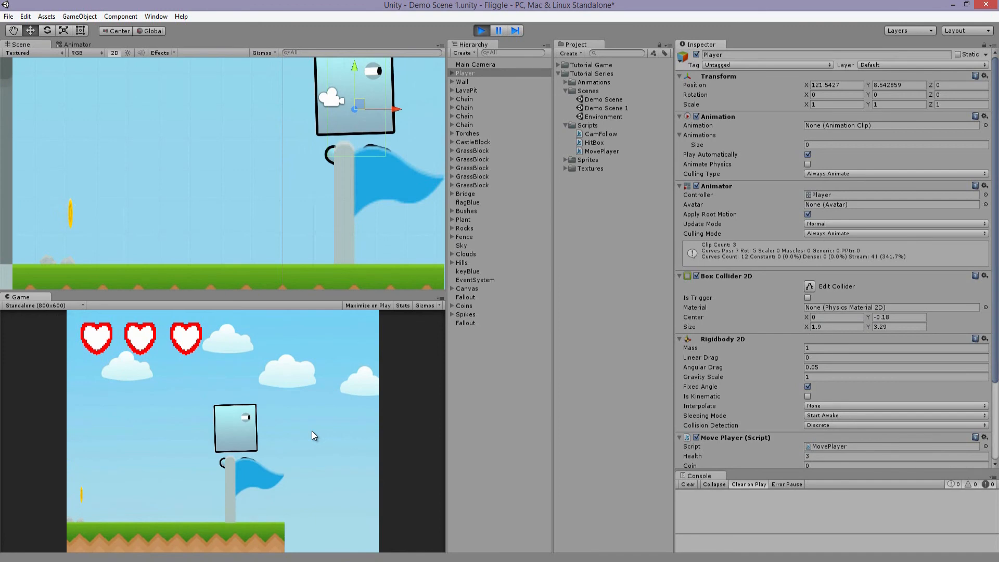
# - Stop the test run and tag flagBlue as Finish in the Inspector
pyautogui.click(497, 31)
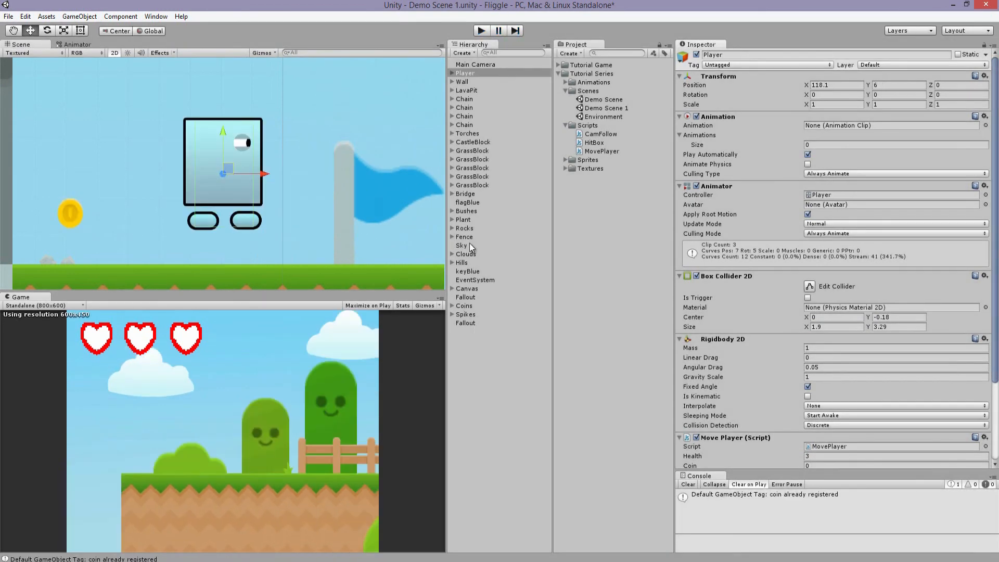
pyautogui.click(468, 201)
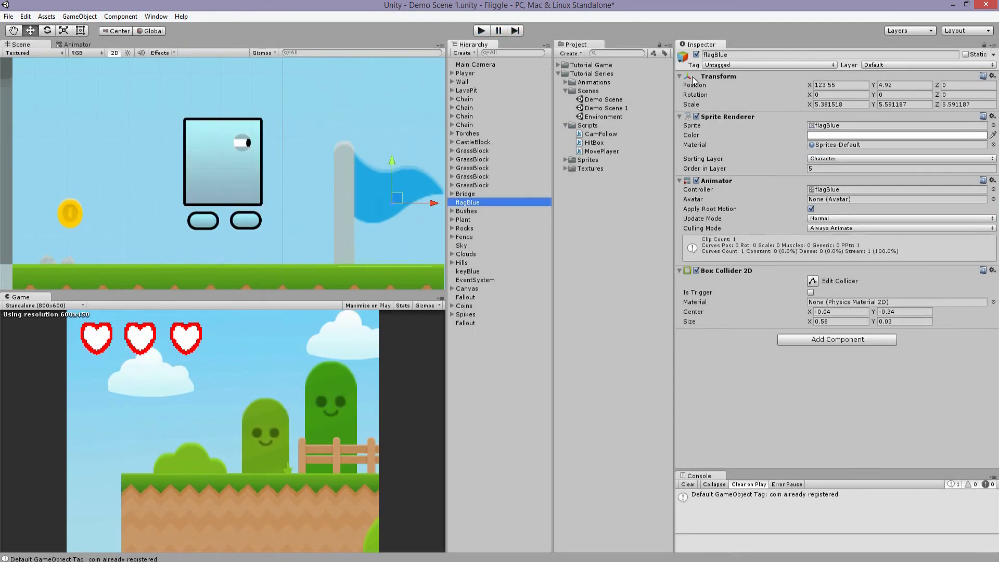
pyautogui.click(765, 64)
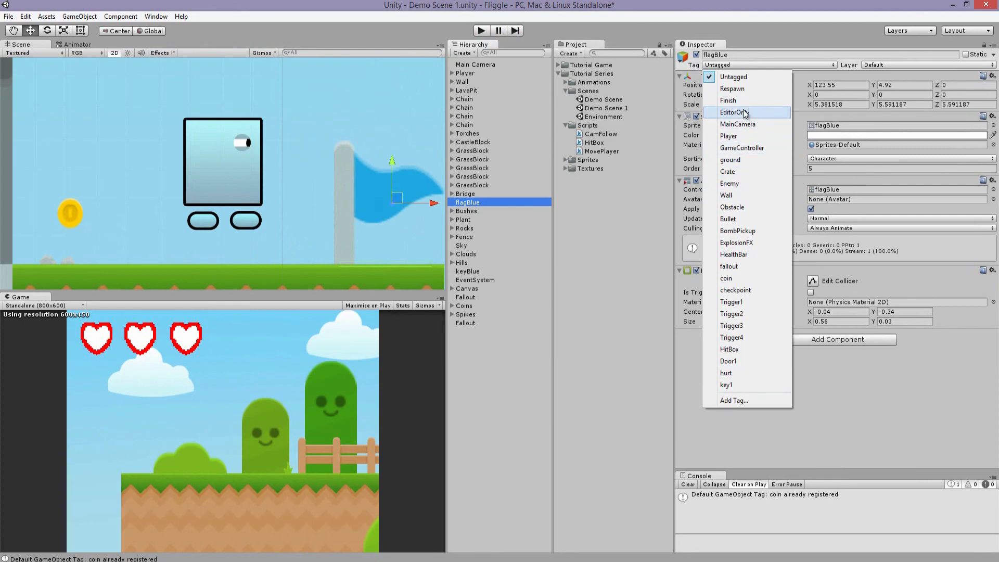
pyautogui.click(729, 100)
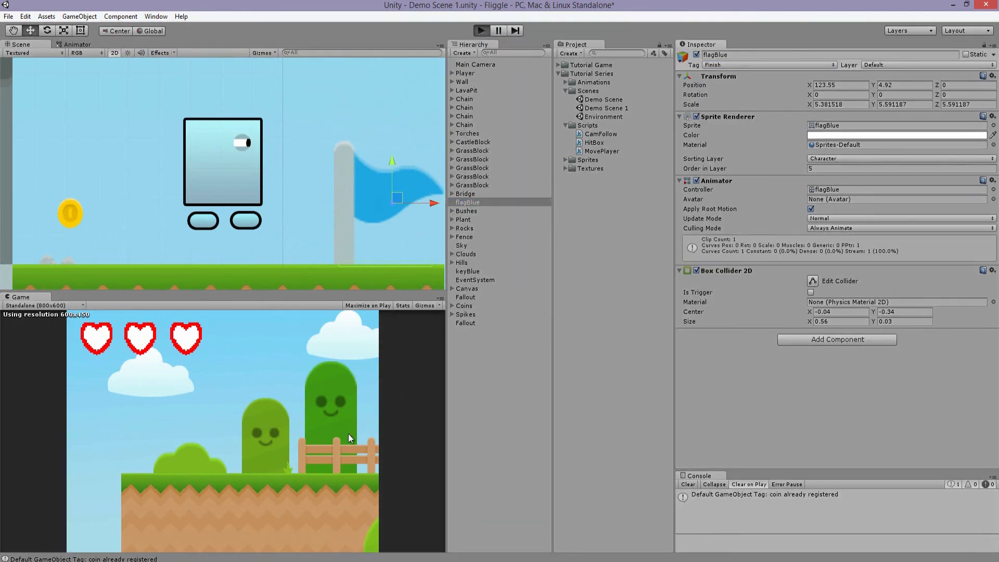
# - Play-test the level to confirm the player stops at the flag
pyautogui.click(481, 30)
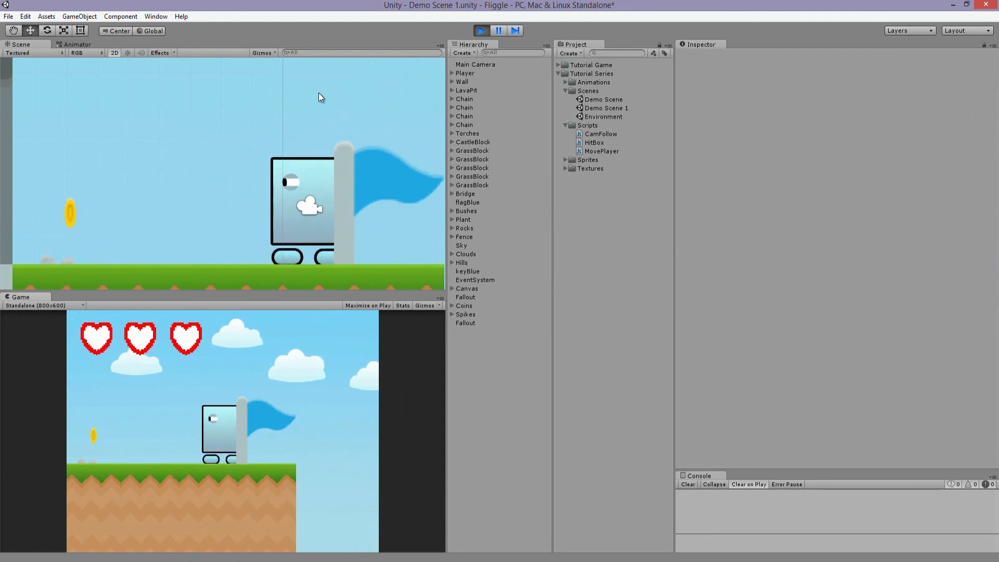
pyautogui.click(481, 30)
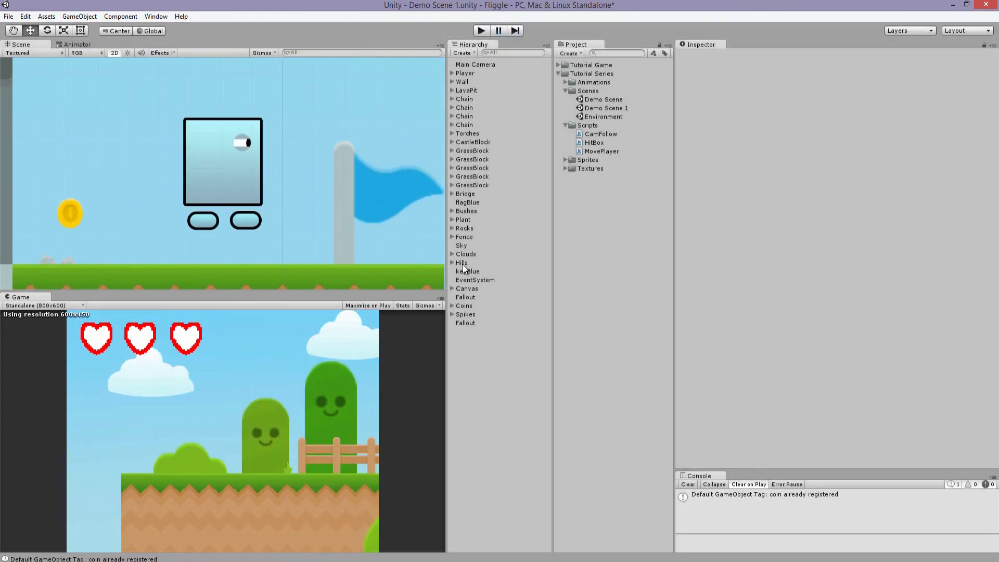
# - After a brief test at 0, set flagBlue's Order in Layer to -5
pyautogui.click(468, 271)
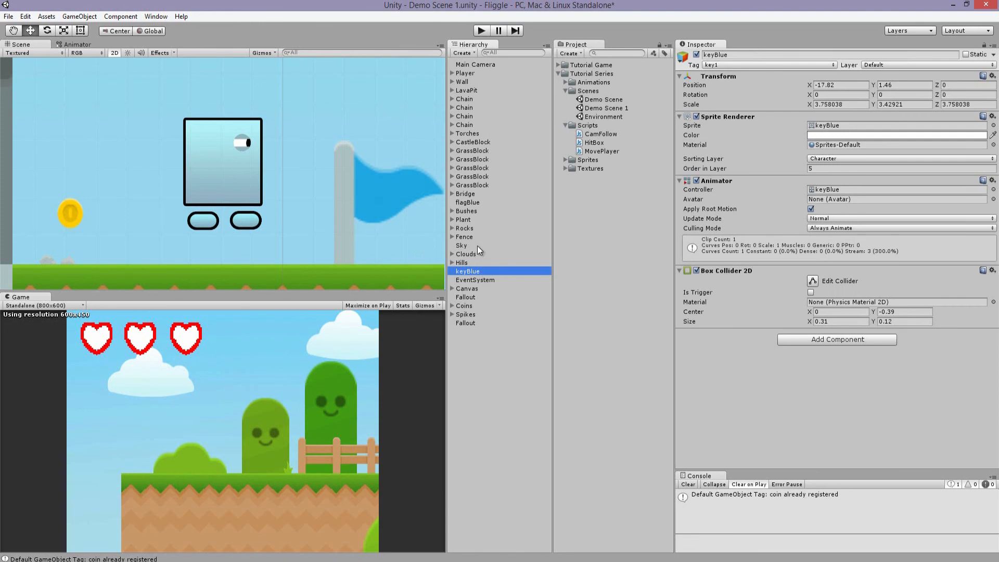
pyautogui.click(467, 202)
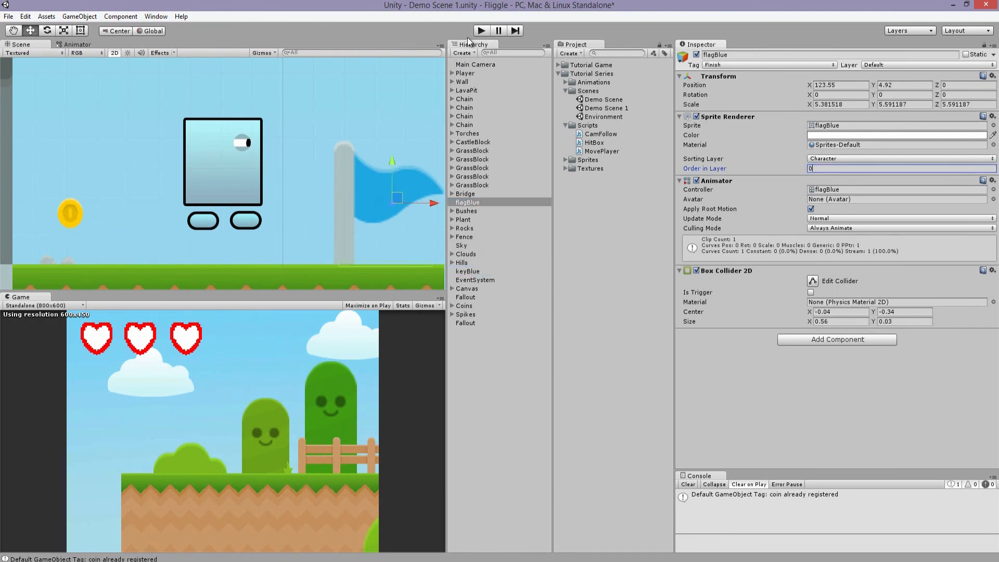
pyautogui.click(481, 30)
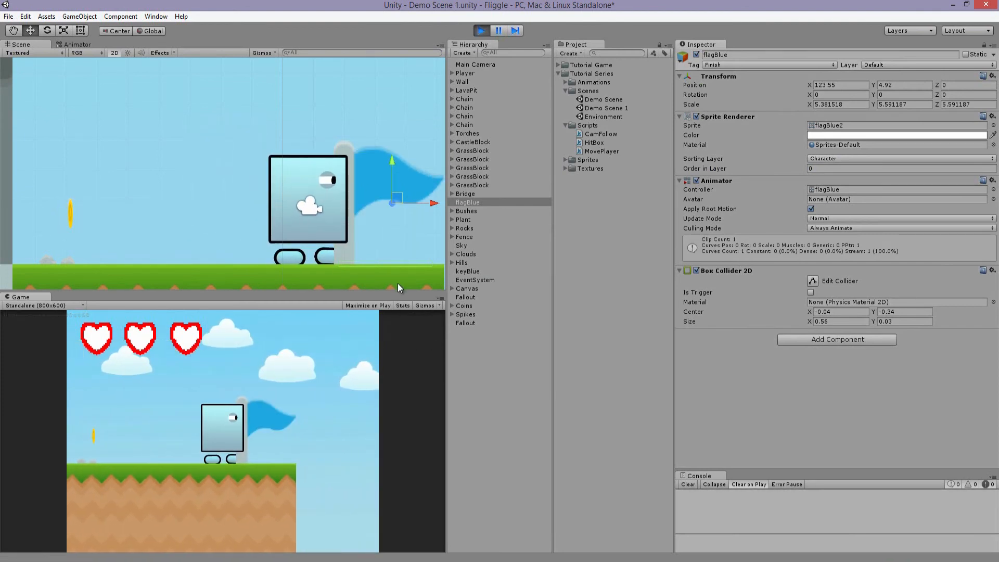
pyautogui.click(481, 30)
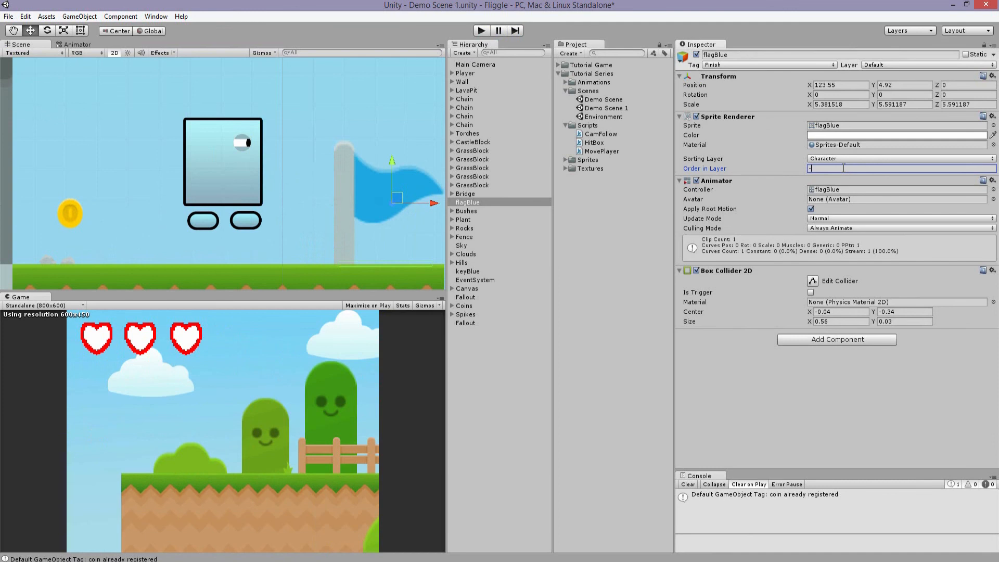
pyautogui.write('-5')
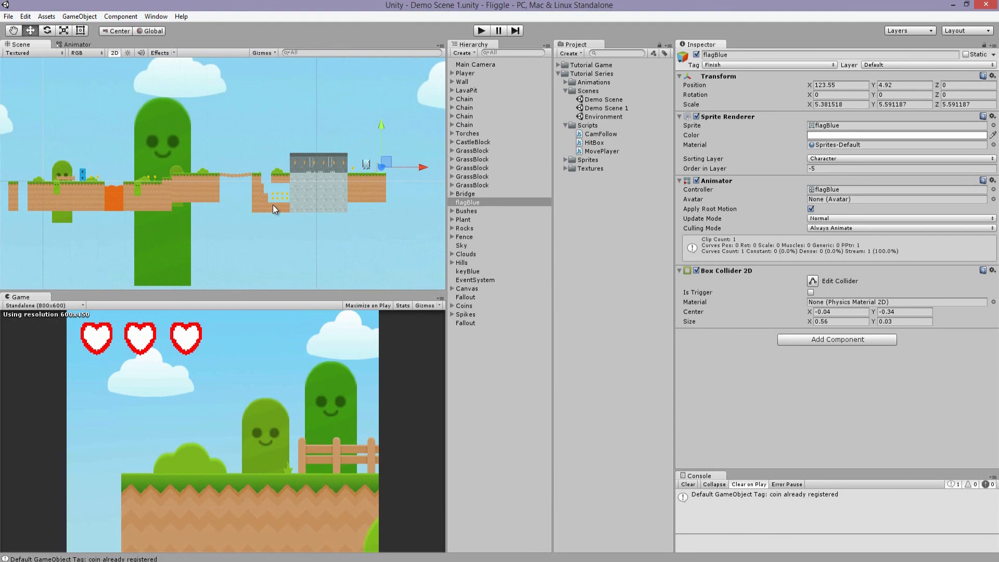
pyautogui.moveTo(181, 168)
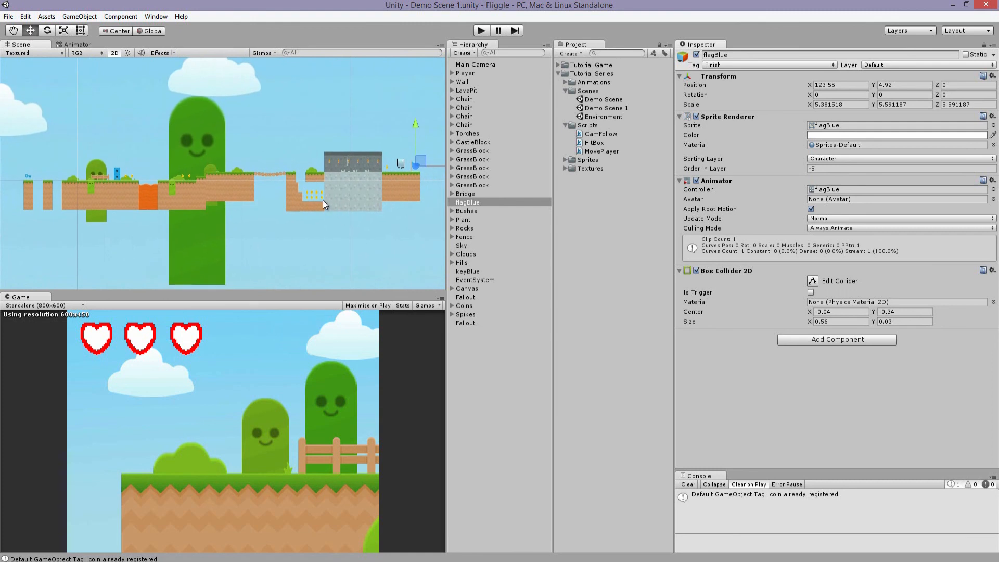
pyautogui.moveTo(324, 203)
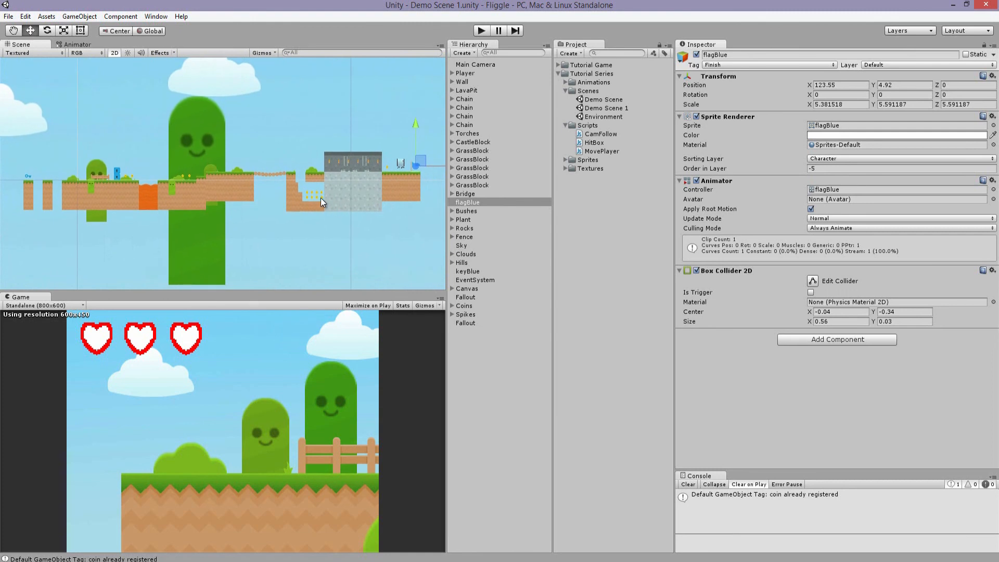